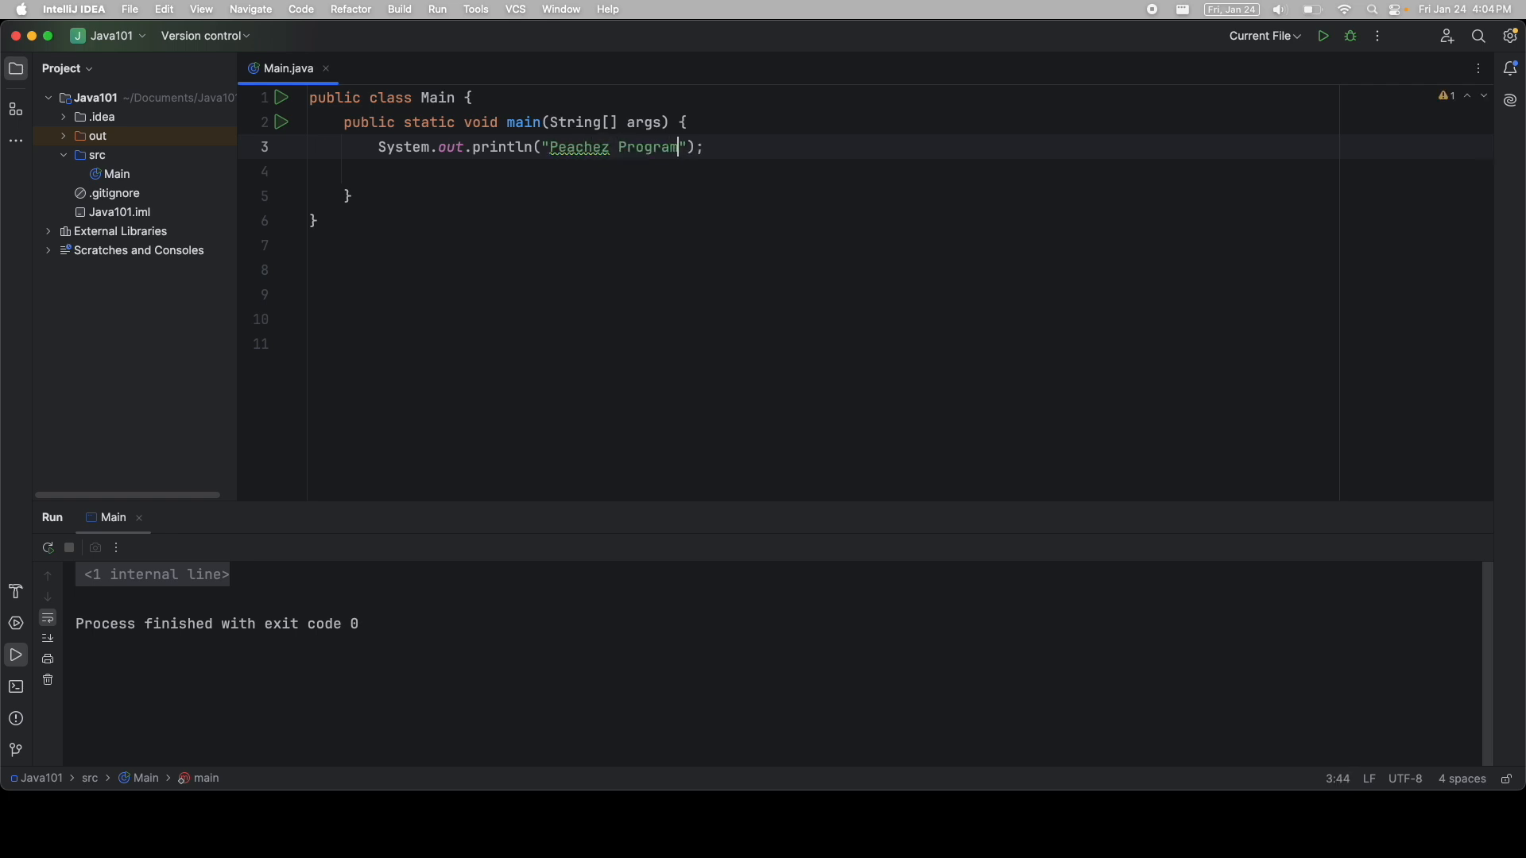
- Finish the "Peachez Programming" literal, append .toUpperCase(), and run to print PEACHEZ PROGRAMMING
text(ming)
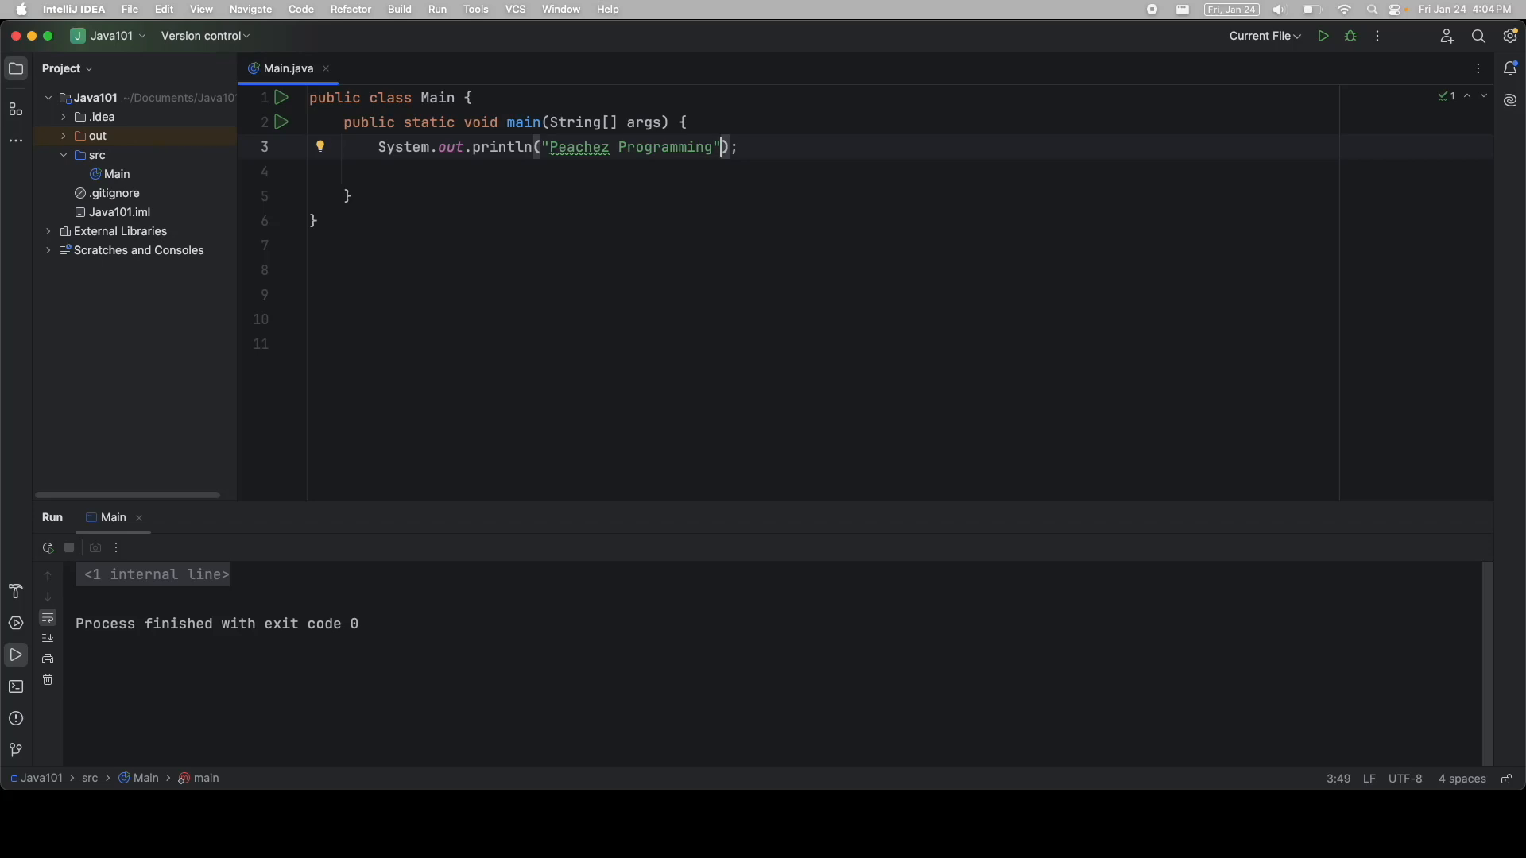
text(.toUpperCase()
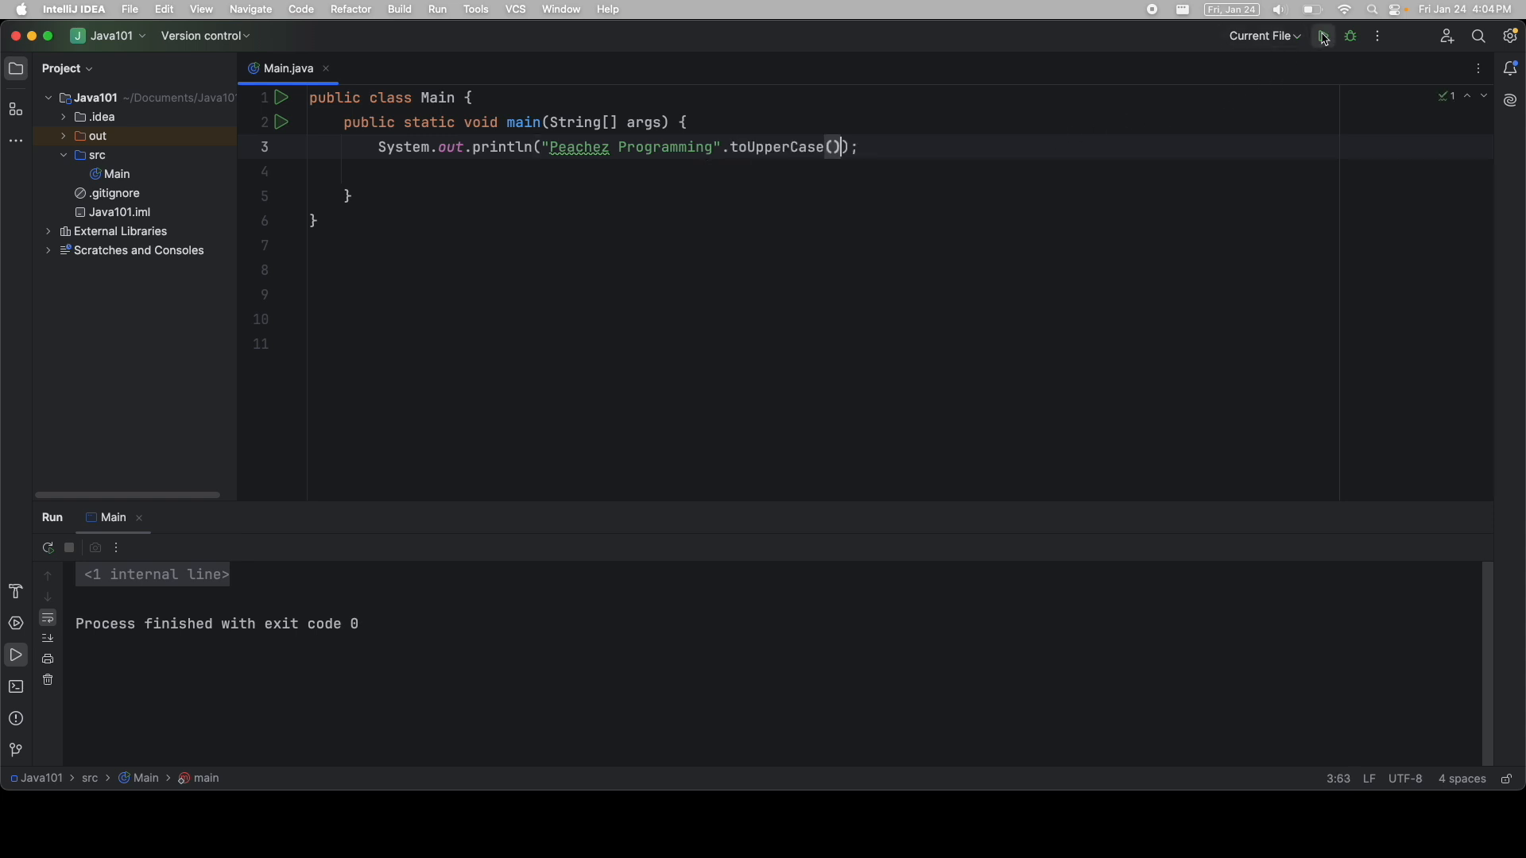
click(1323, 36)
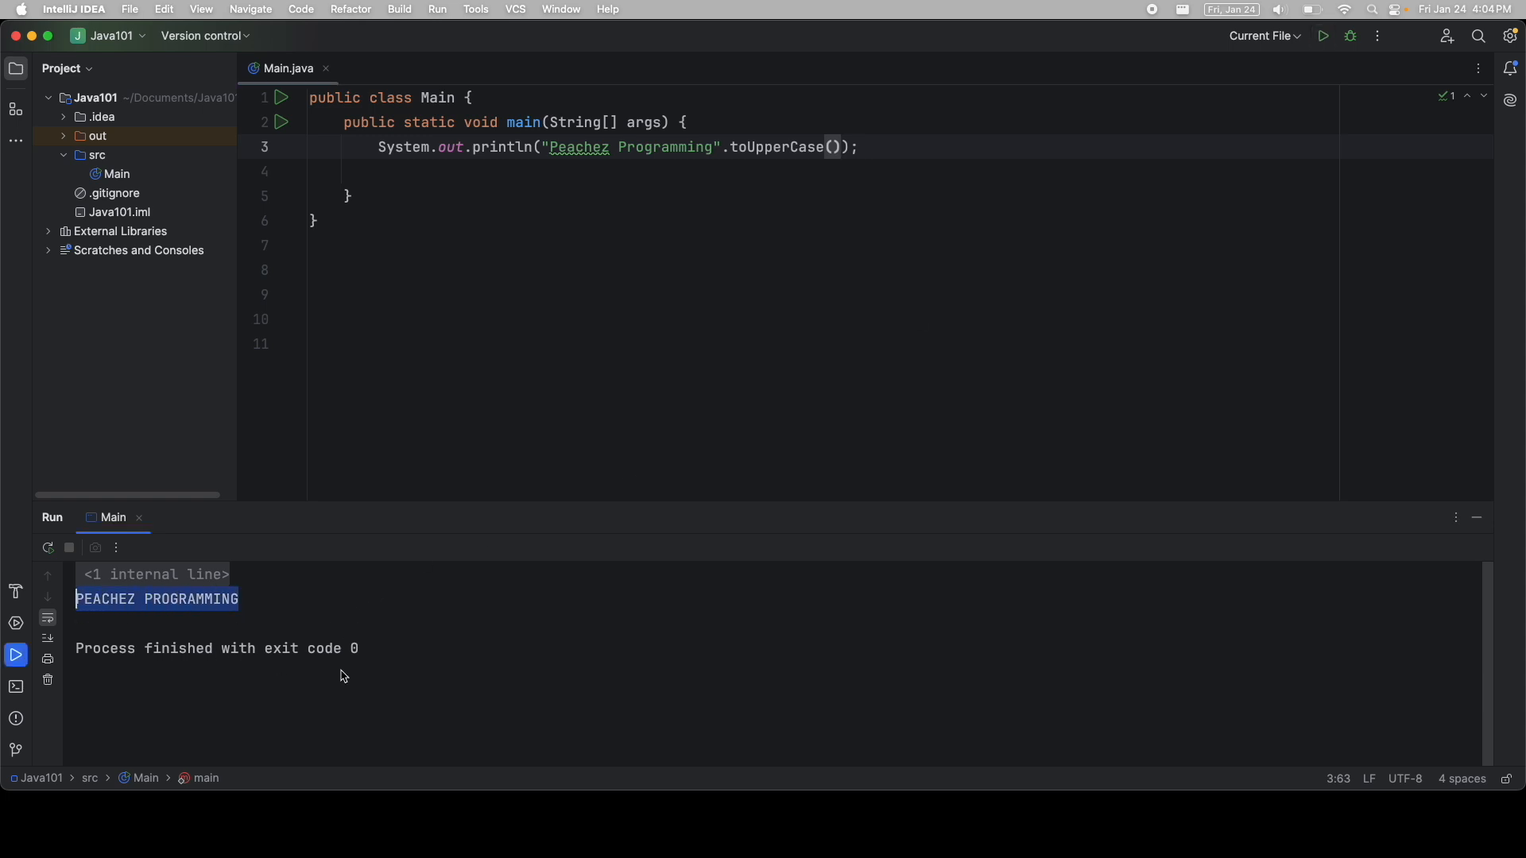
mouse_move(867, 171)
text(System.out.println("Peachez Programming".to);)
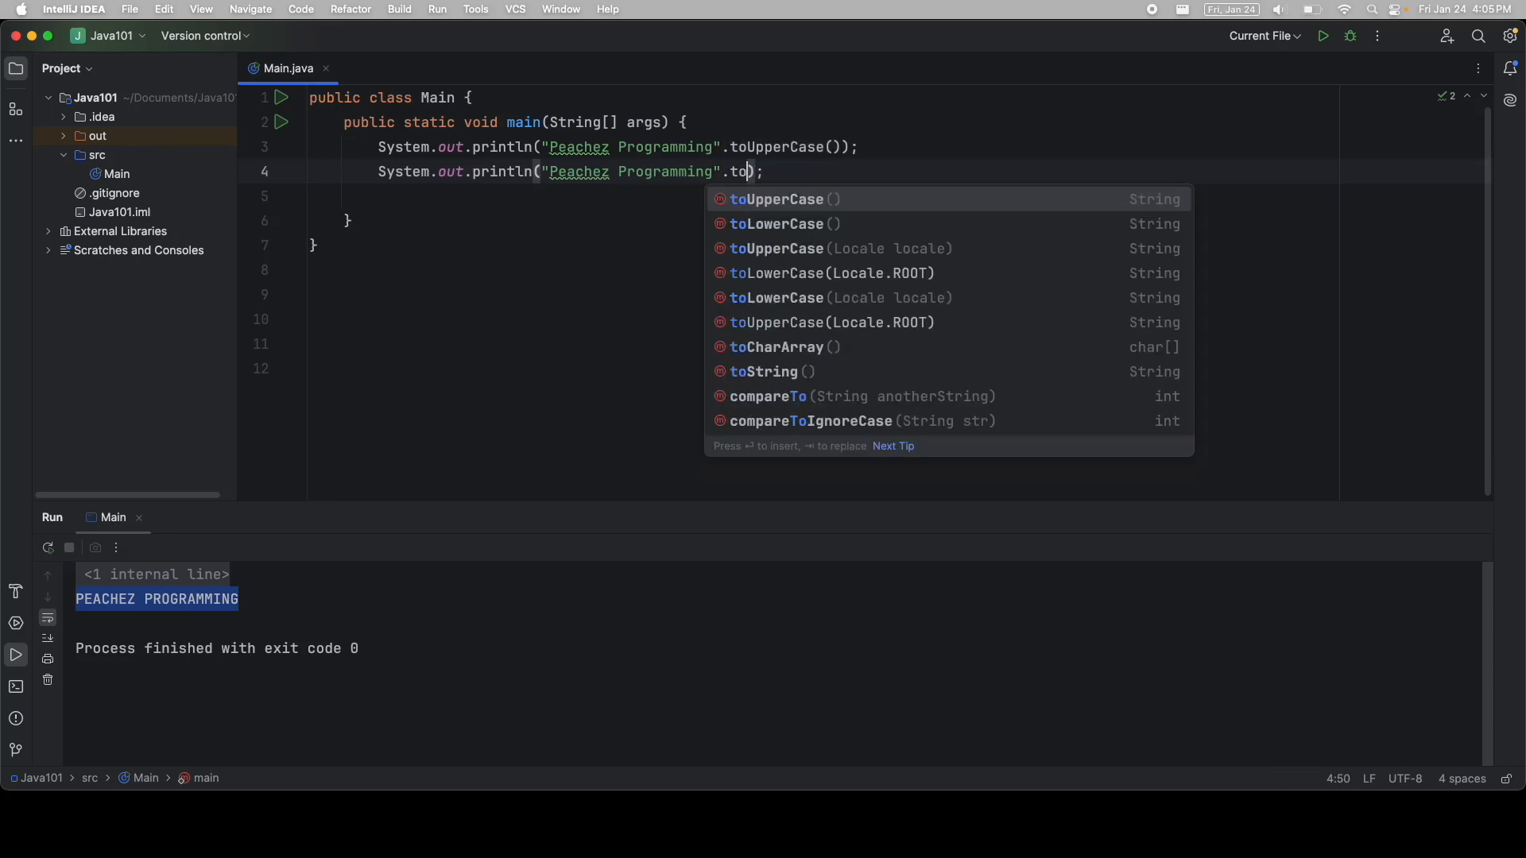
- Add println lines printing the string with .toLowerCase() and its .length()
text(l)
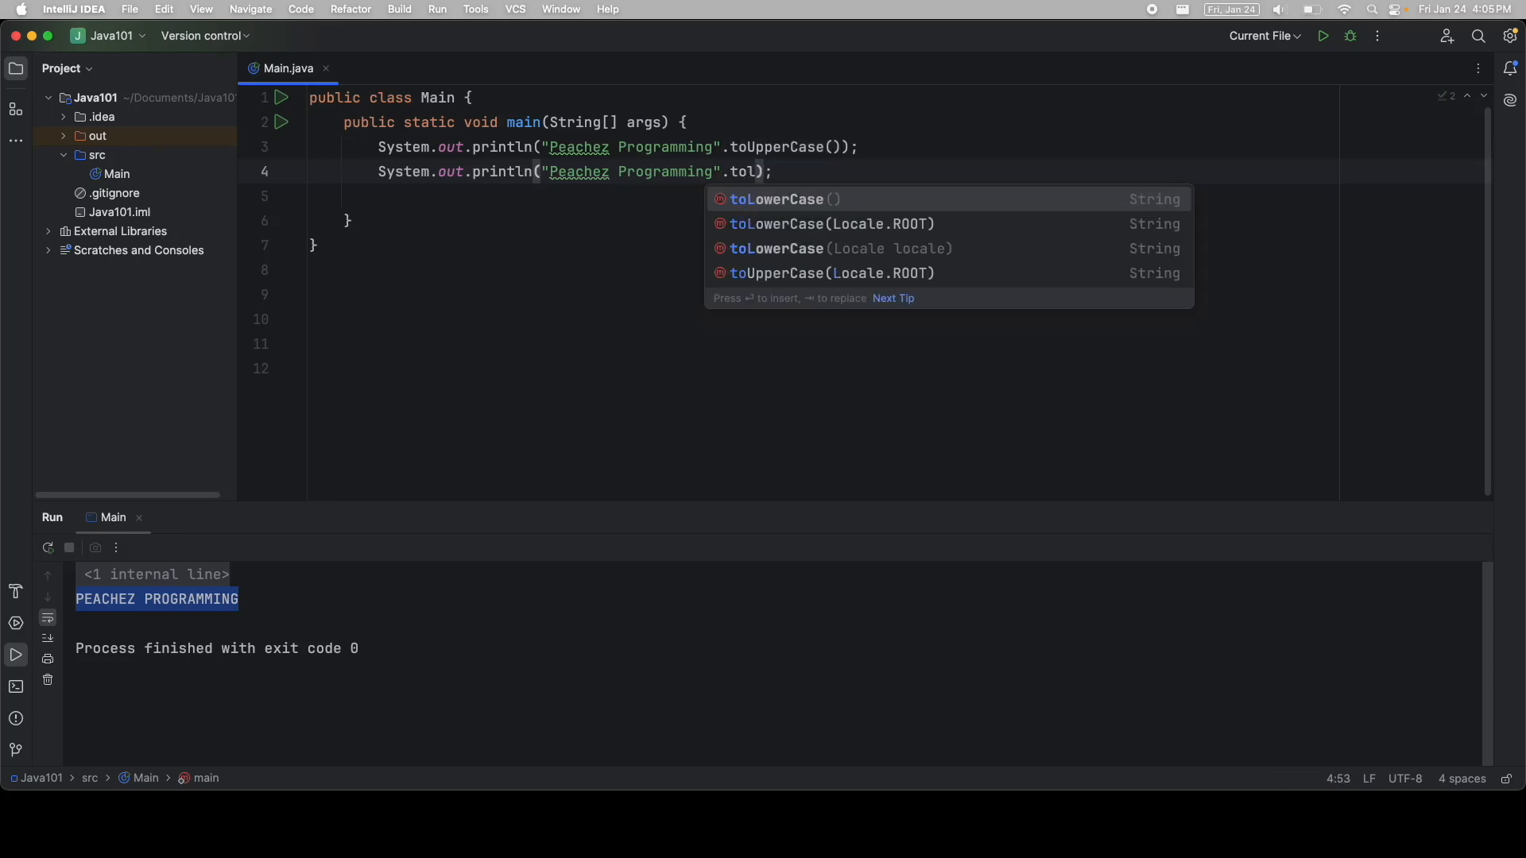
click(776, 199)
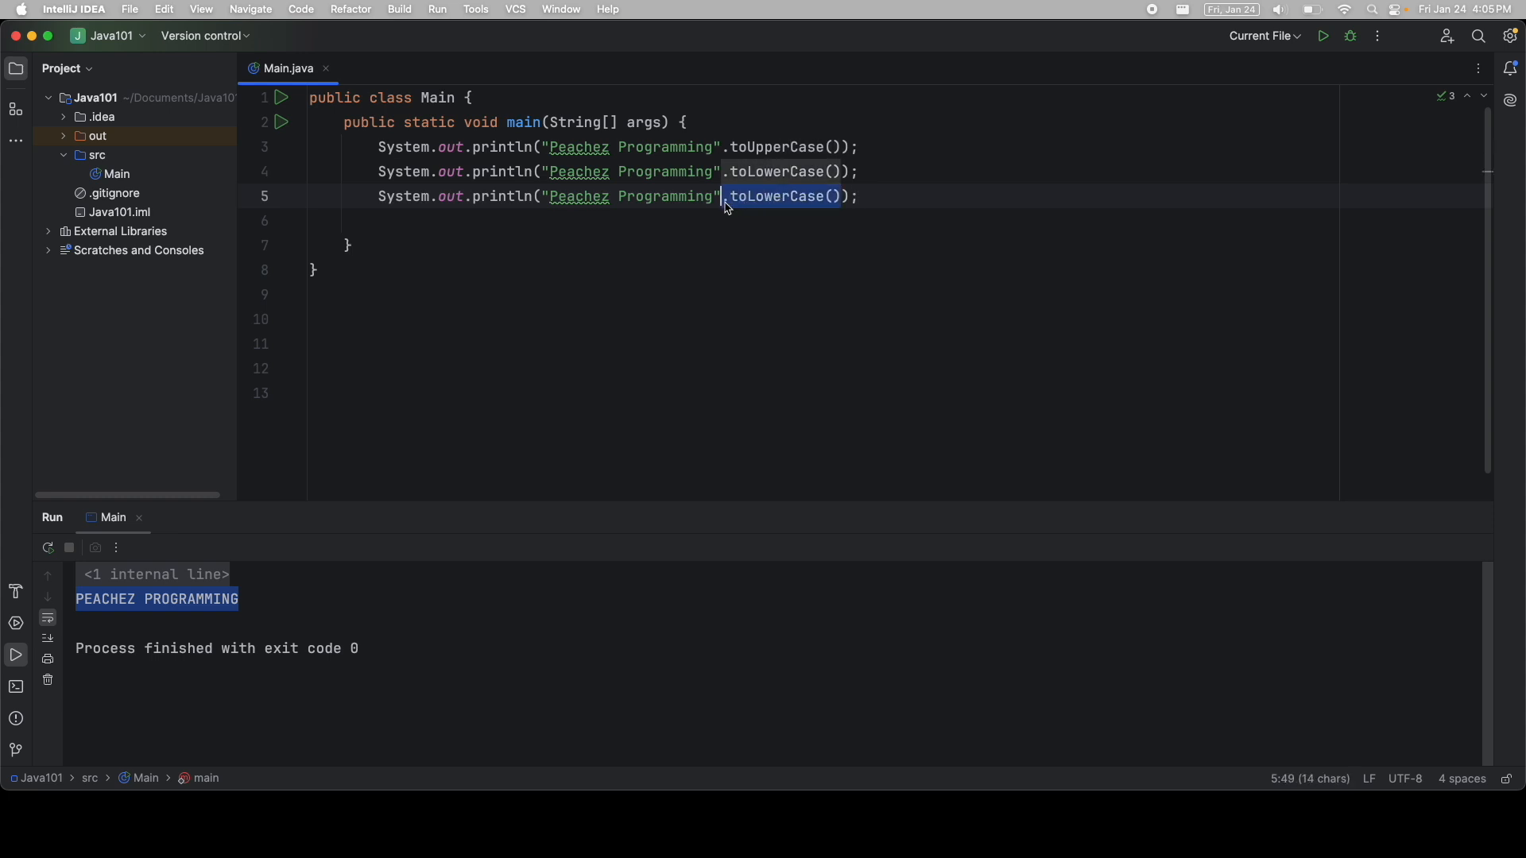
text(l)
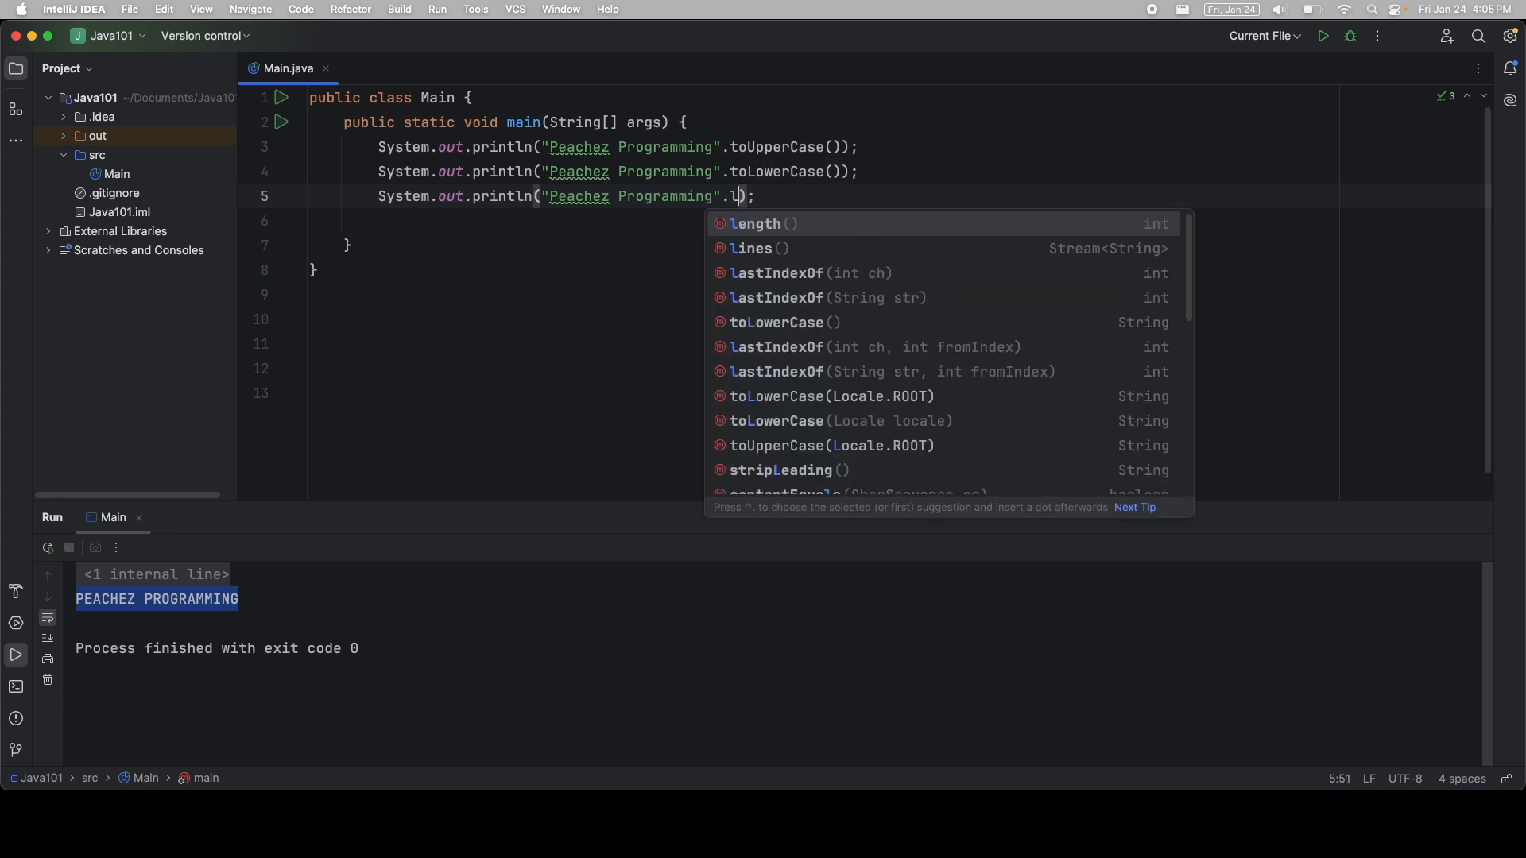
click(755, 223)
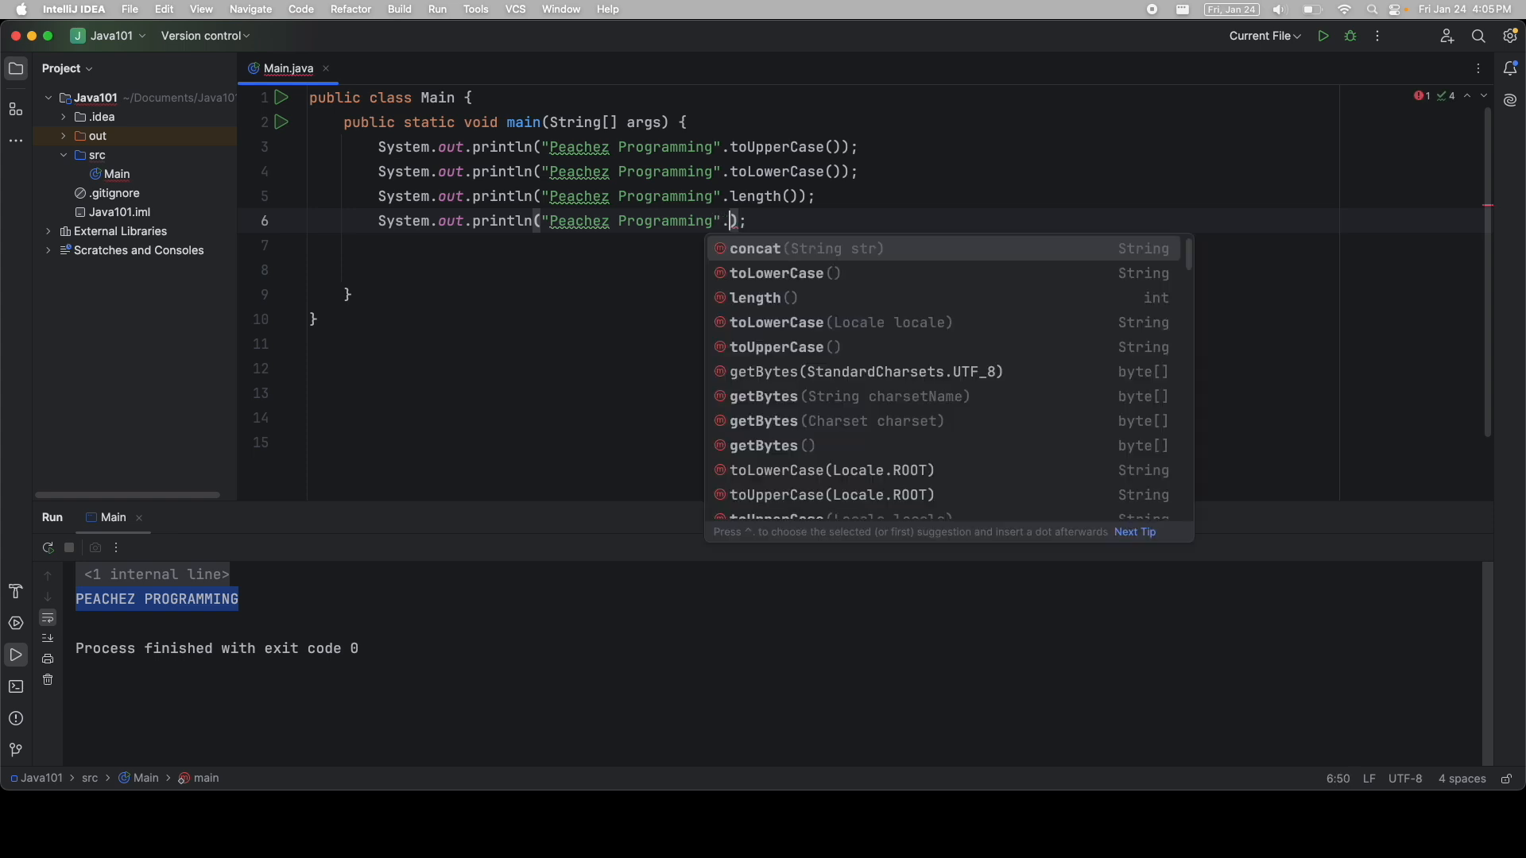
- Add a println checking .contains("Peachez") and run the program
text(contains()
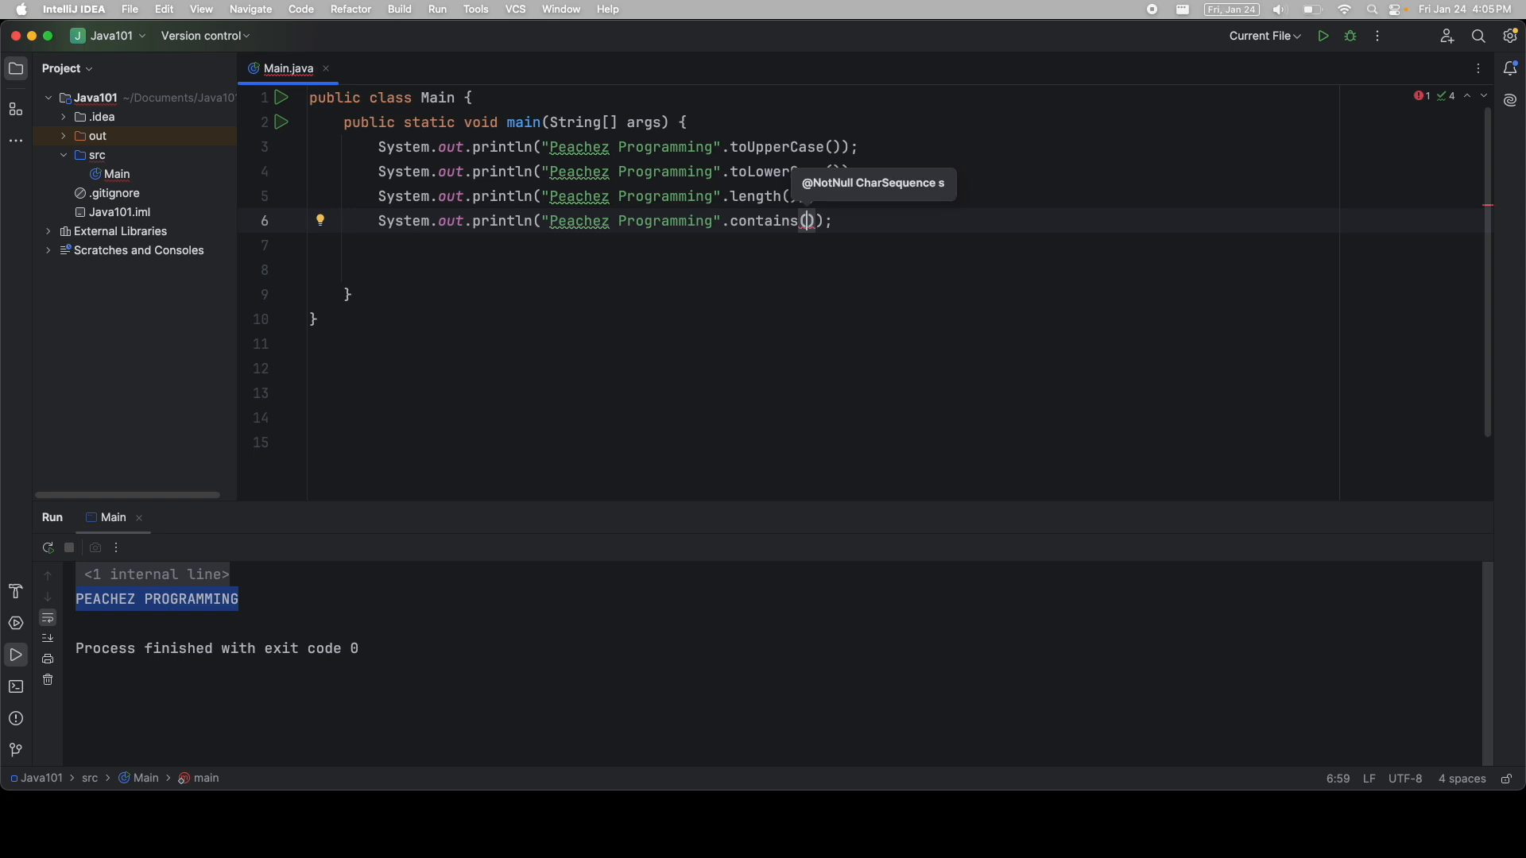
text("Pea")
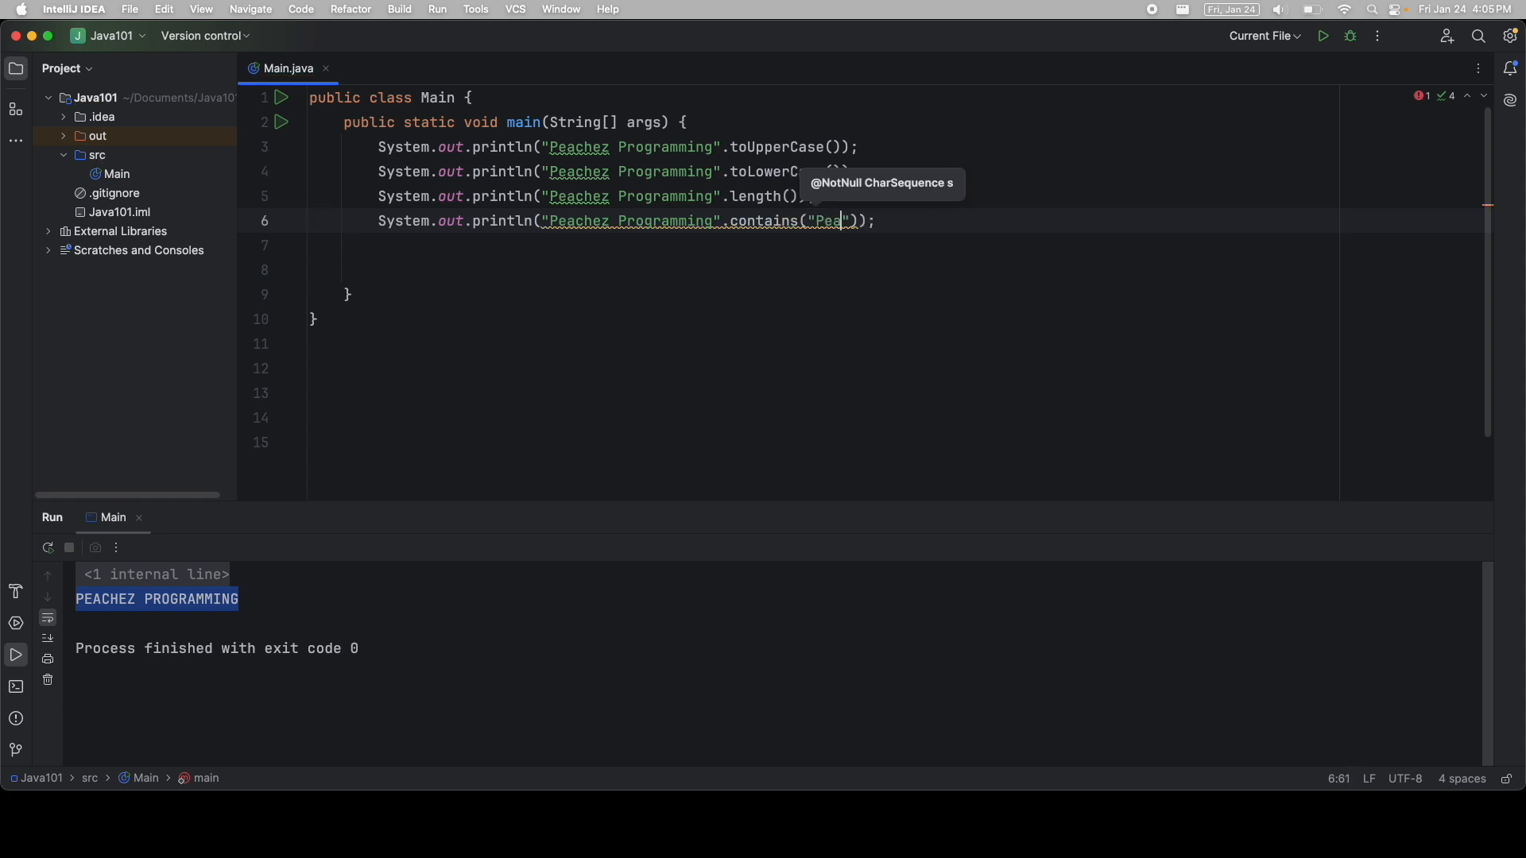
text(chez)
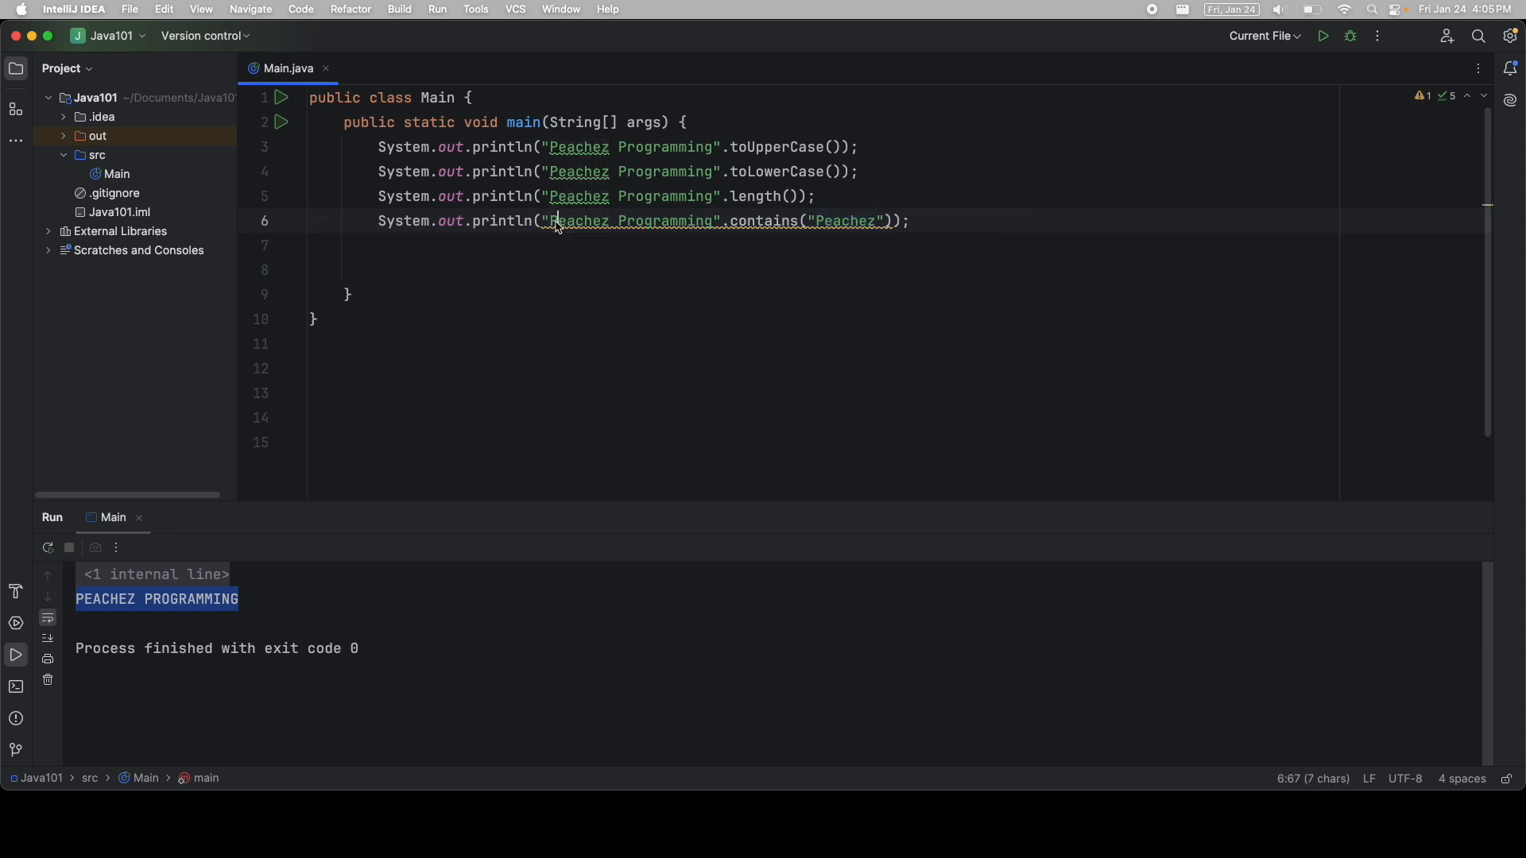
double_click(629, 220)
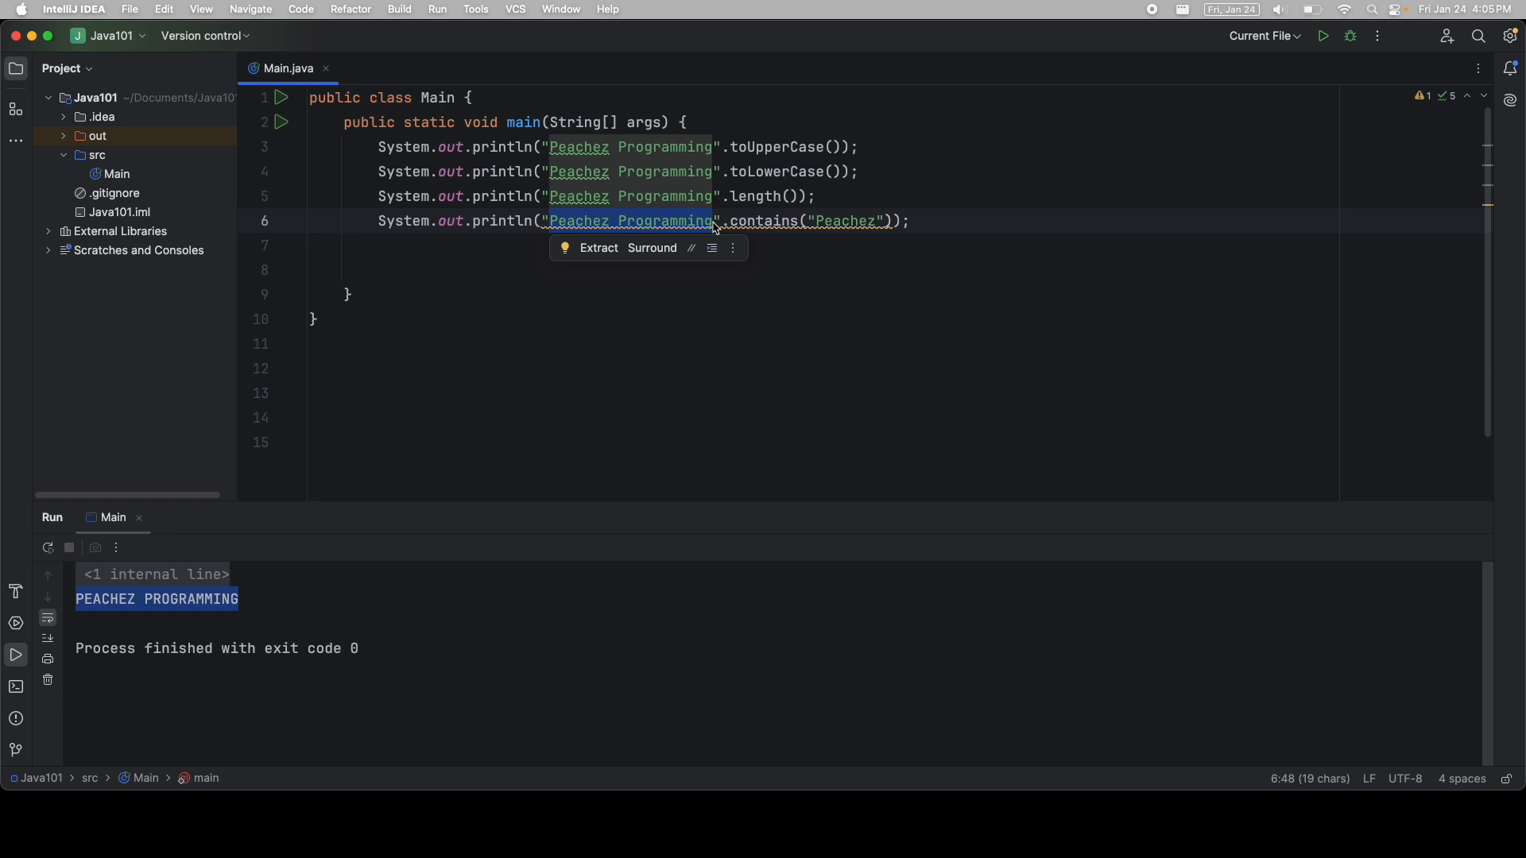
mouse_move(888, 198)
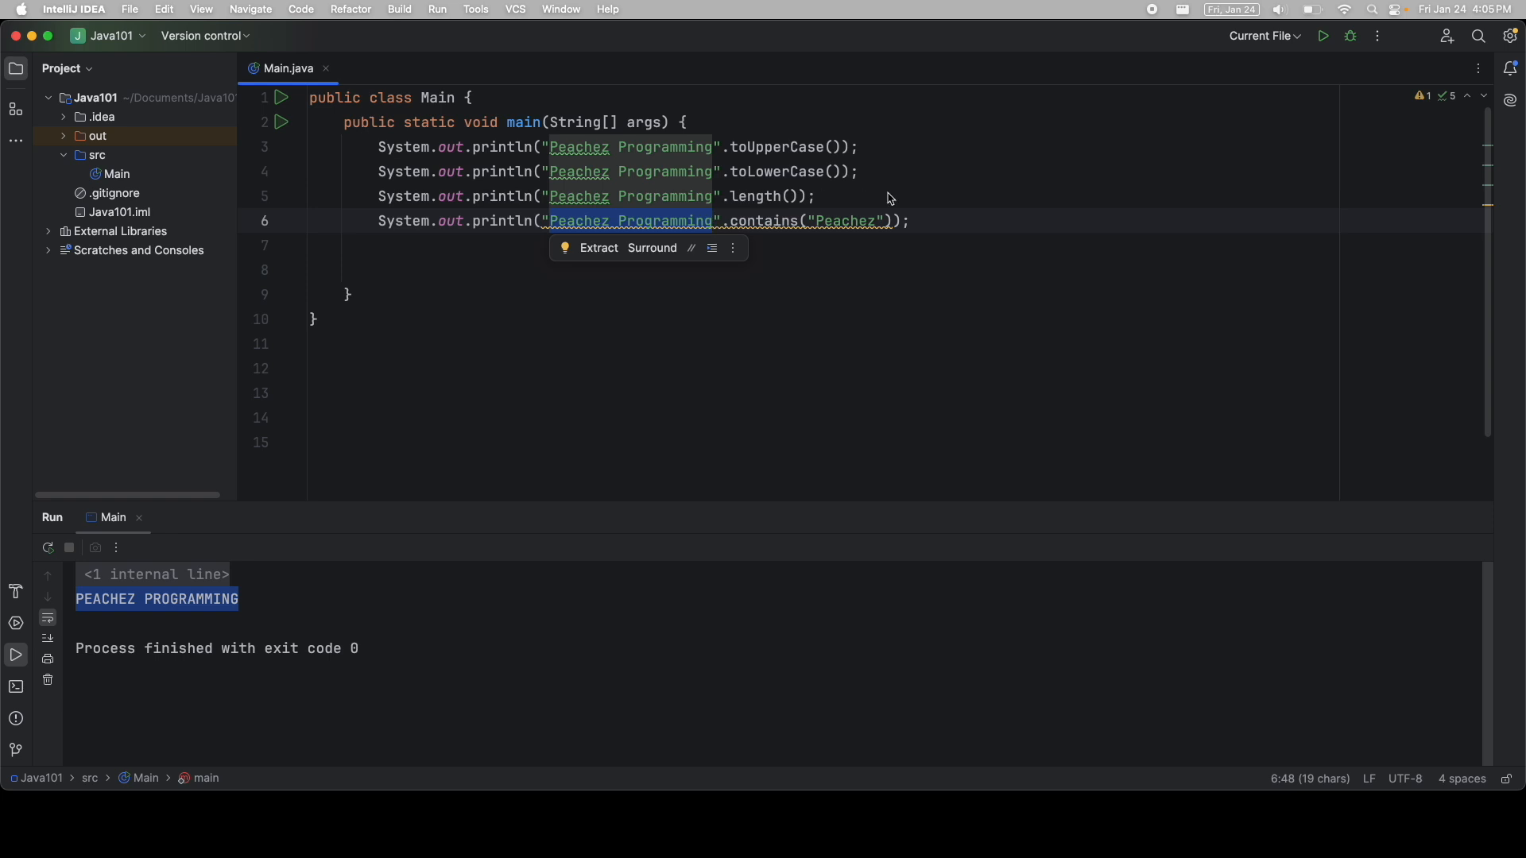
click(1323, 36)
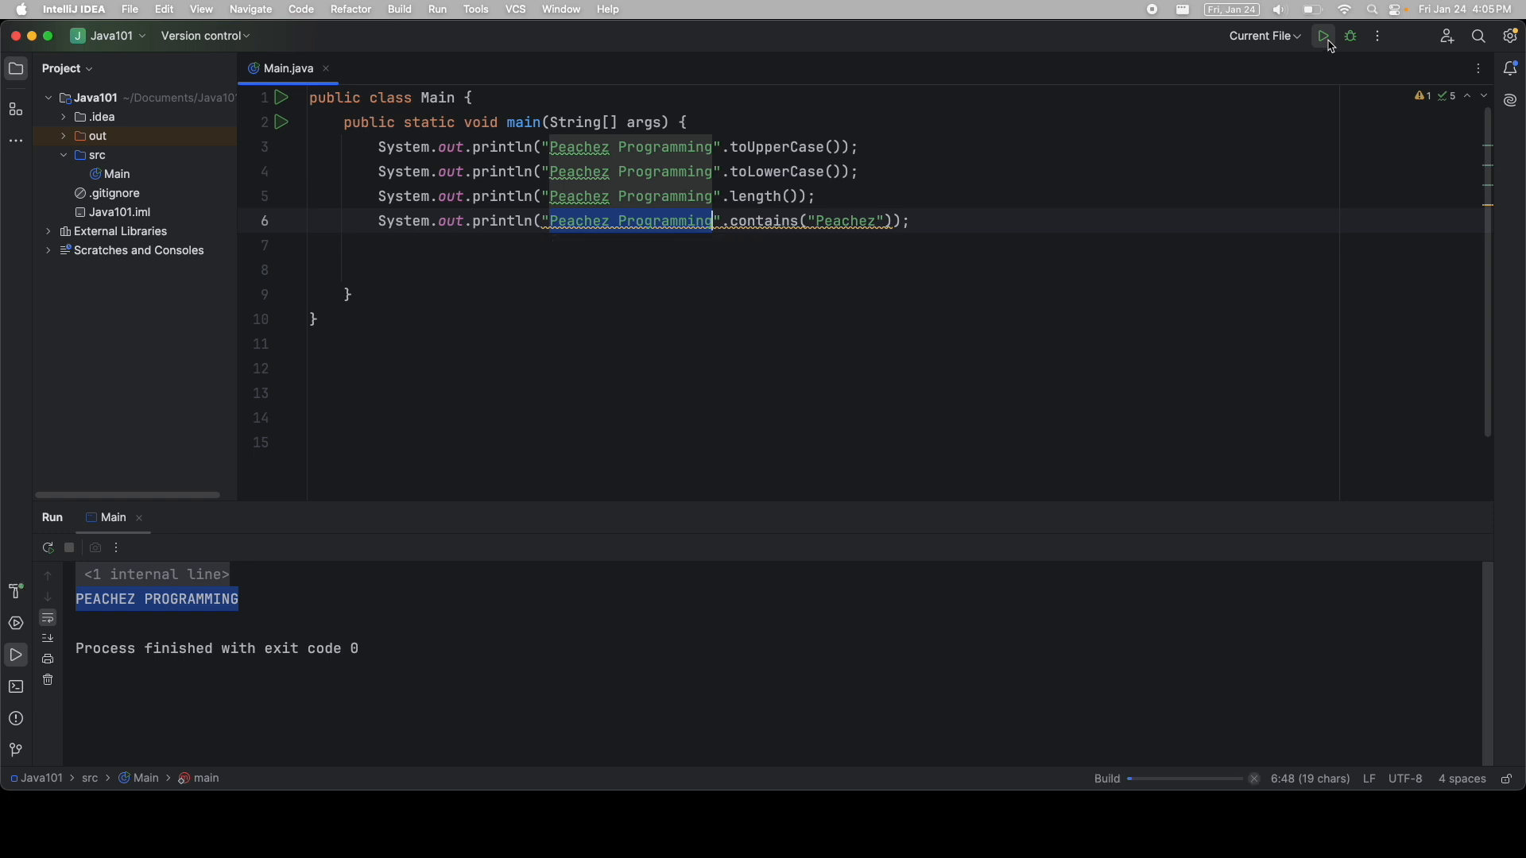
- Run Main to print PEACHEZ PROGRAMMING, peachez programming, 19 and true
click(1322, 36)
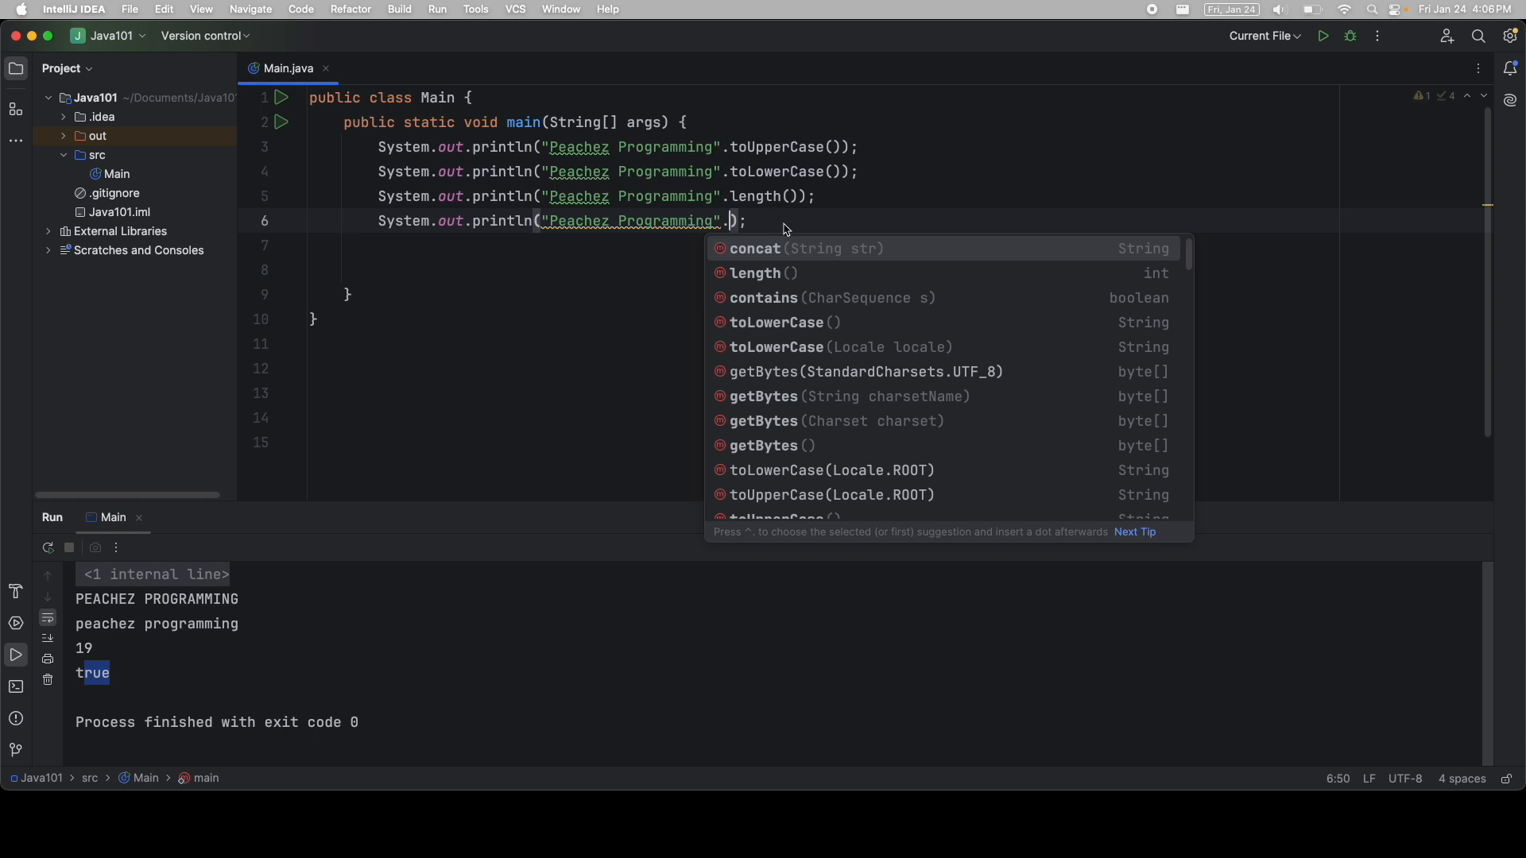
mouse_move(1138, 260)
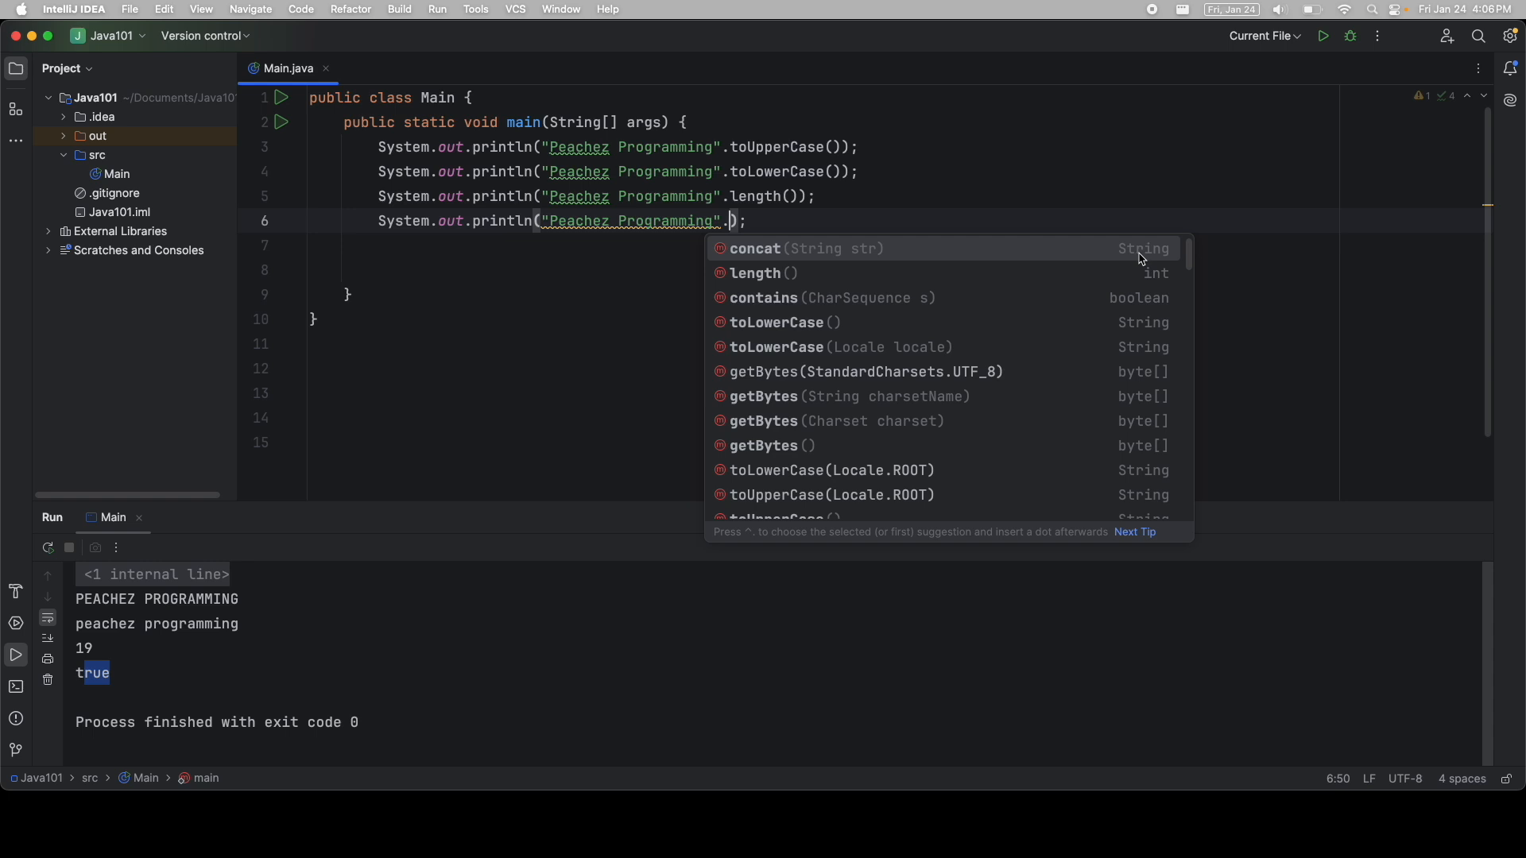
mouse_move(1155, 301)
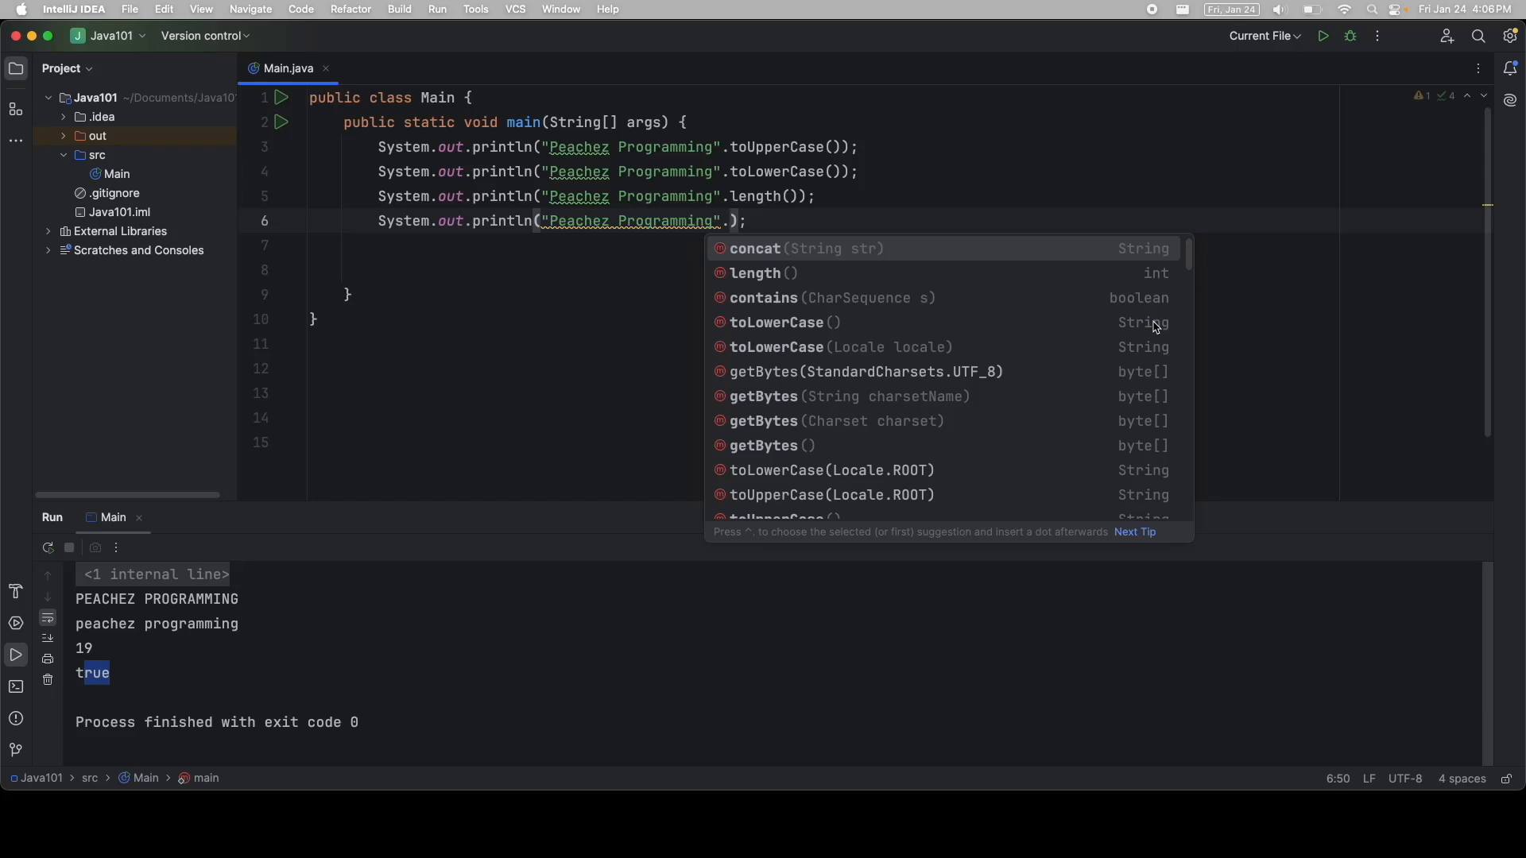
mouse_move(798, 288)
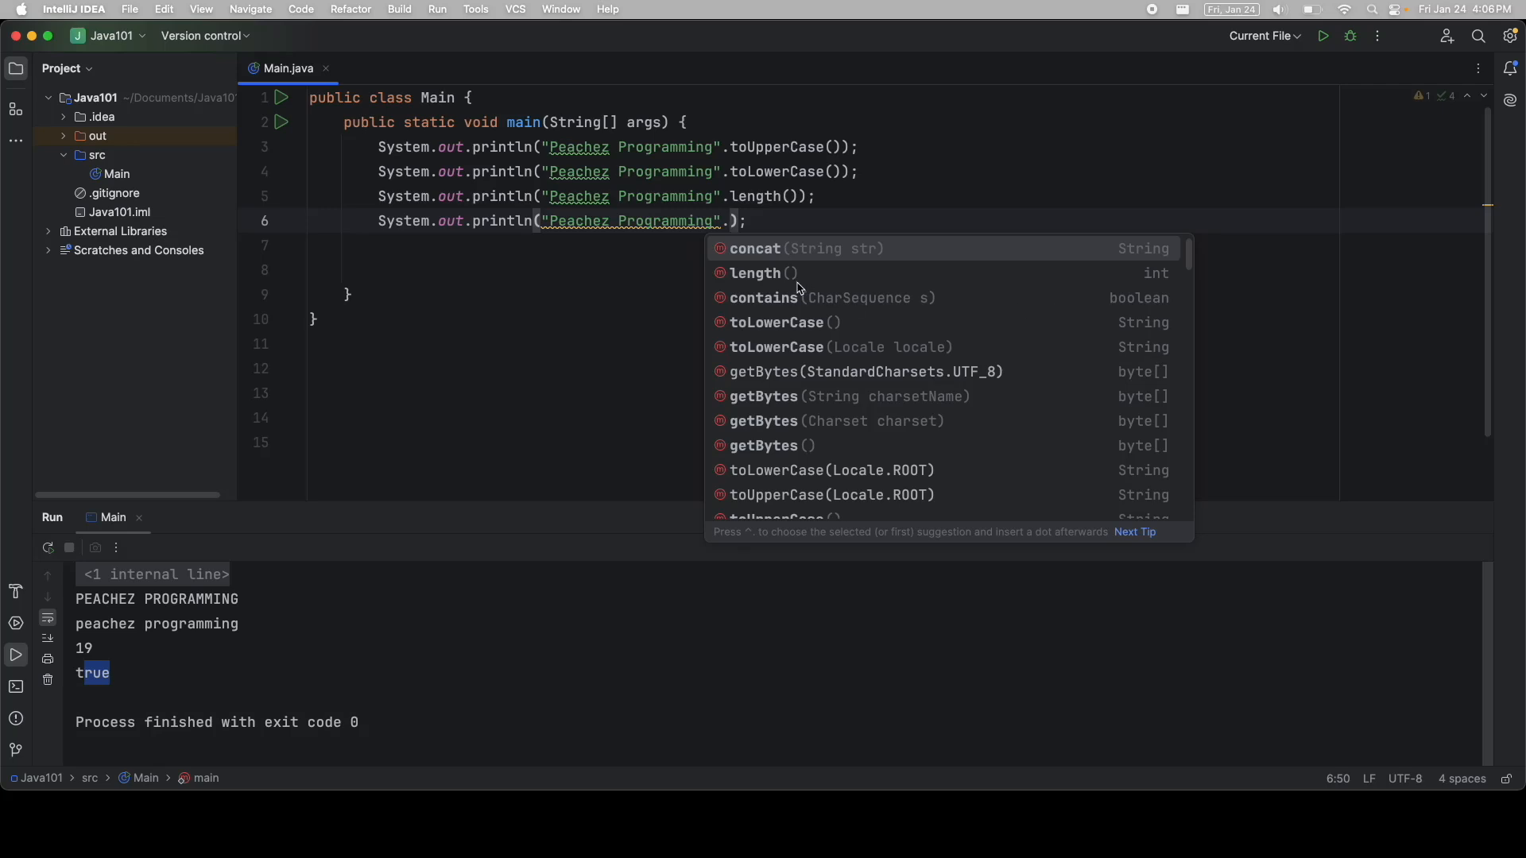
mouse_move(780, 284)
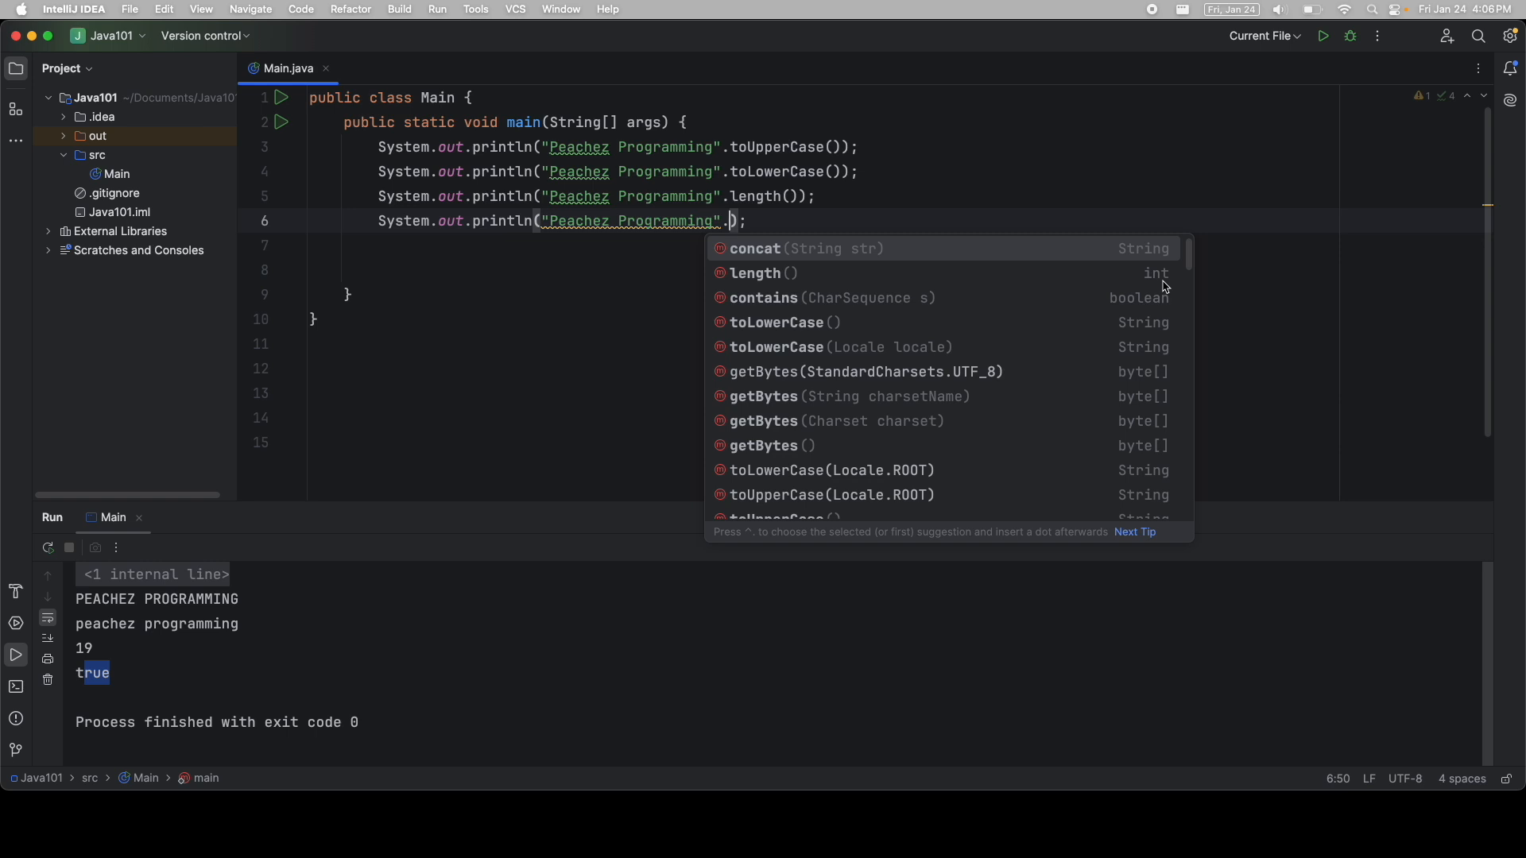
mouse_move(869, 310)
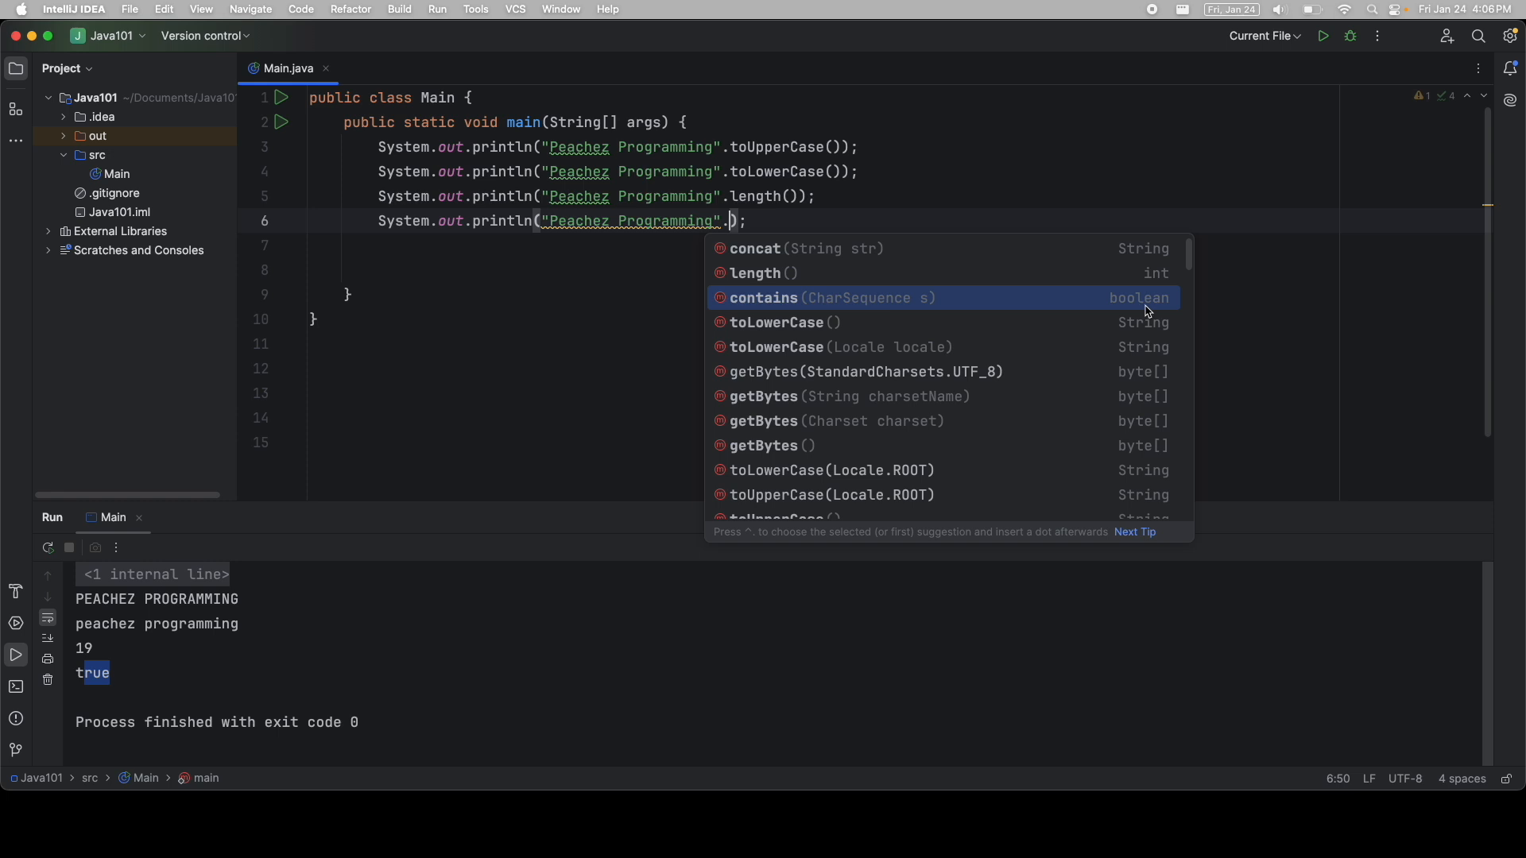
mouse_move(1156, 311)
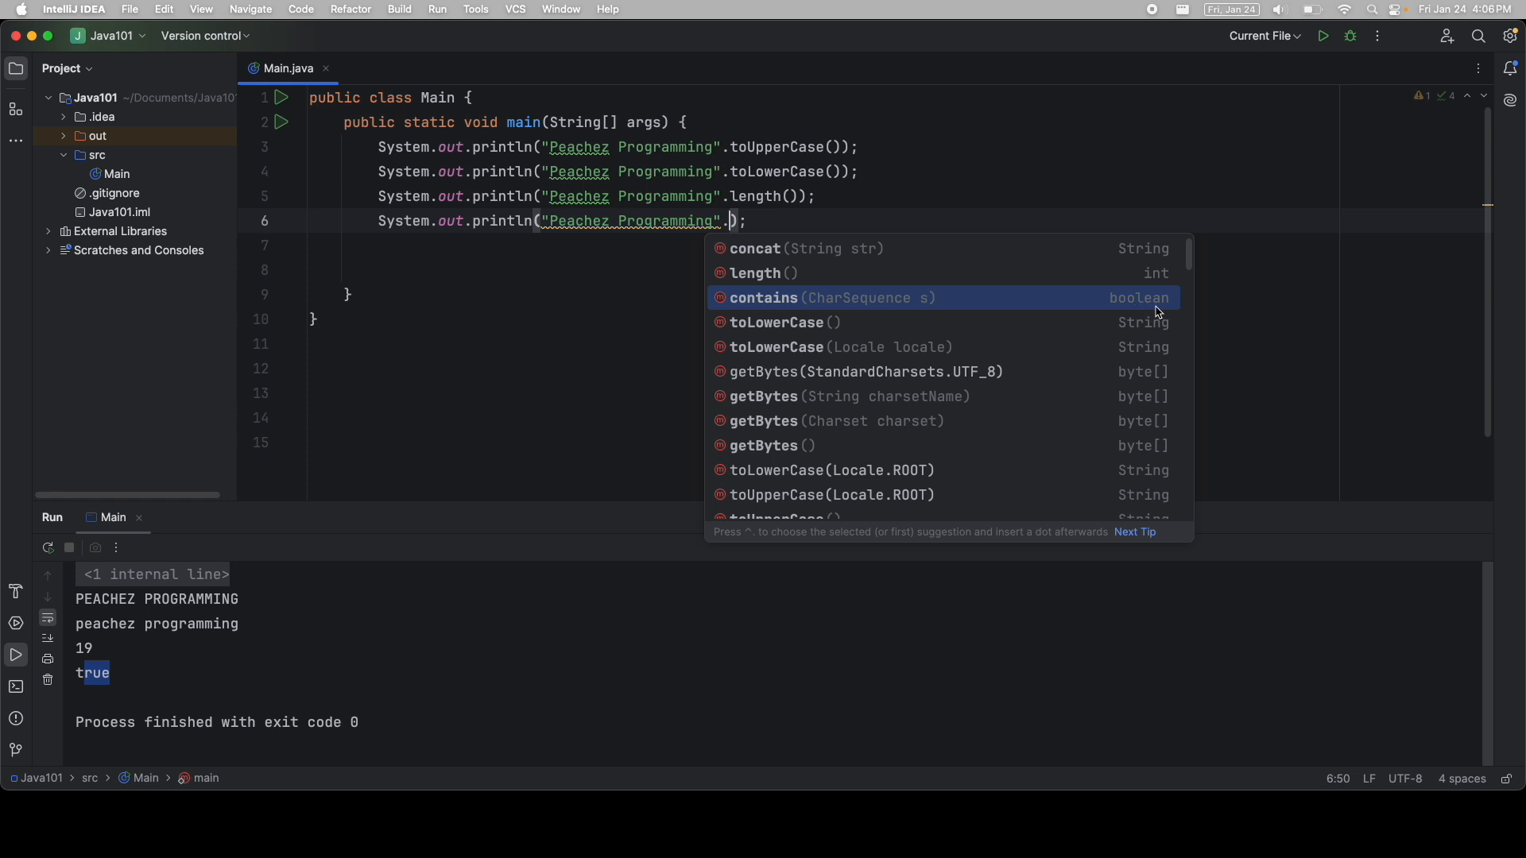
mouse_move(976, 329)
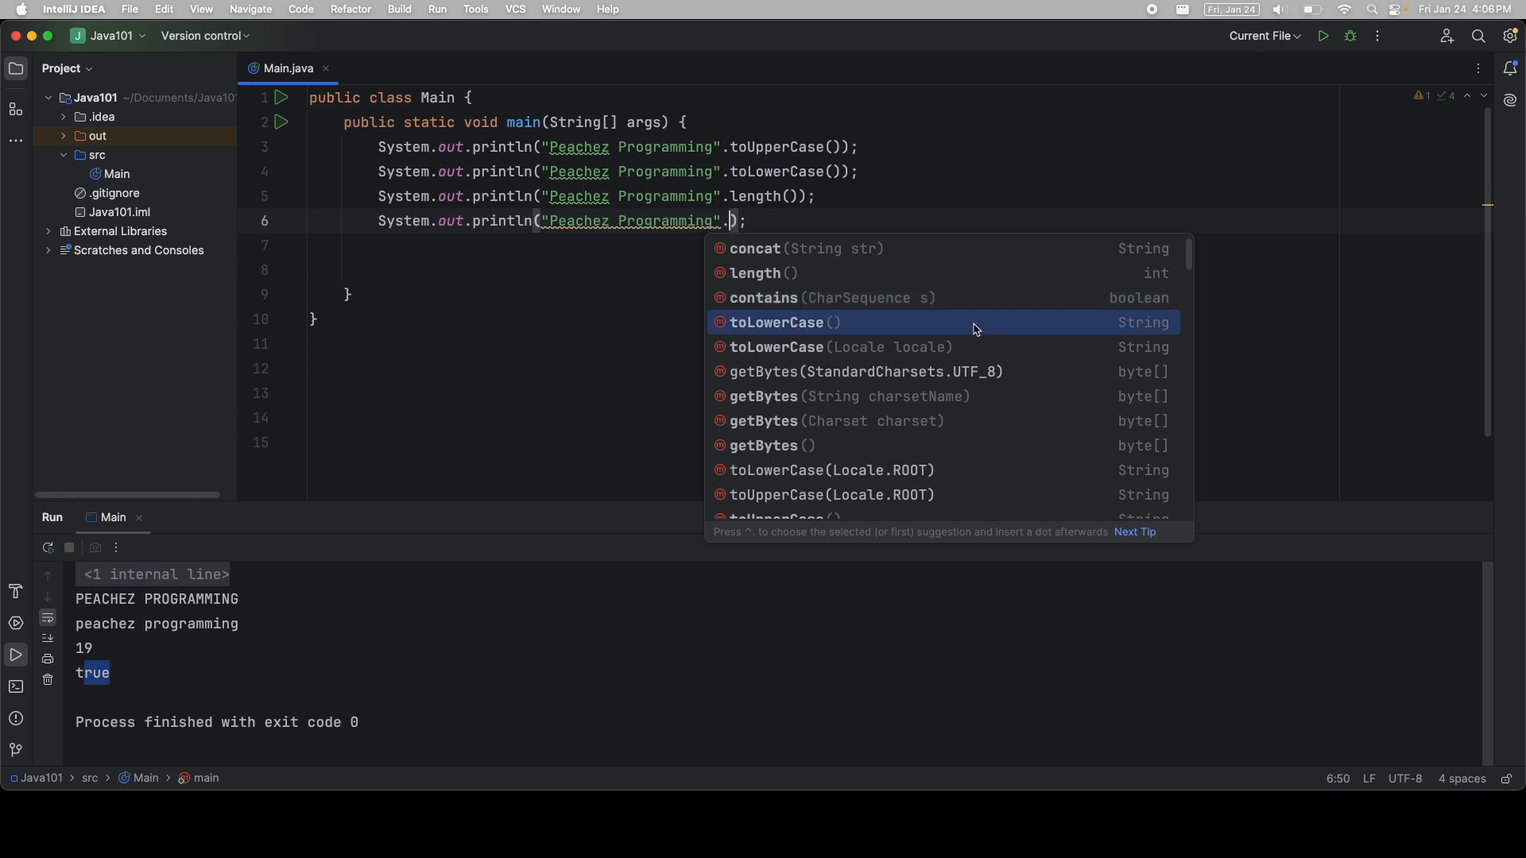
mouse_move(1152, 337)
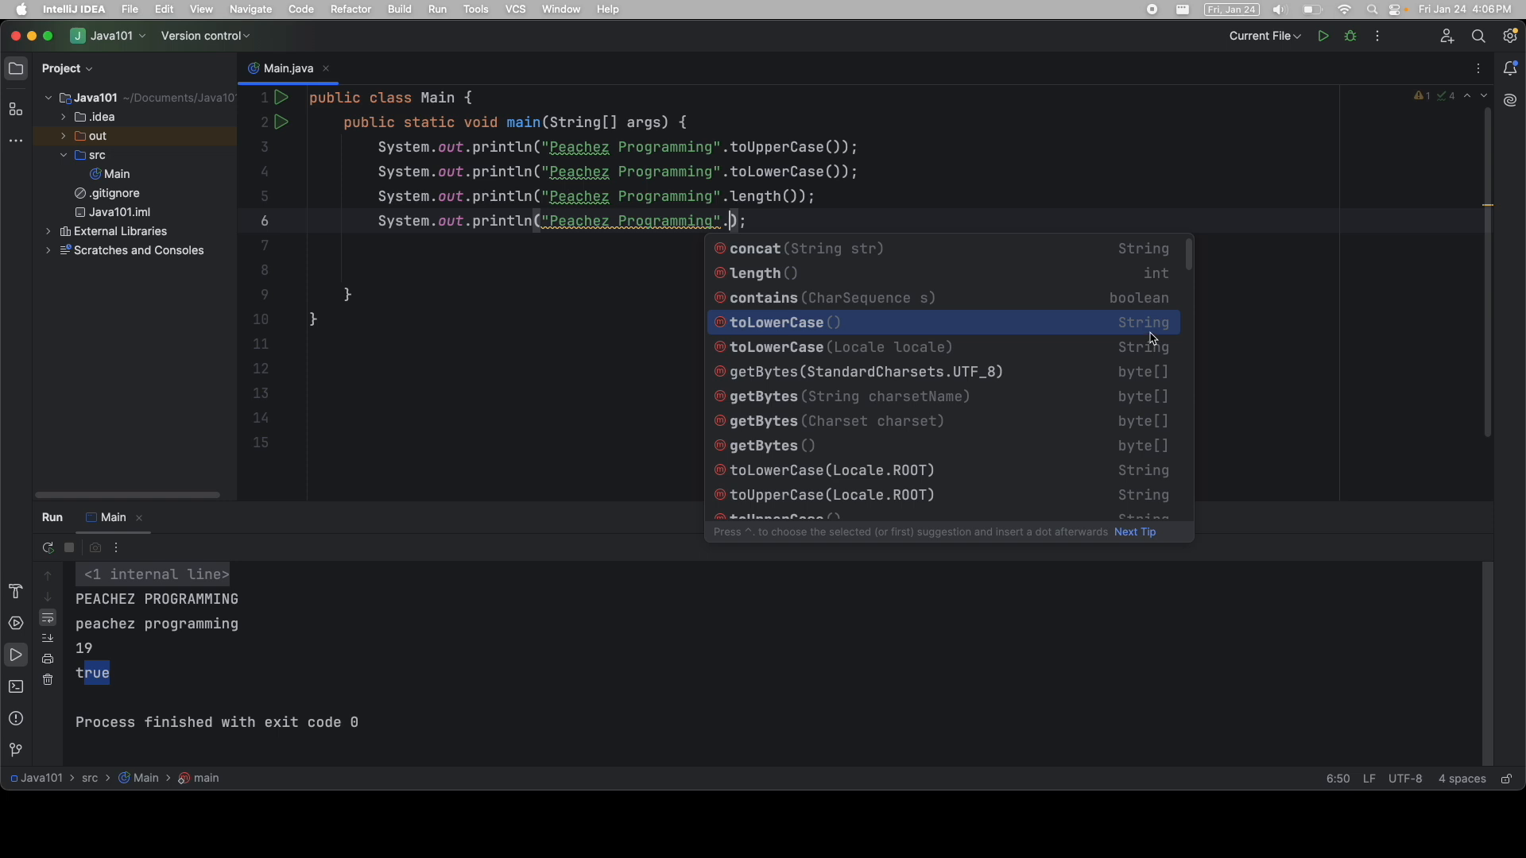
mouse_move(1218, 324)
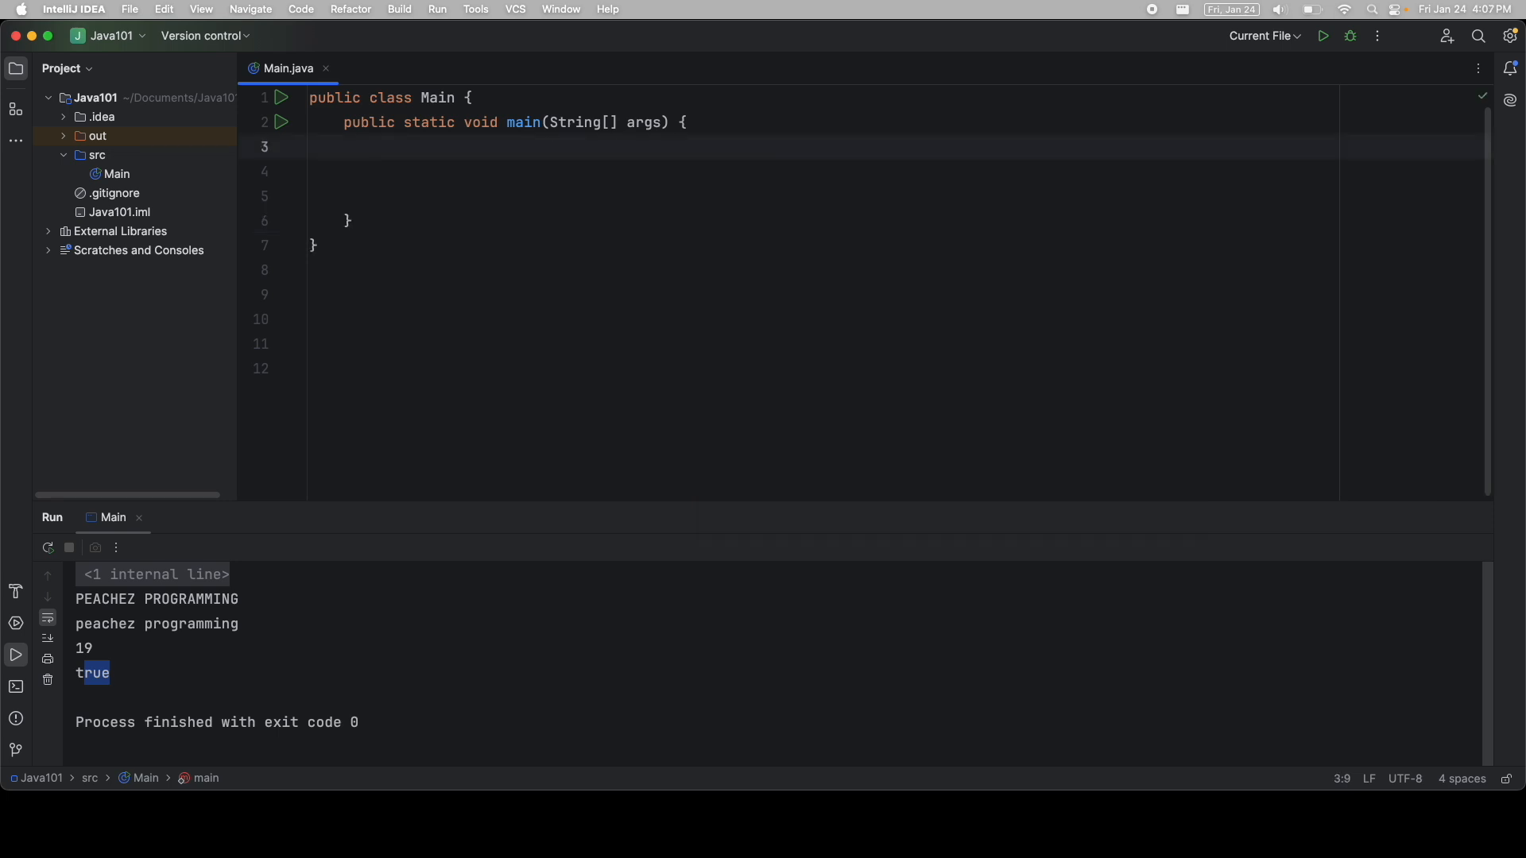
- Declare String name = "Peachez Programming" and add a System.out.println(); line
text(String)
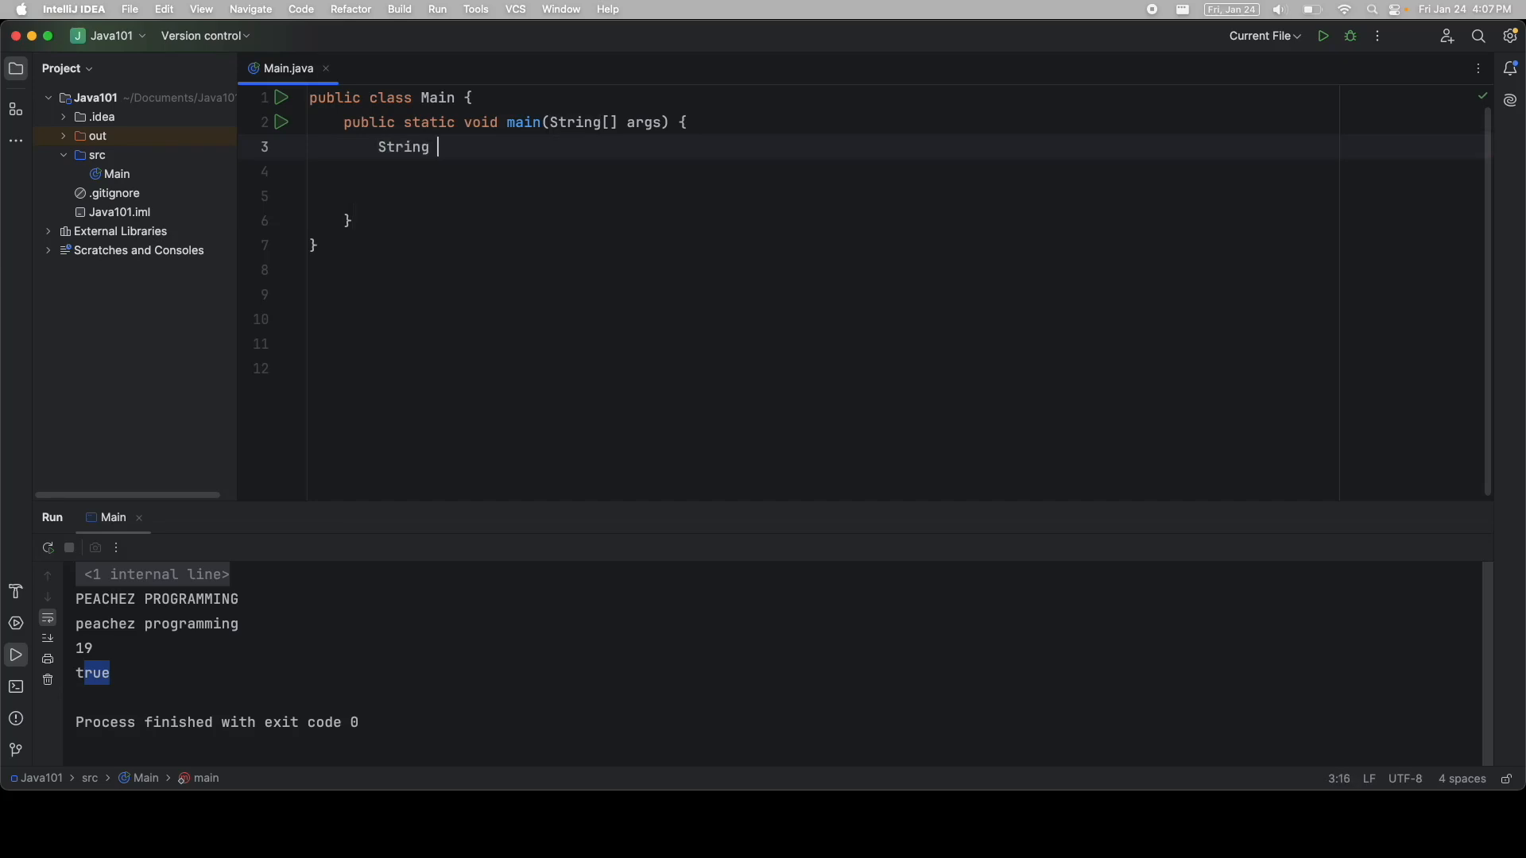
text(name = "Pe)
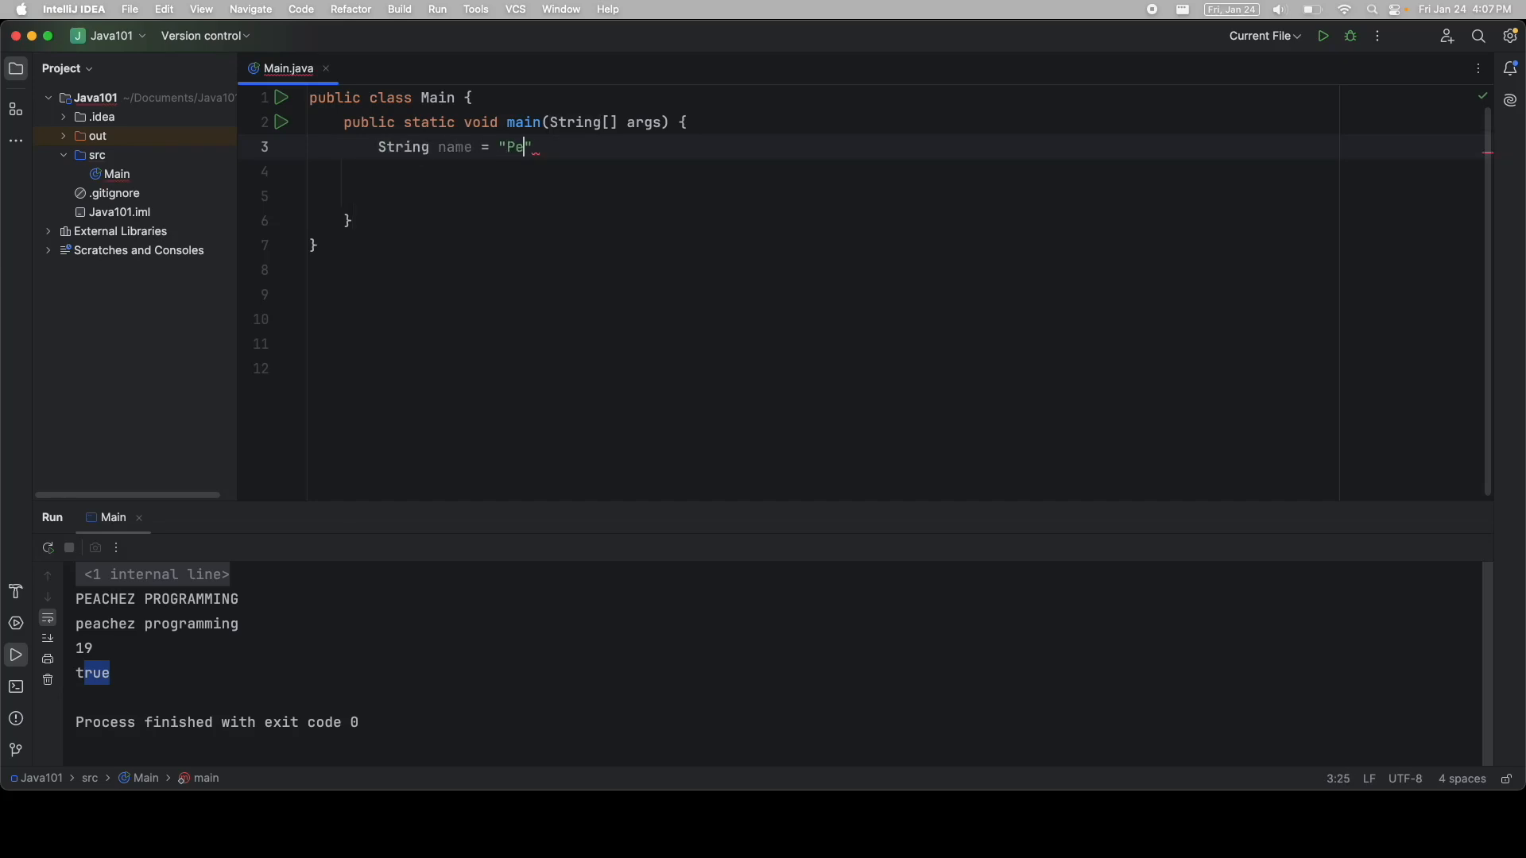
text(achez Progamming)
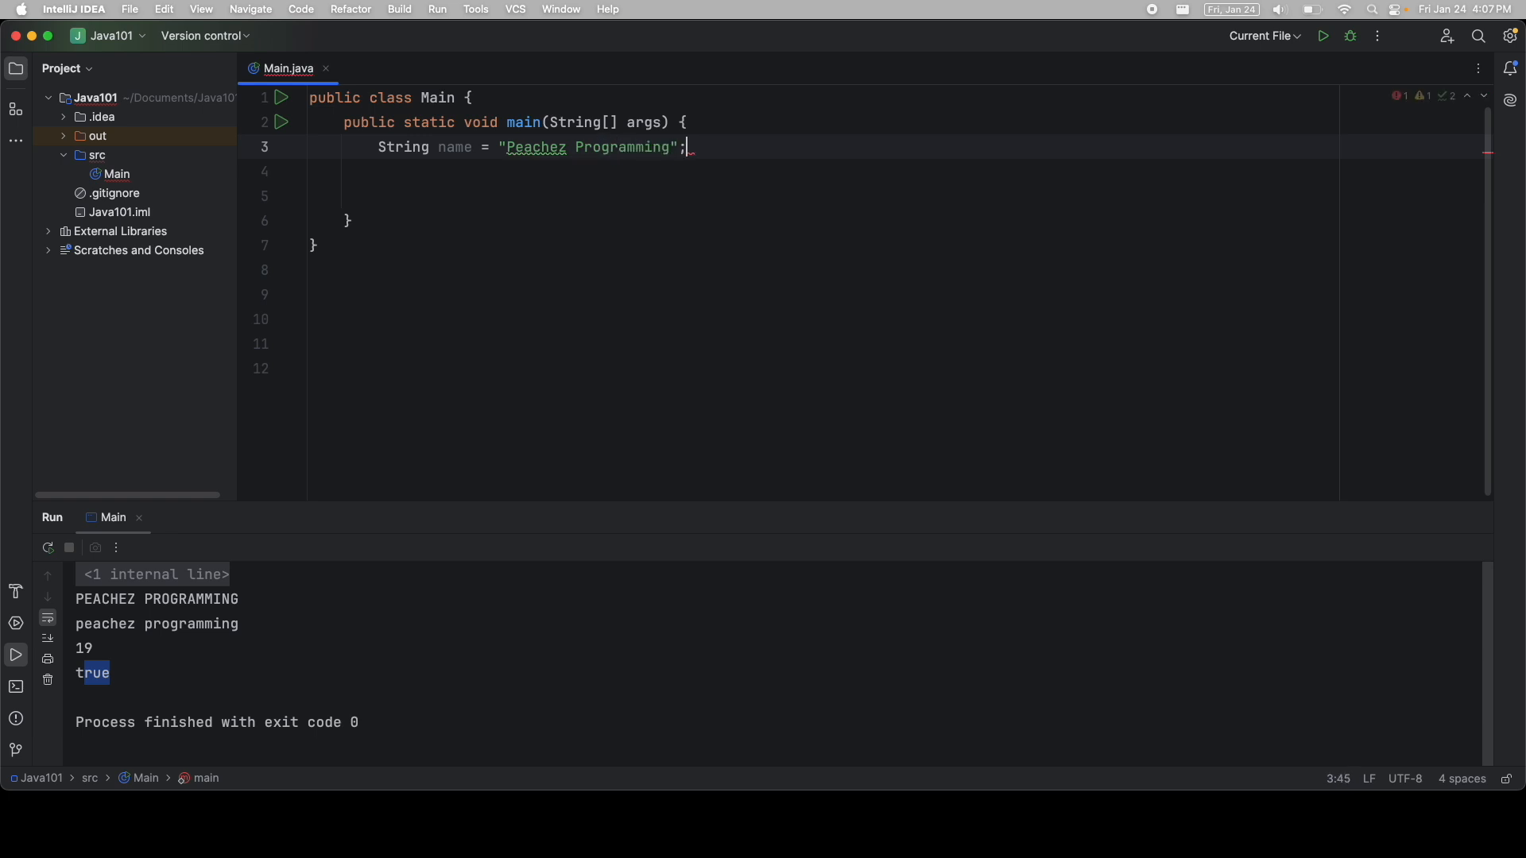
text(System.out.println();)
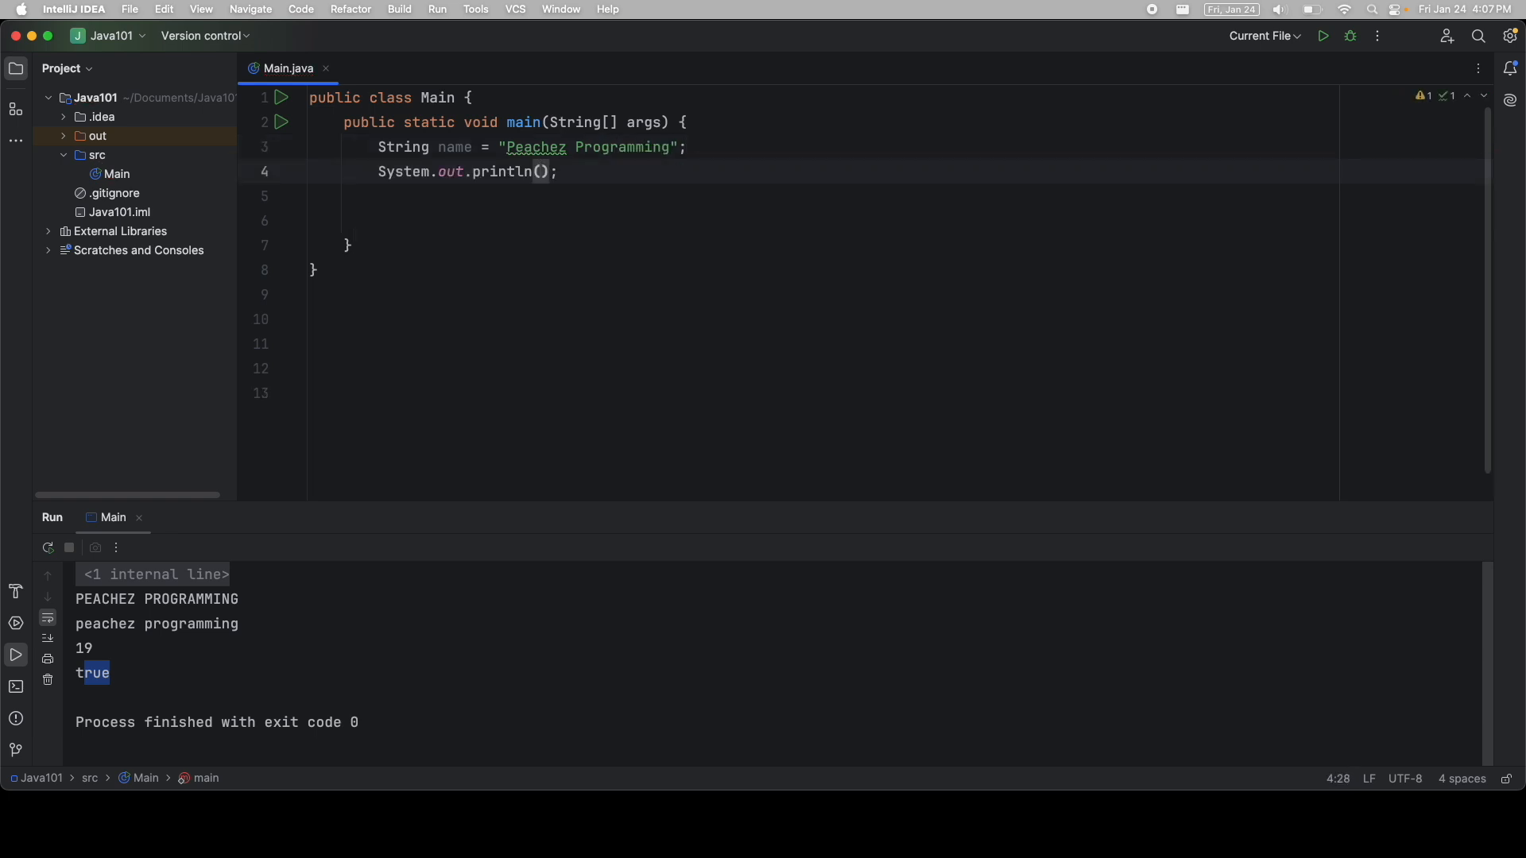
- Print the lowercase name, then add a plain println(name) below it
text(name)
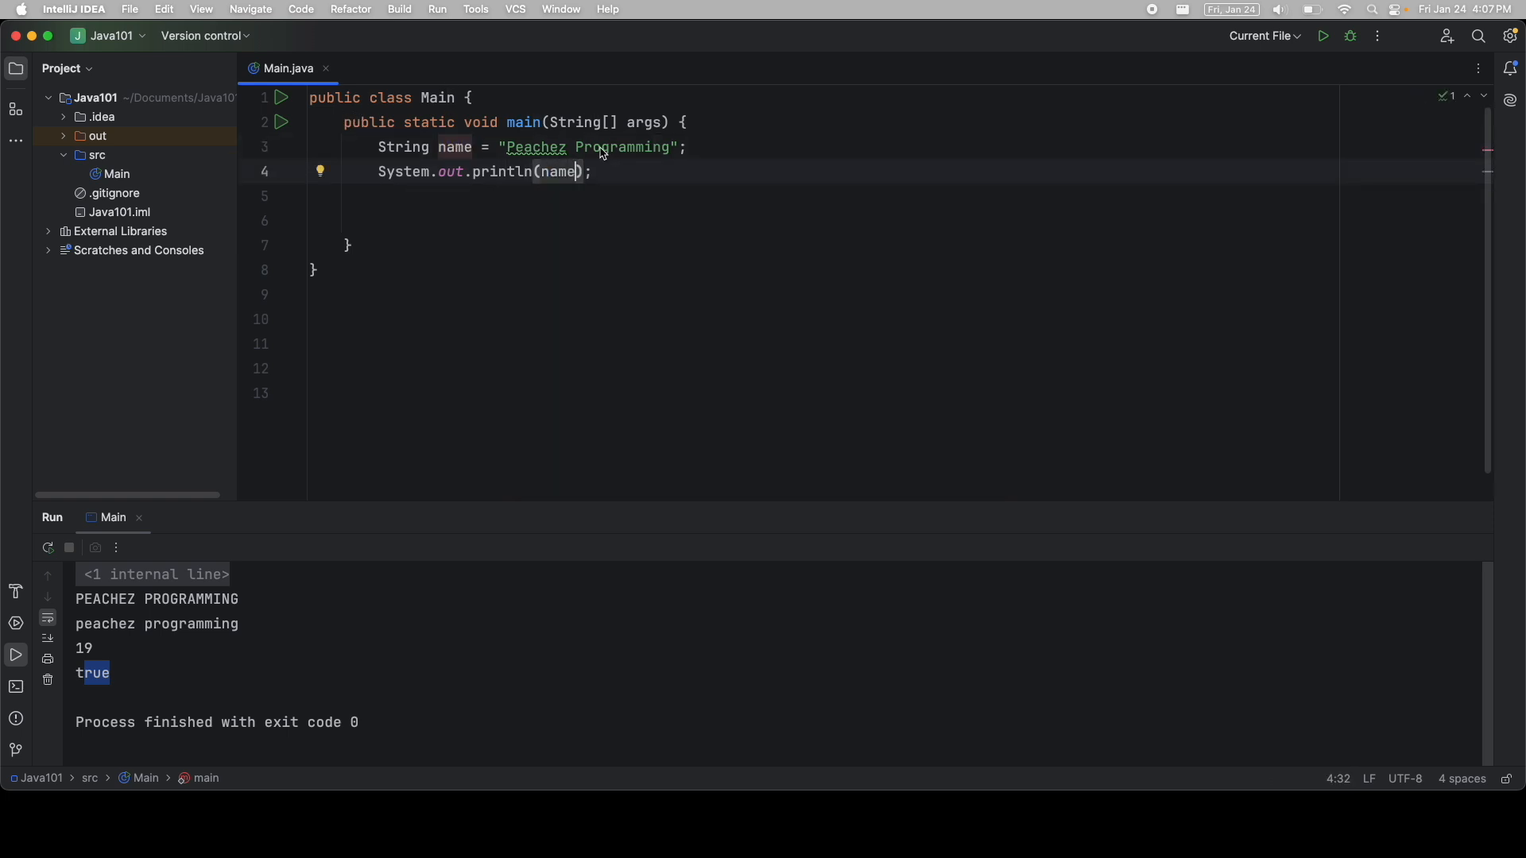
text(.toLowerCase()
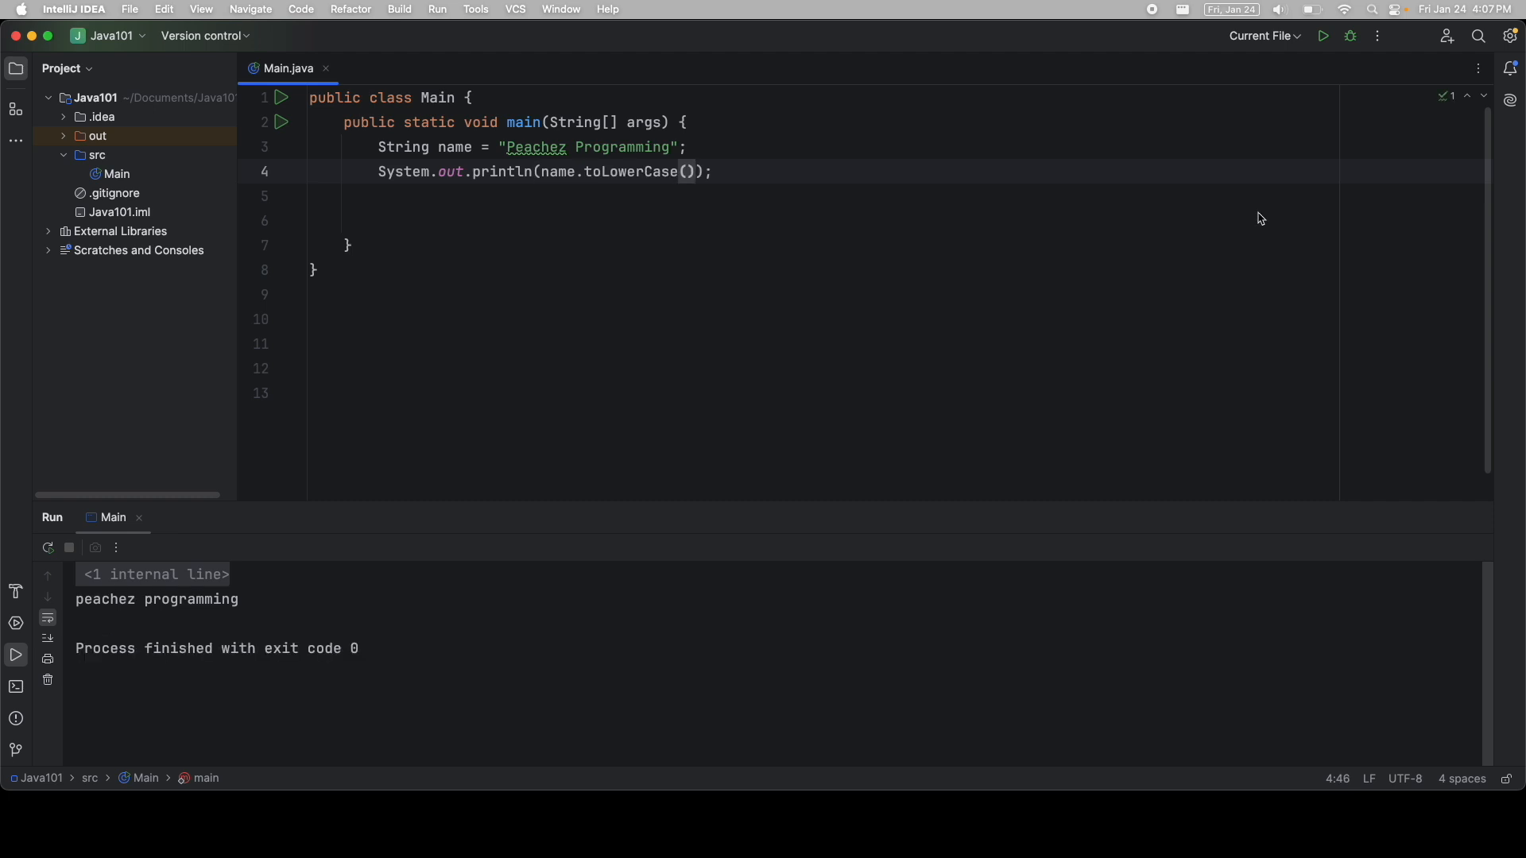
click(712, 172)
text(System.out.println();)
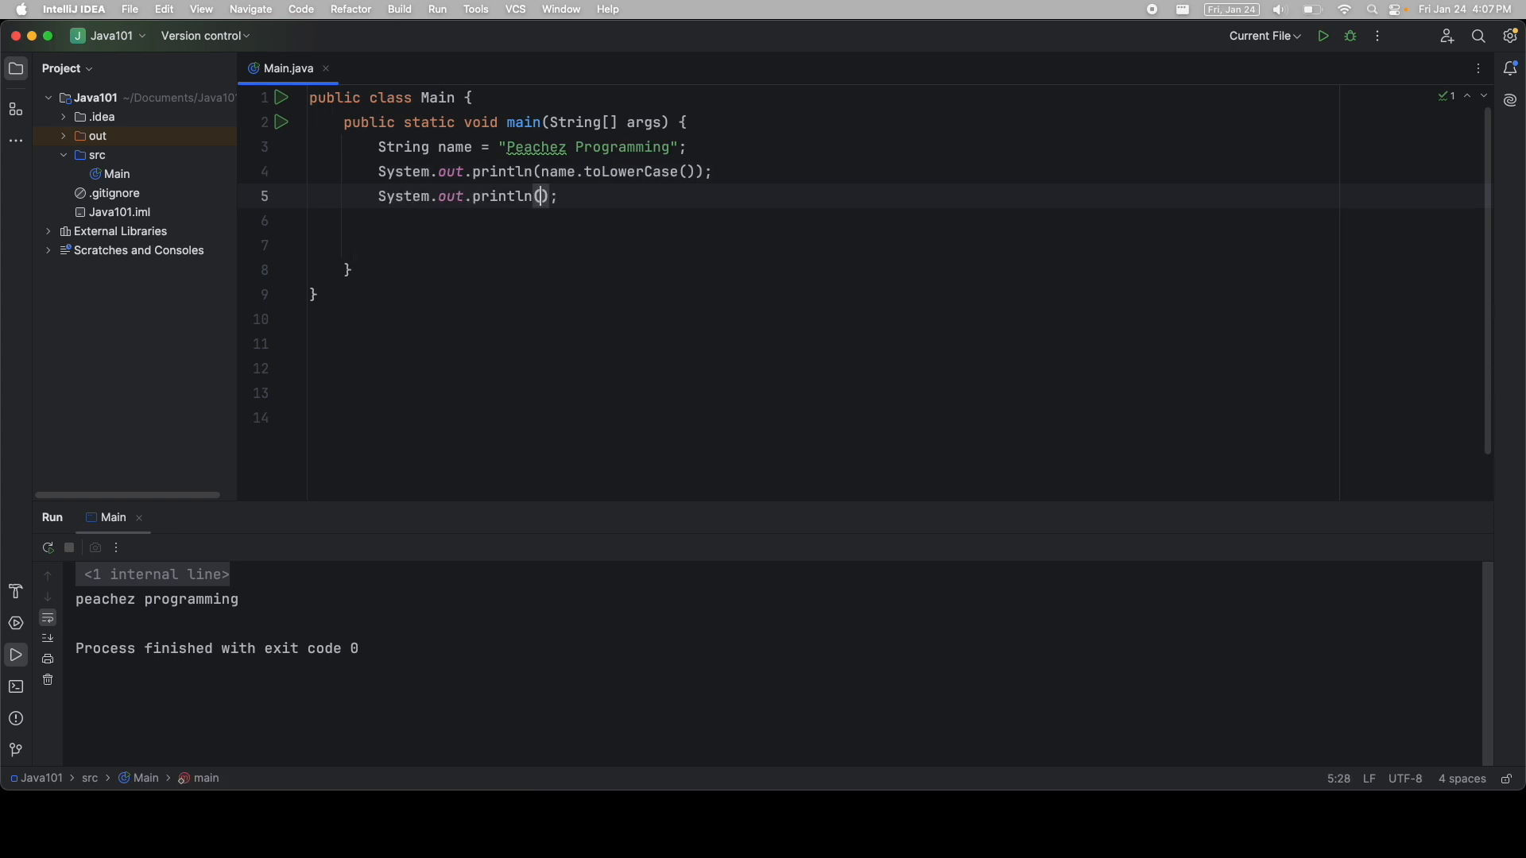
text(name)
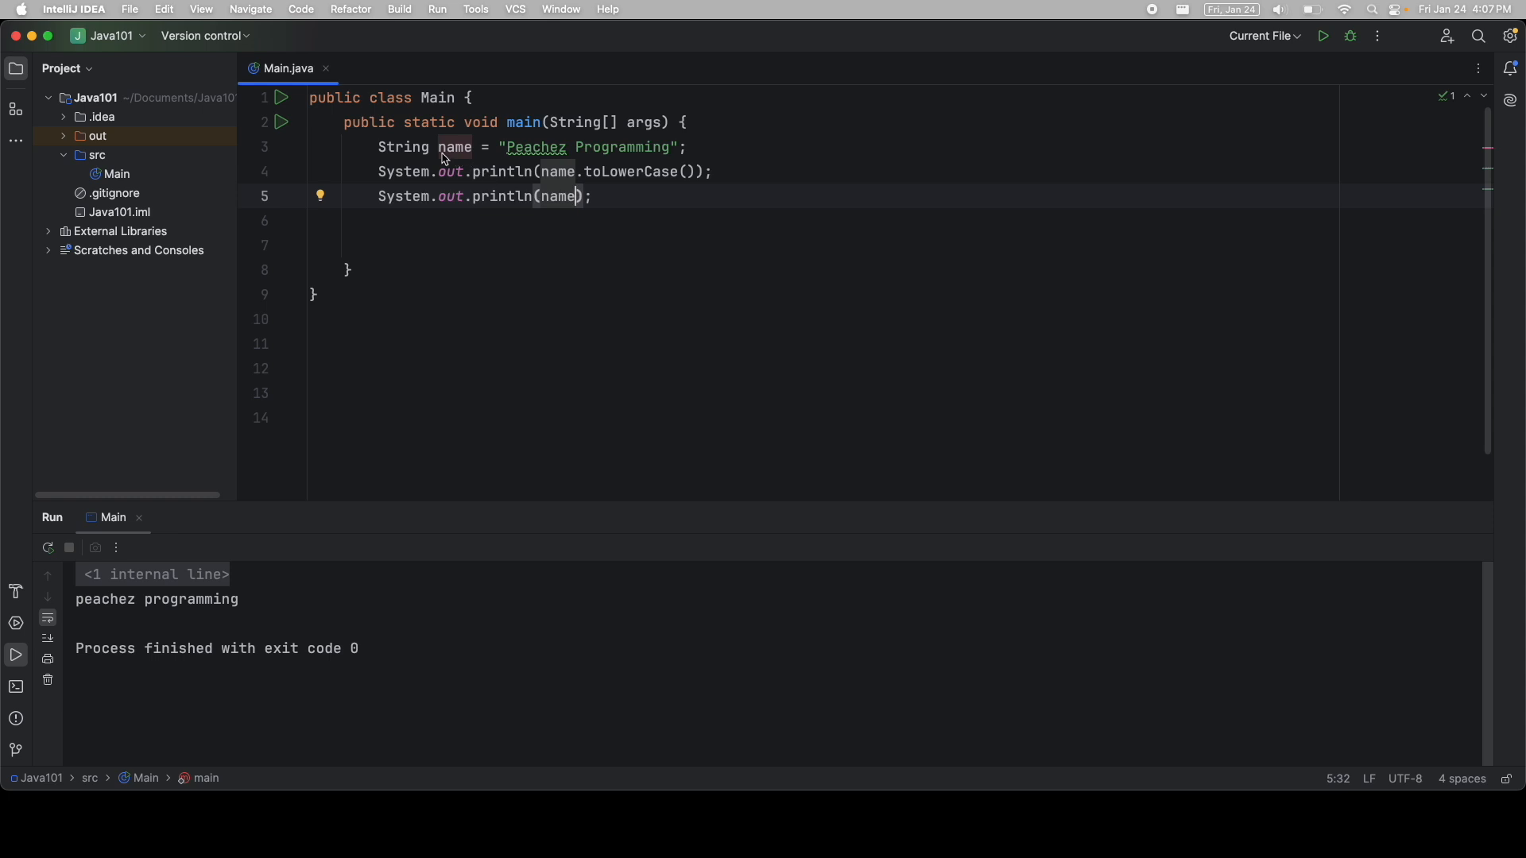
double_click(454, 147)
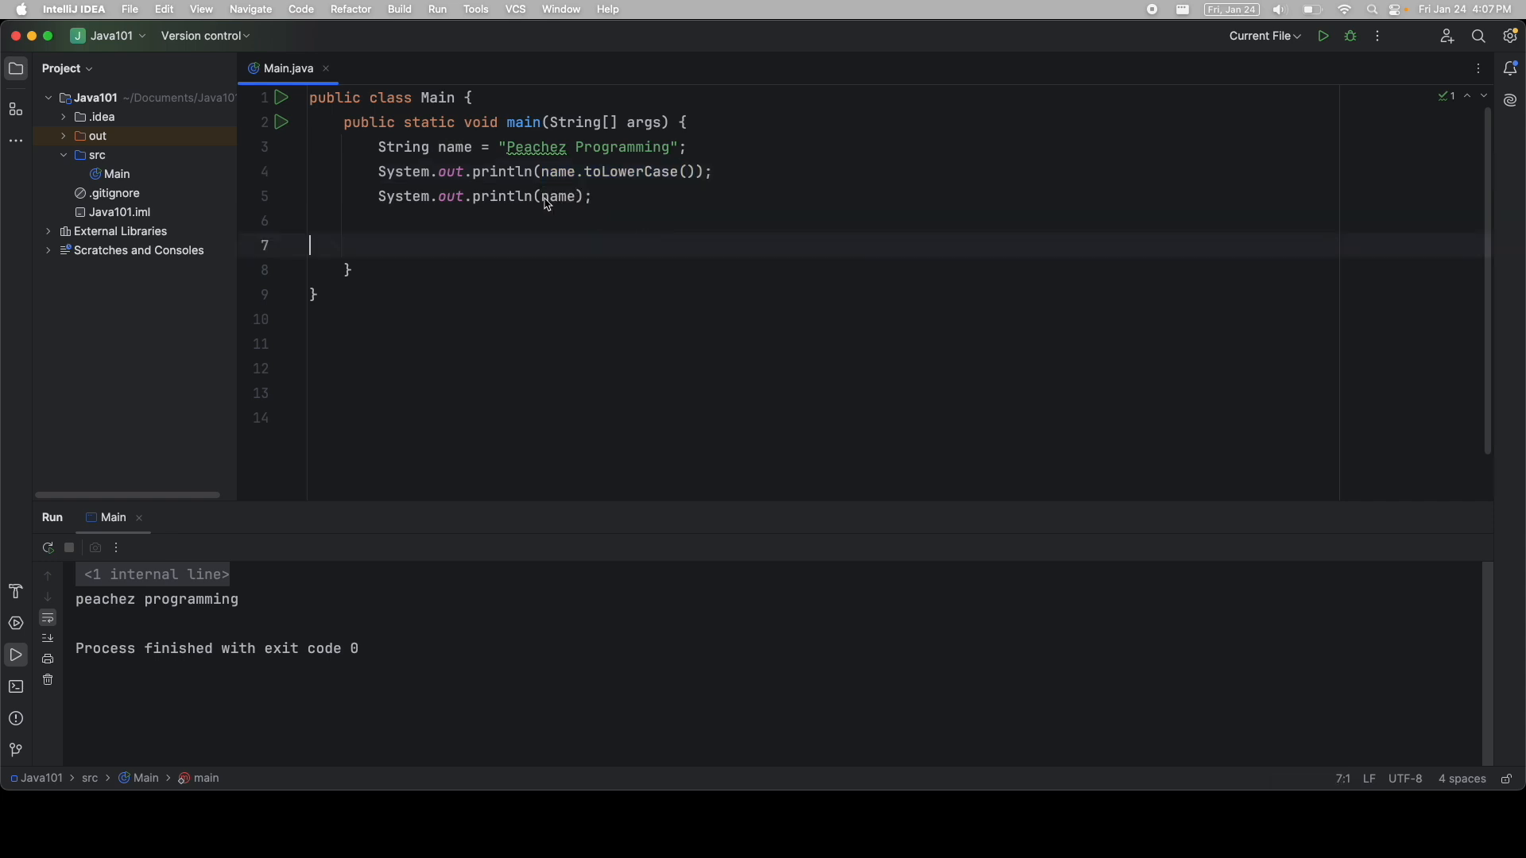
double_click(558, 197)
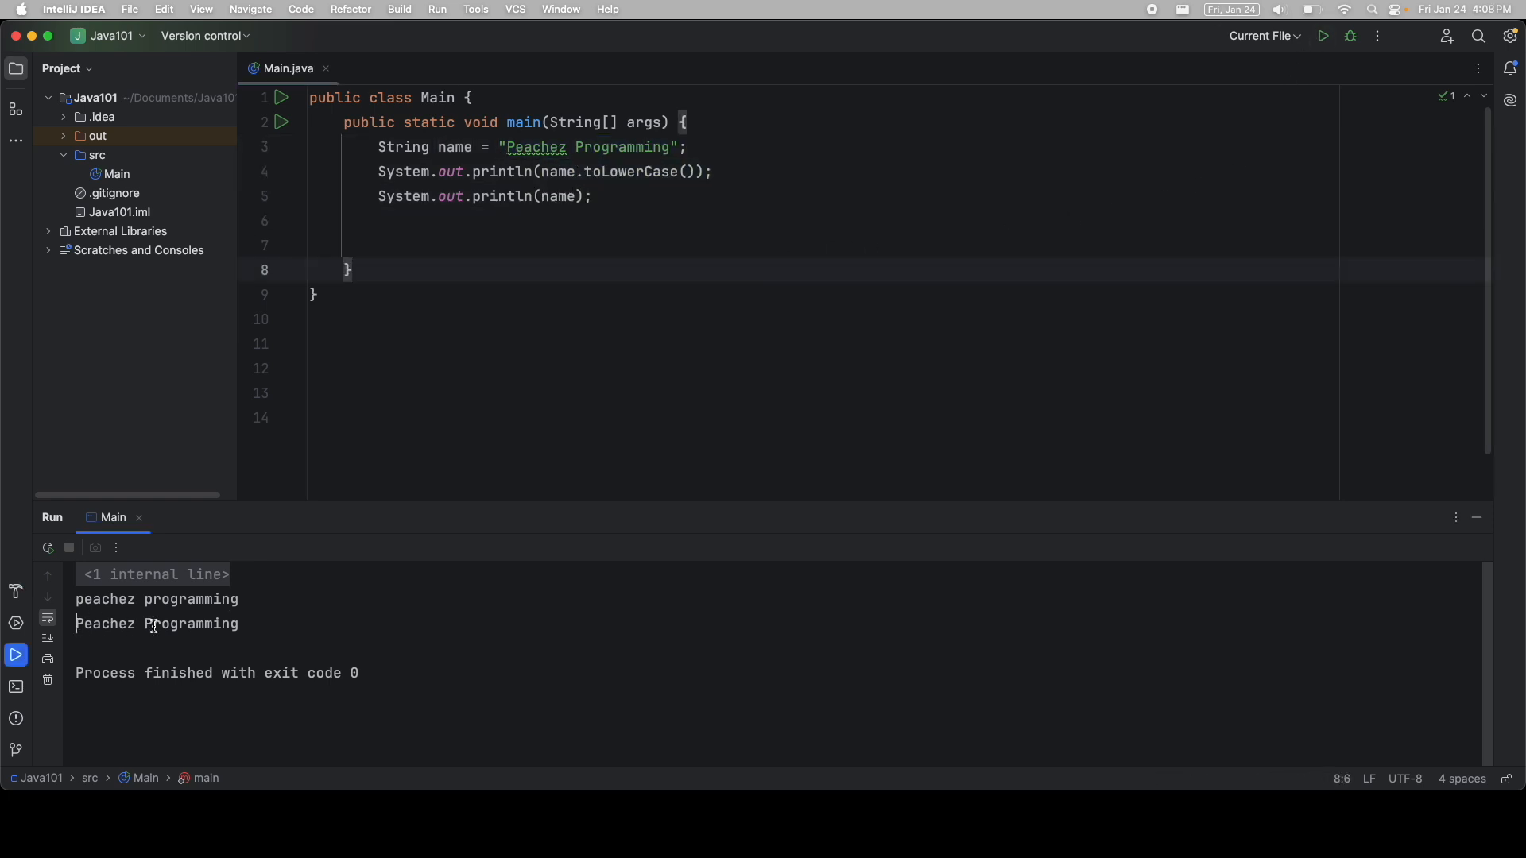
mouse_move(331, 642)
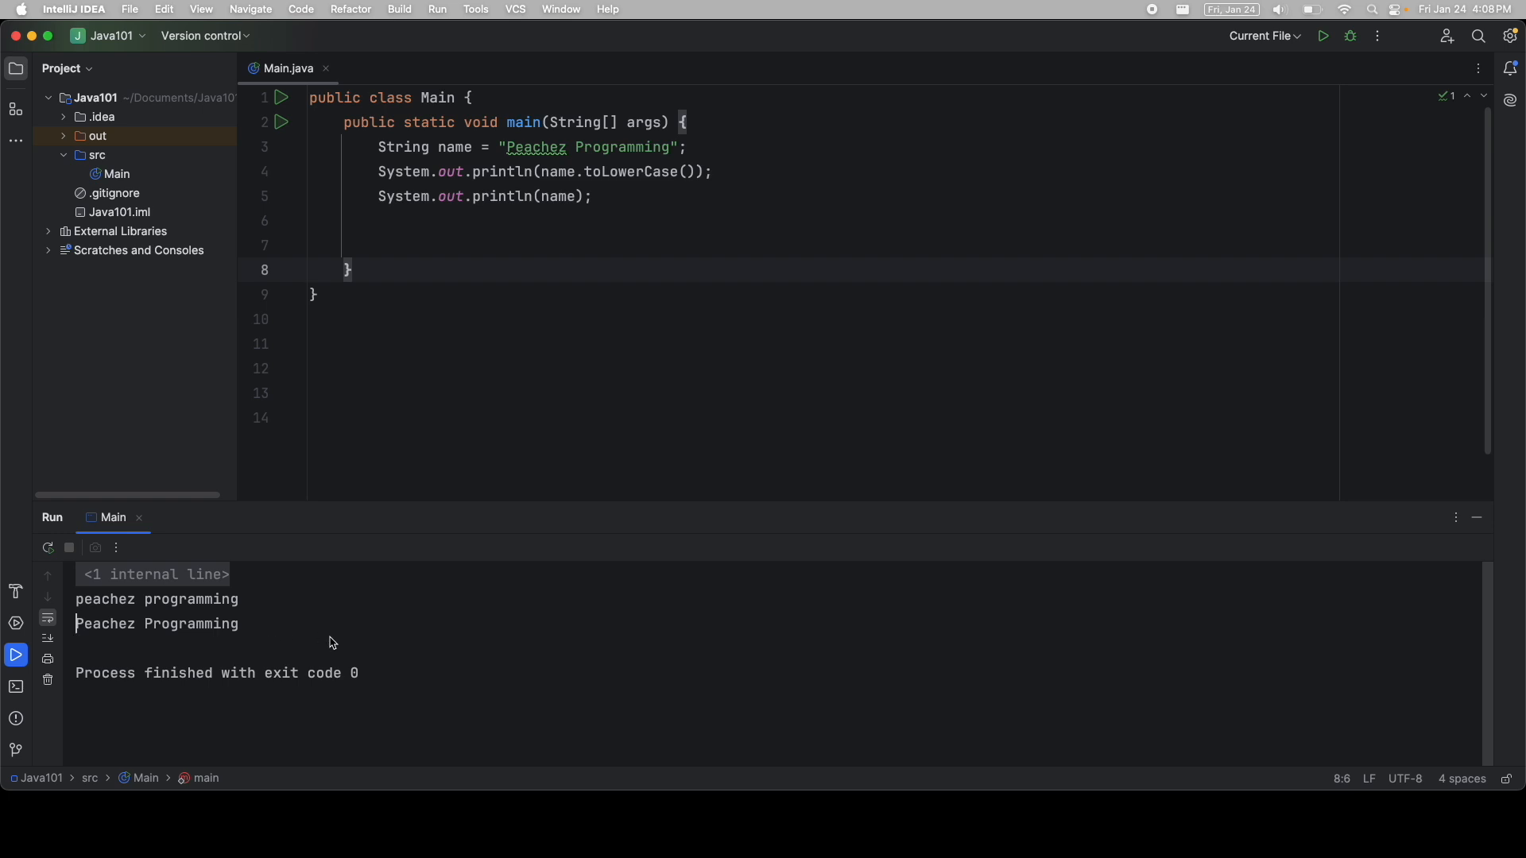
mouse_move(473, 370)
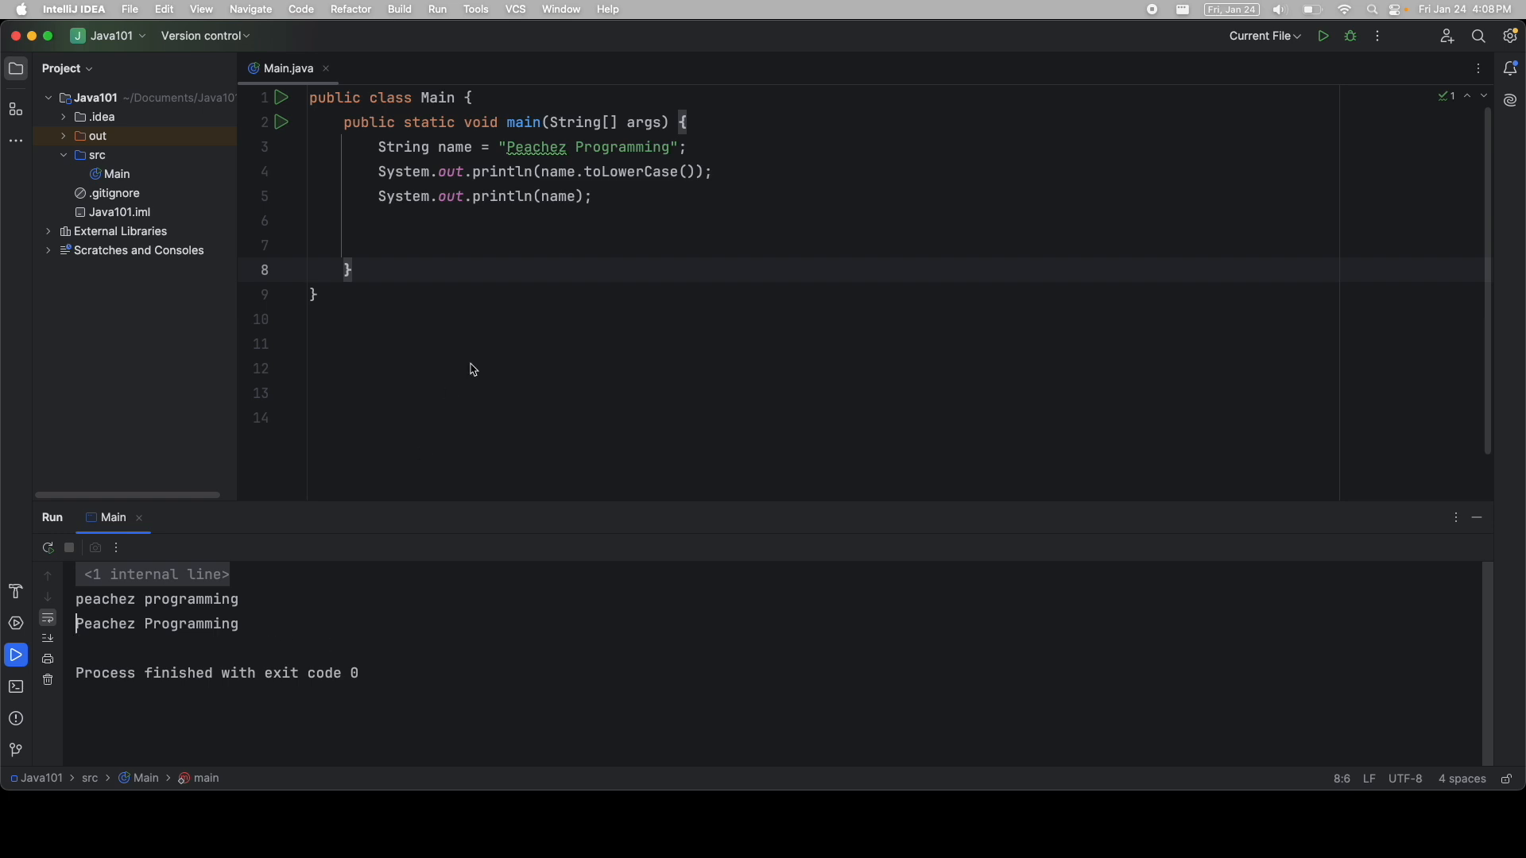
mouse_move(541, 181)
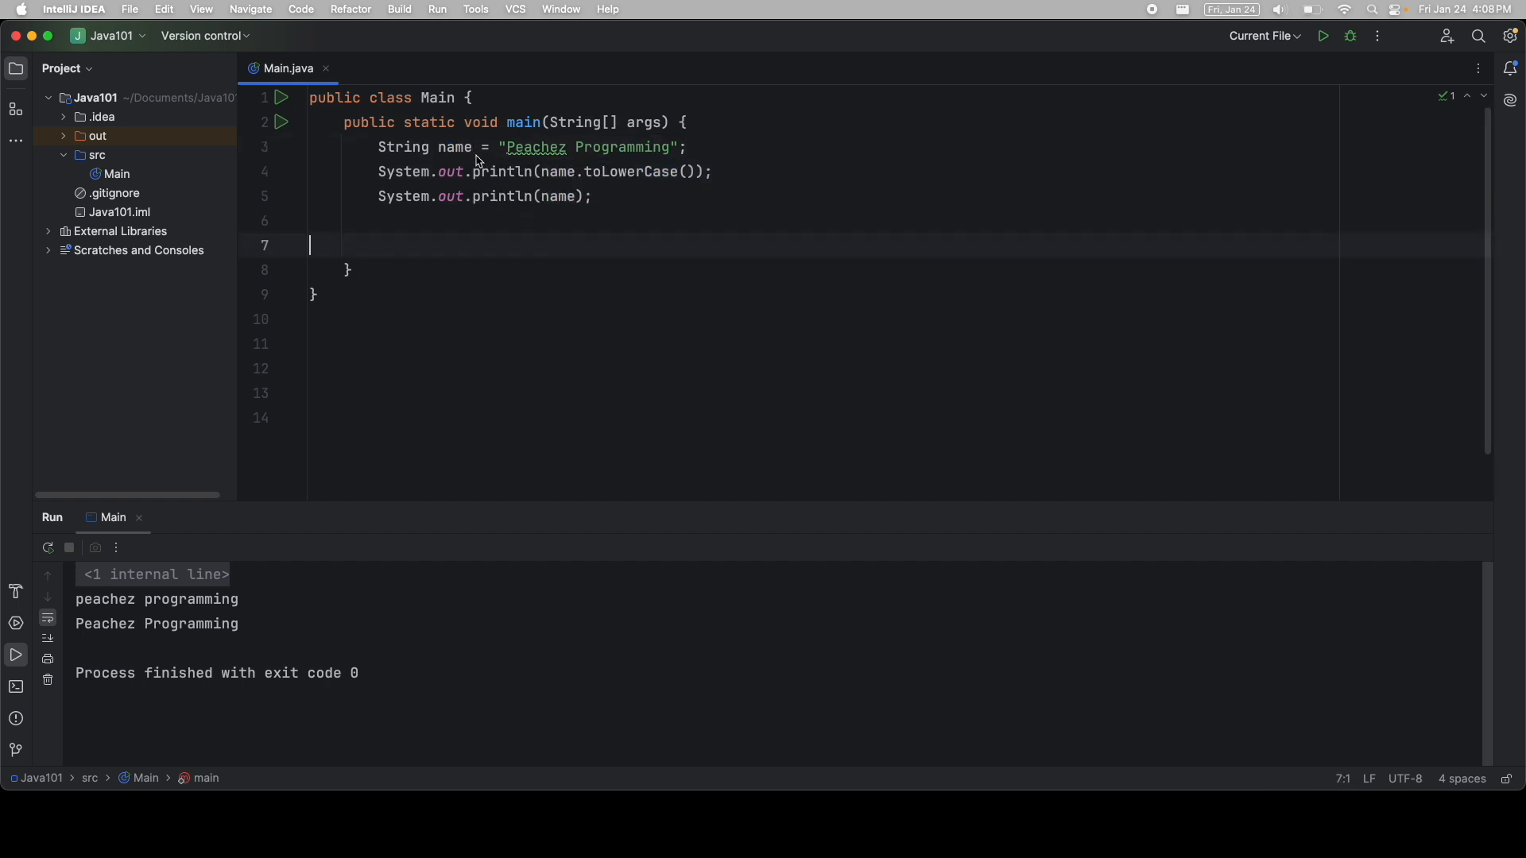
mouse_move(754, 175)
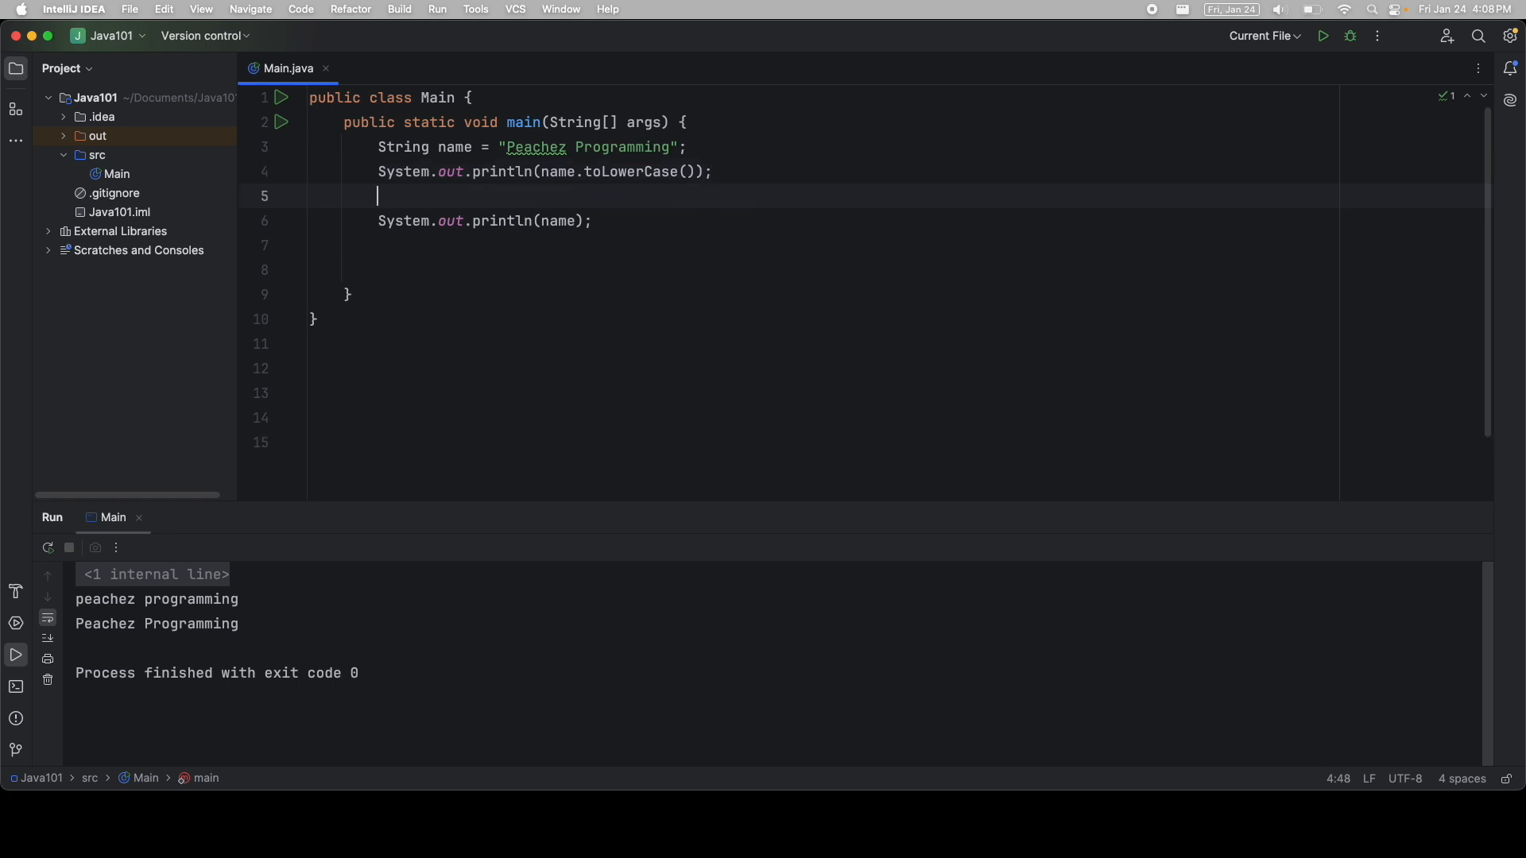
- Insert name = name.toLowerCase(); before the last println and run Main
text(name)
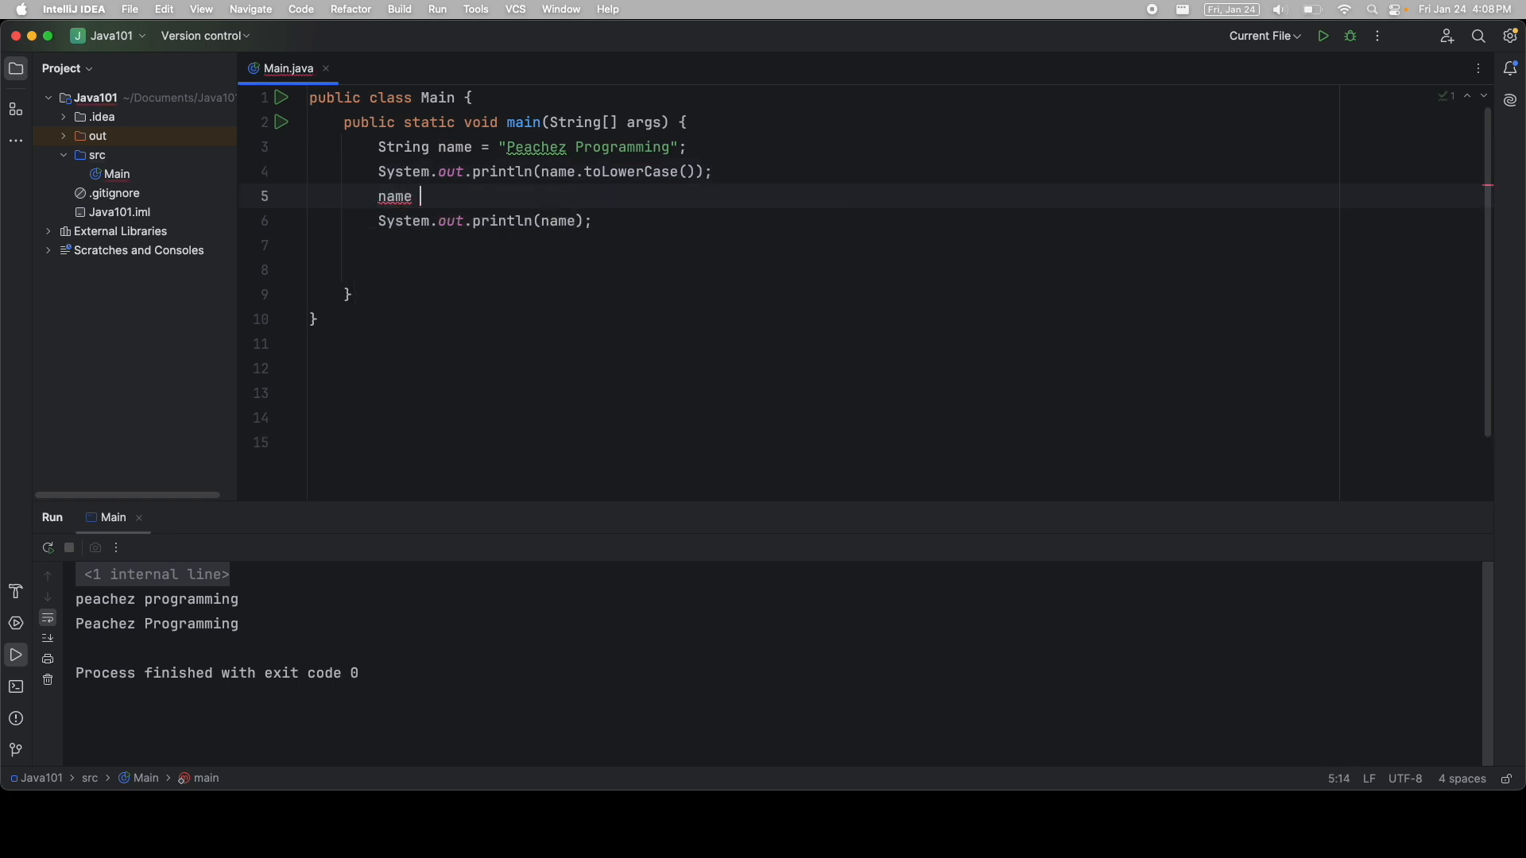
text(=)
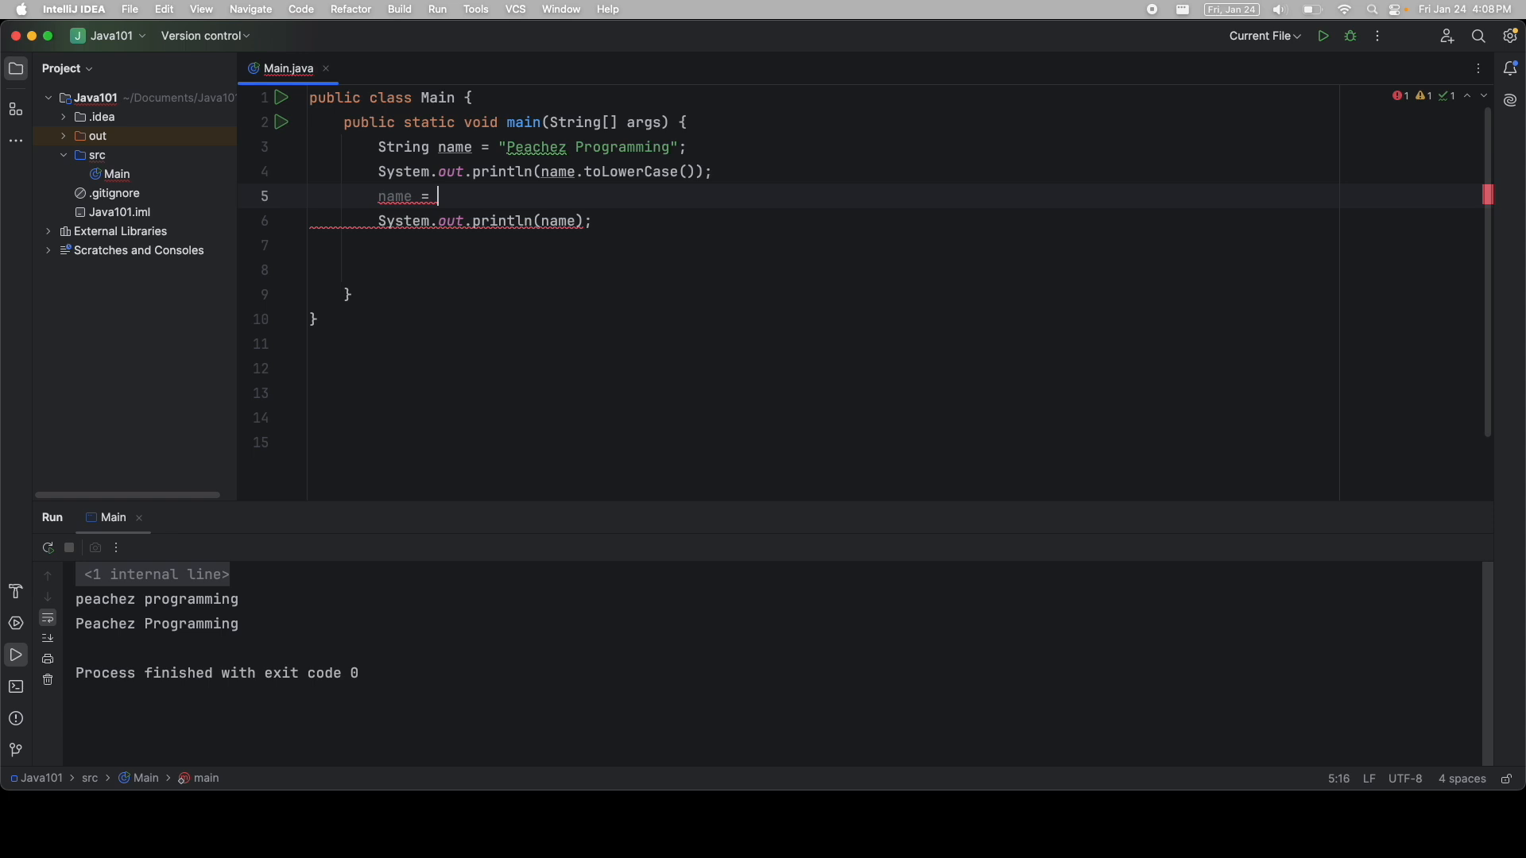
text(name.t)
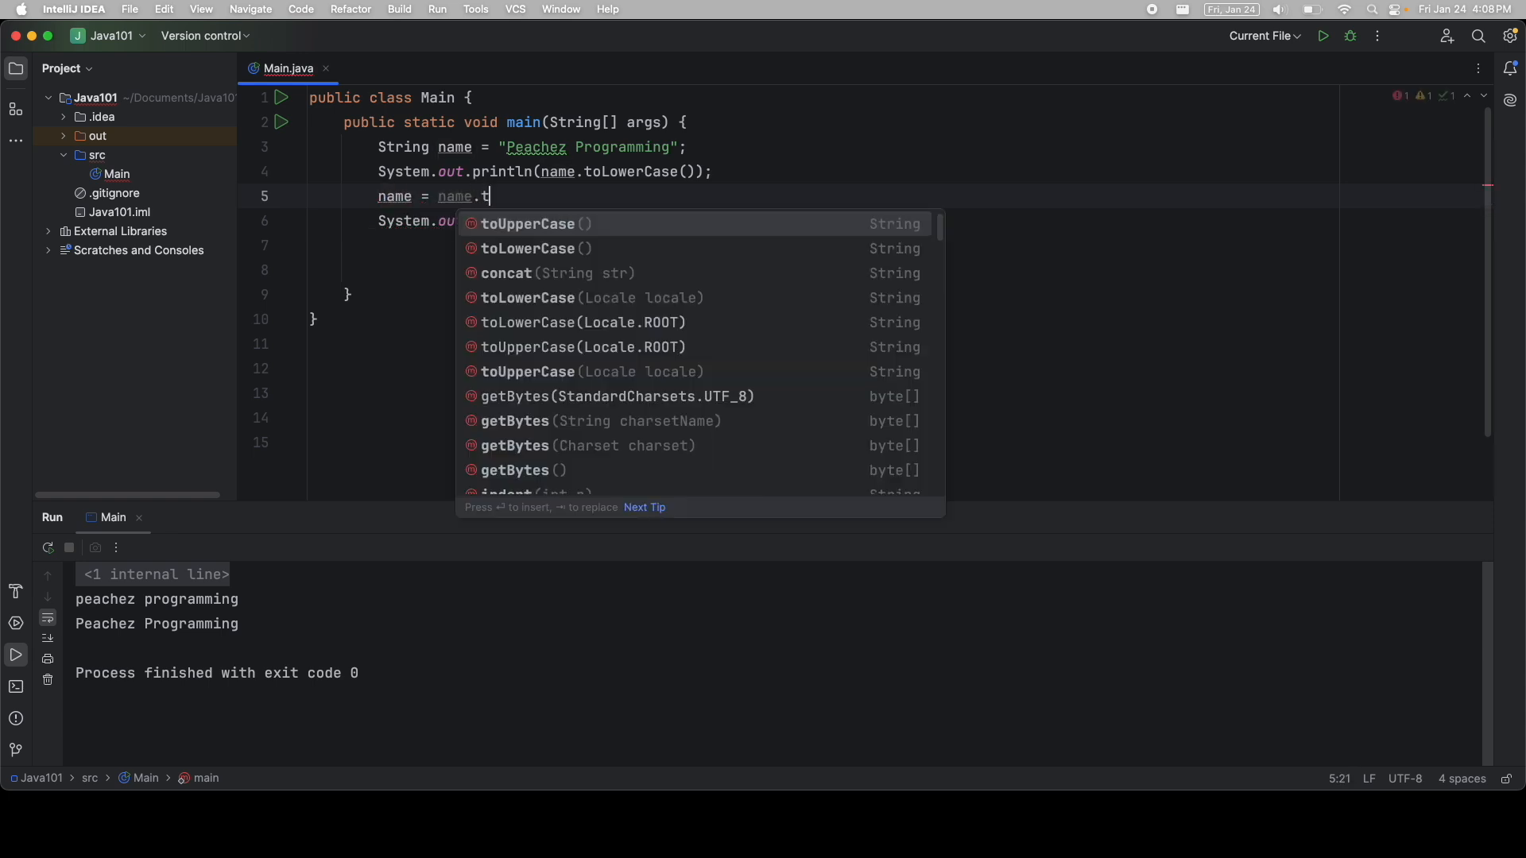
text(oLowerCase();)
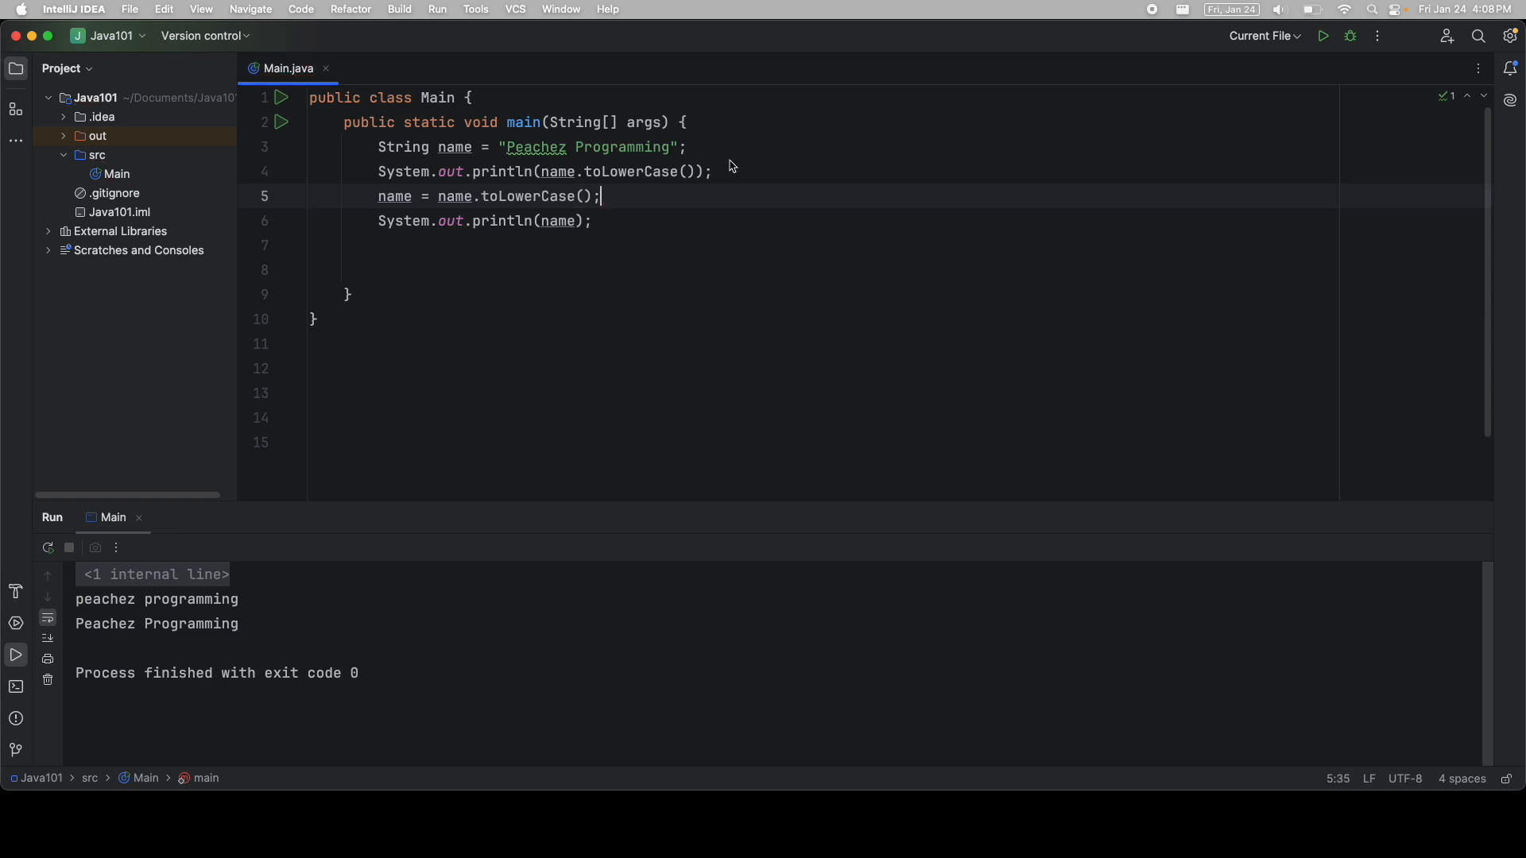
click(1323, 36)
text(//)
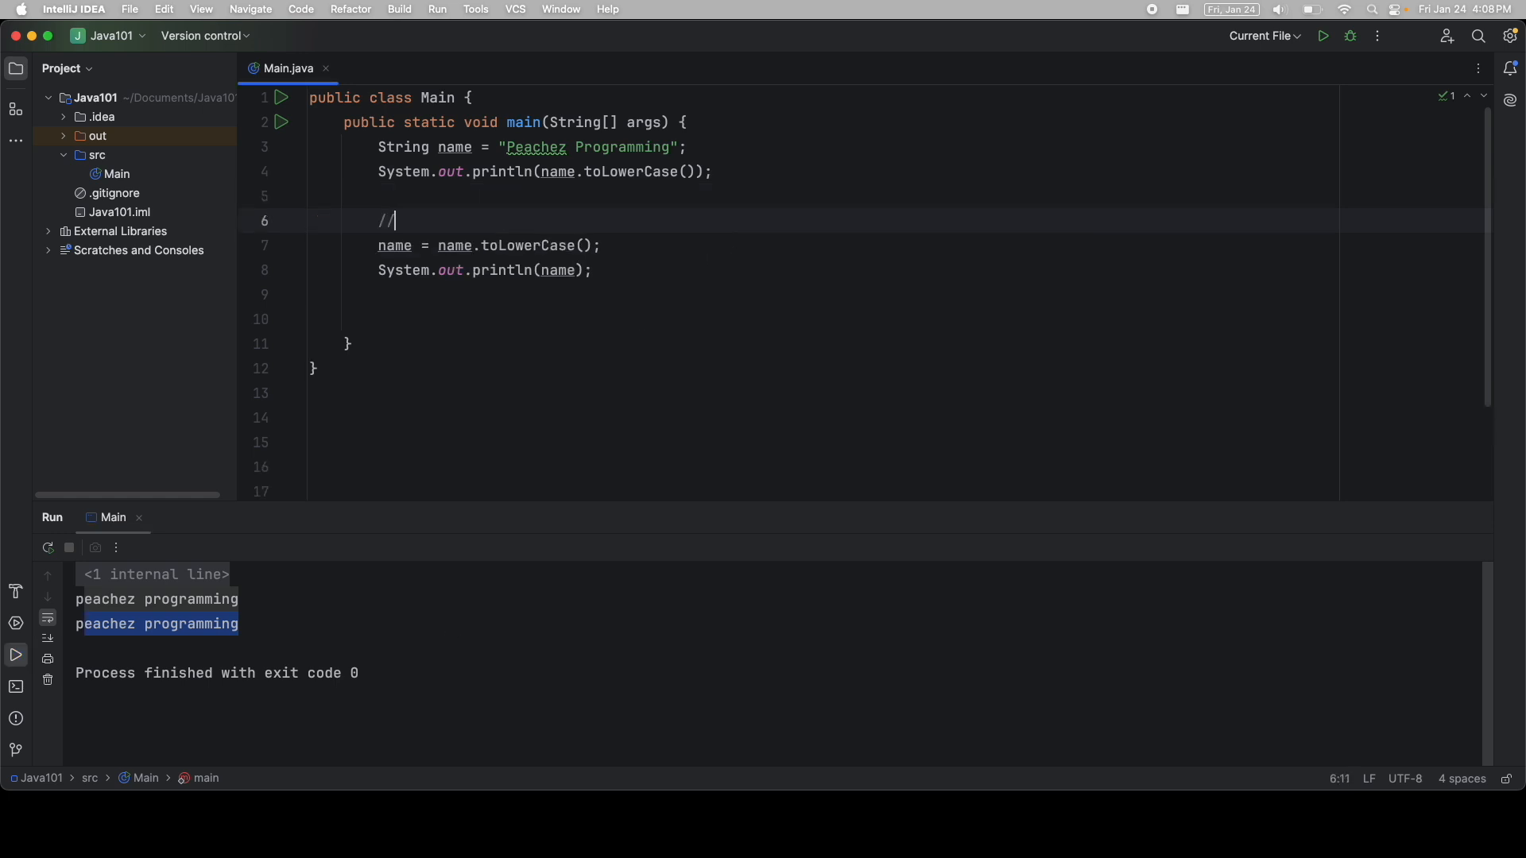
- Add //reassignment and //= assignment operator comments above the reassignment
text(reassignment)
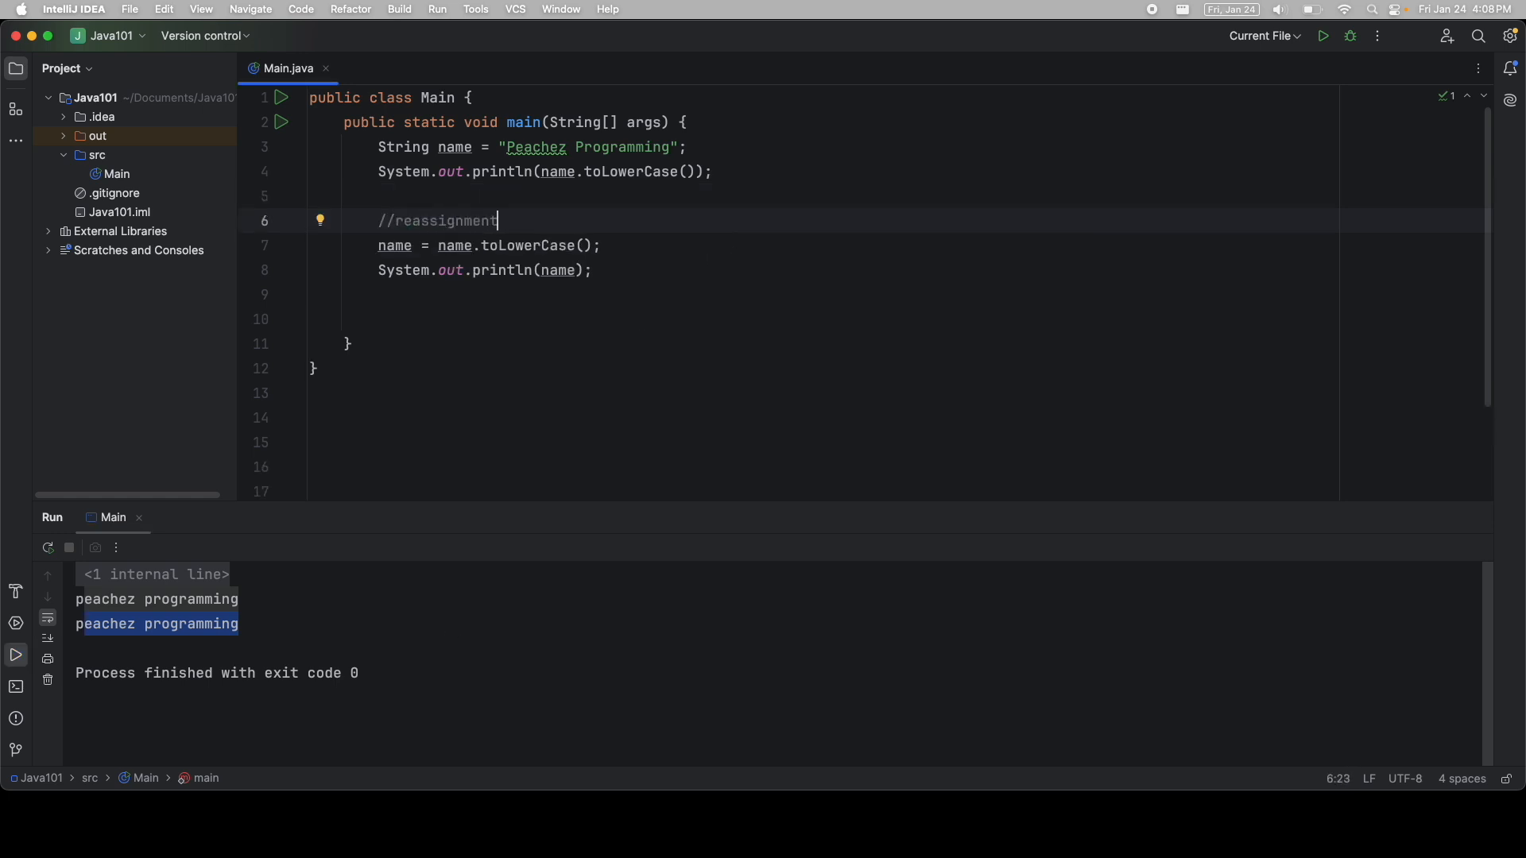
mouse_move(456, 250)
text(//)
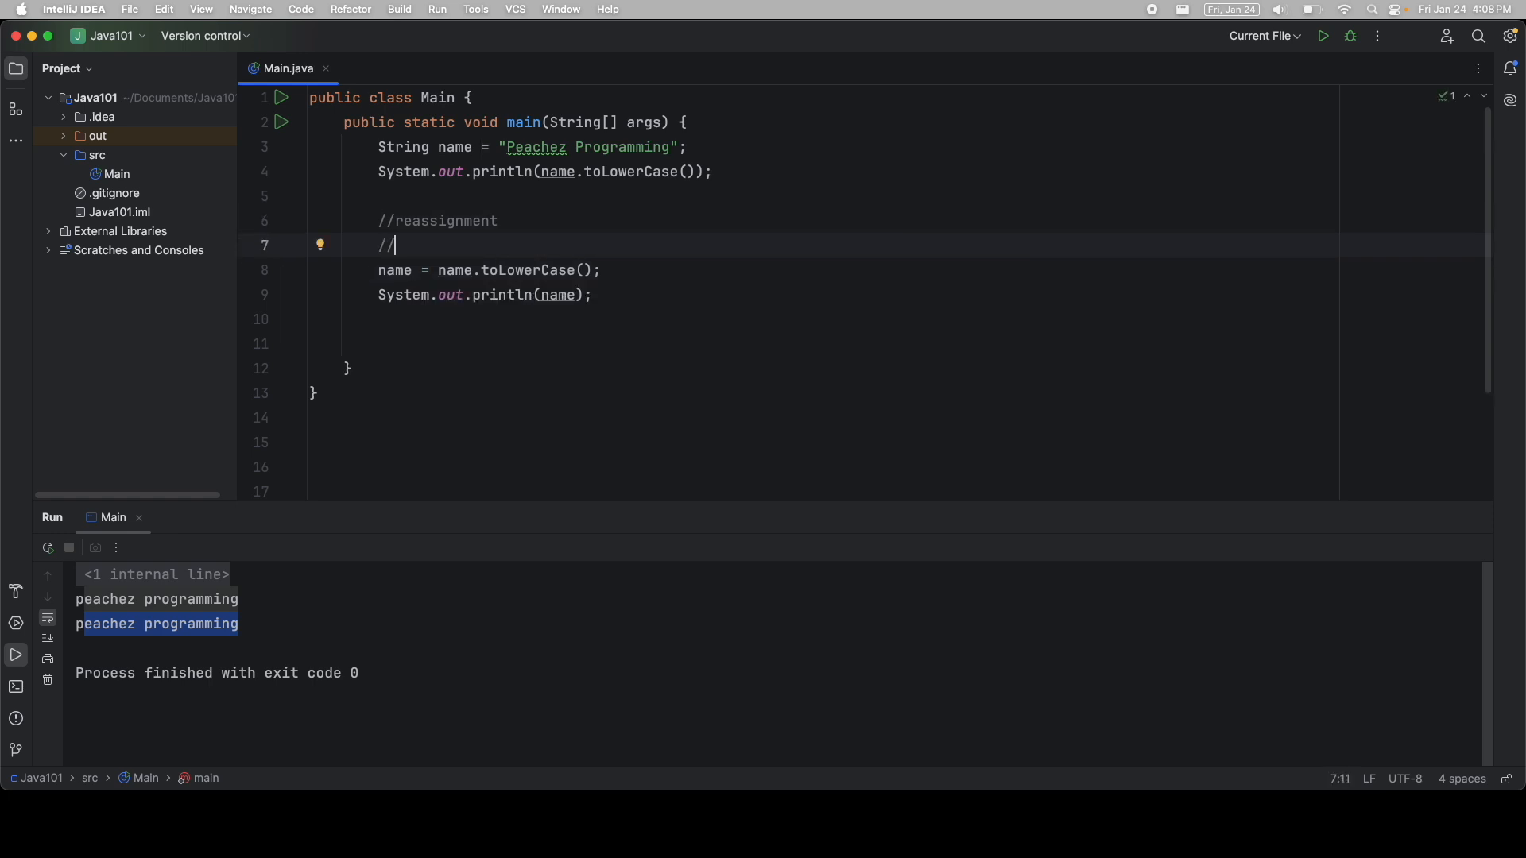
text(= assignment)
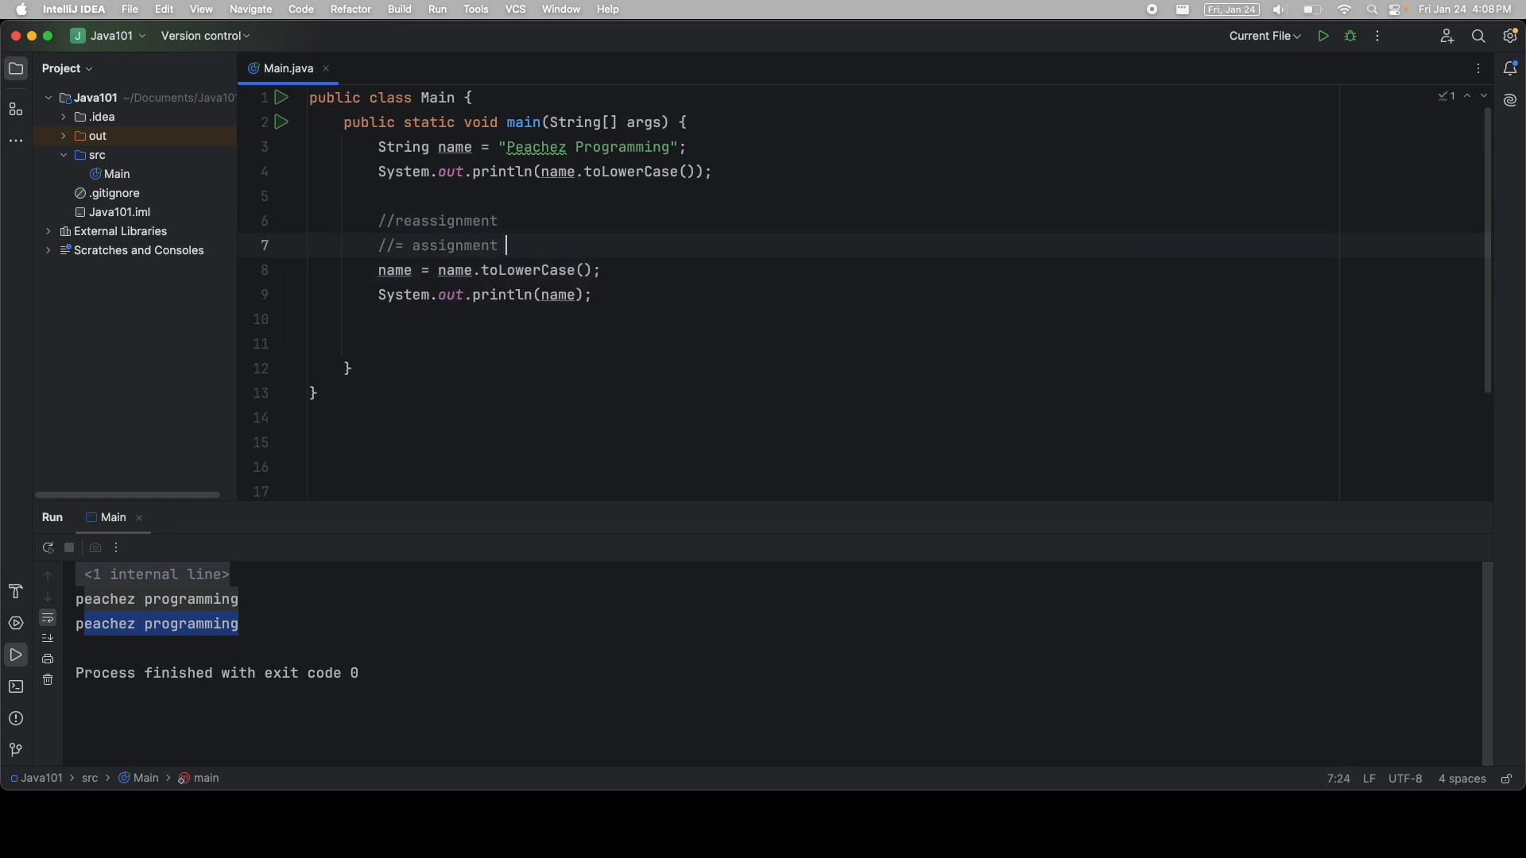
text(operator)
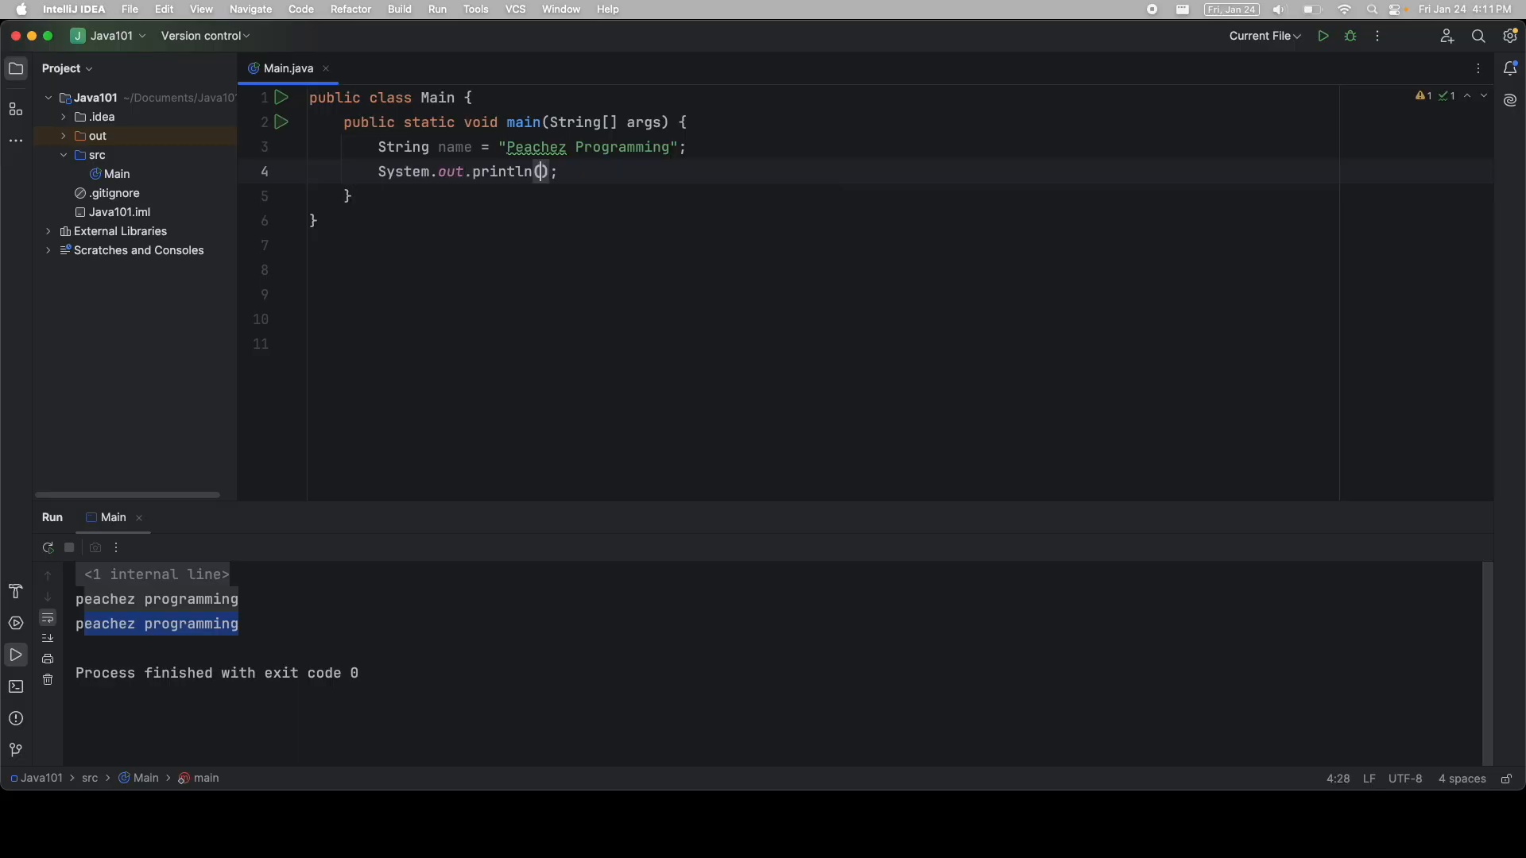
- Type name. inside the empty println to bring up method suggestions
text(name.)
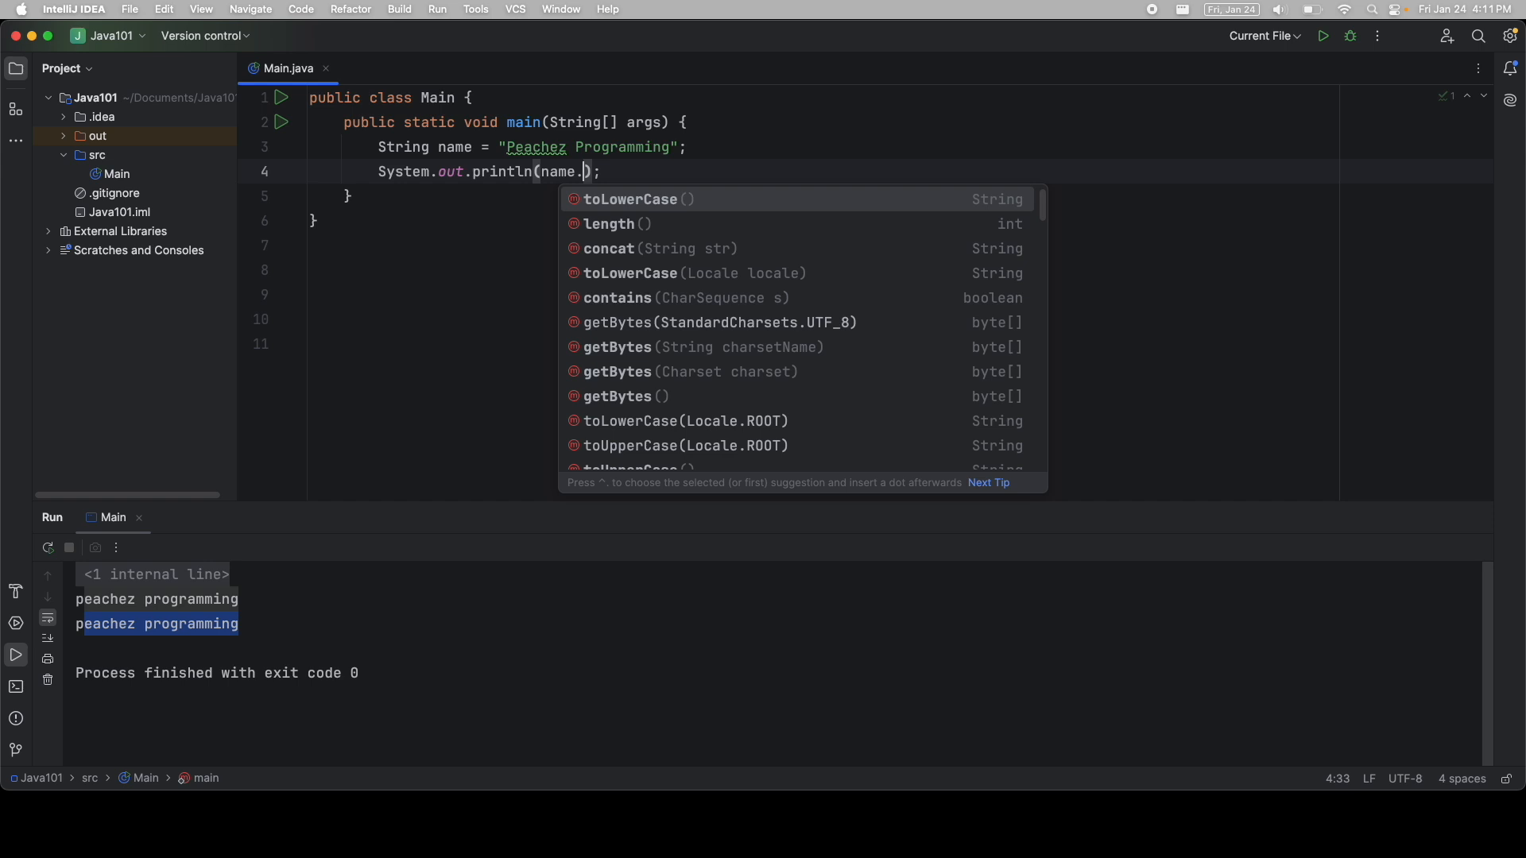
- Call name.charAt(1) inside the println using code completion
text(charAt()
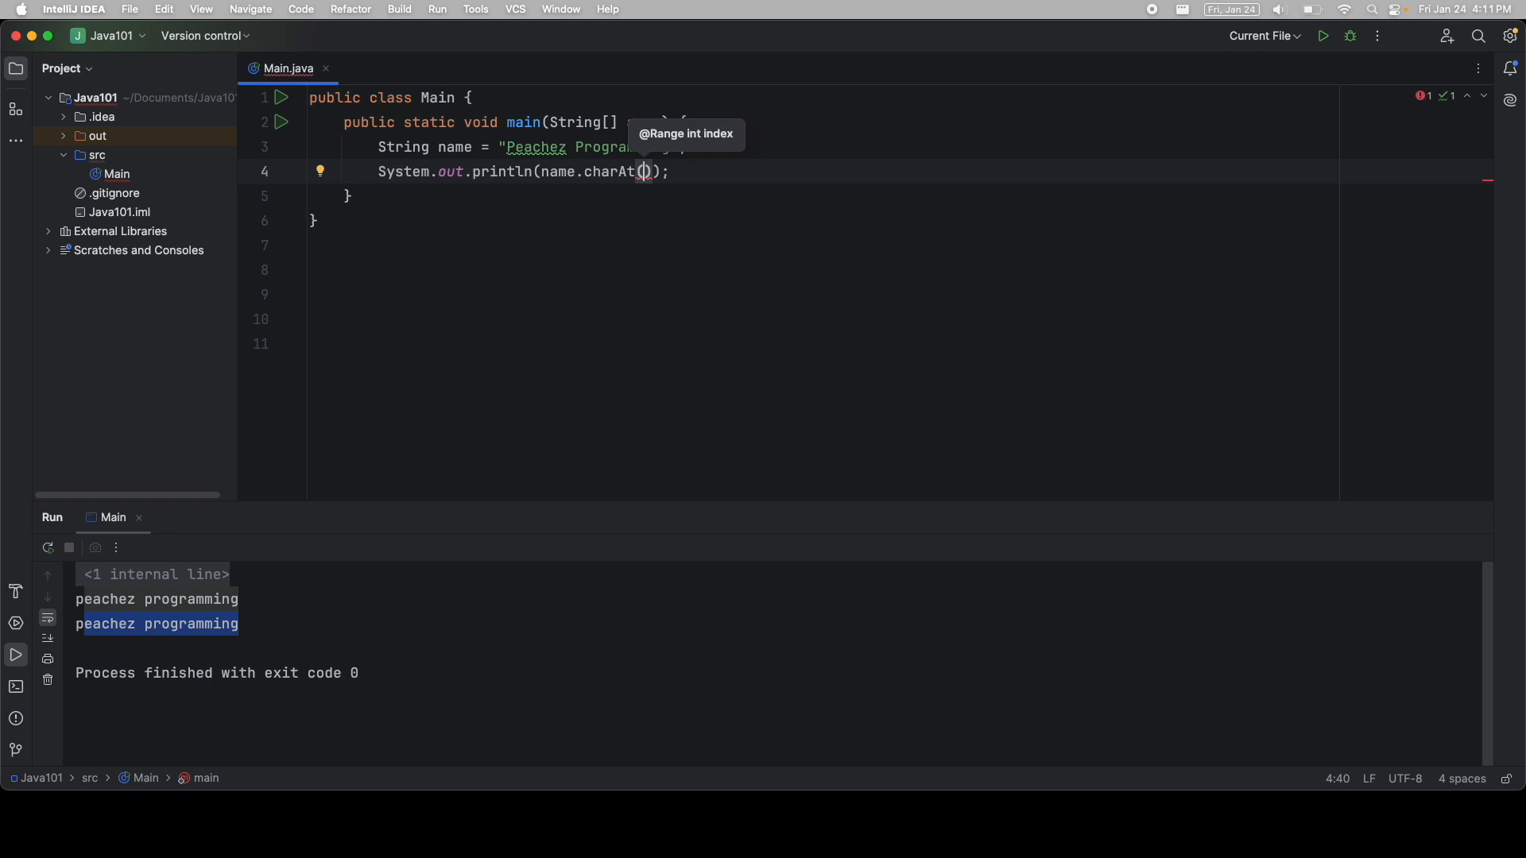
text(1)
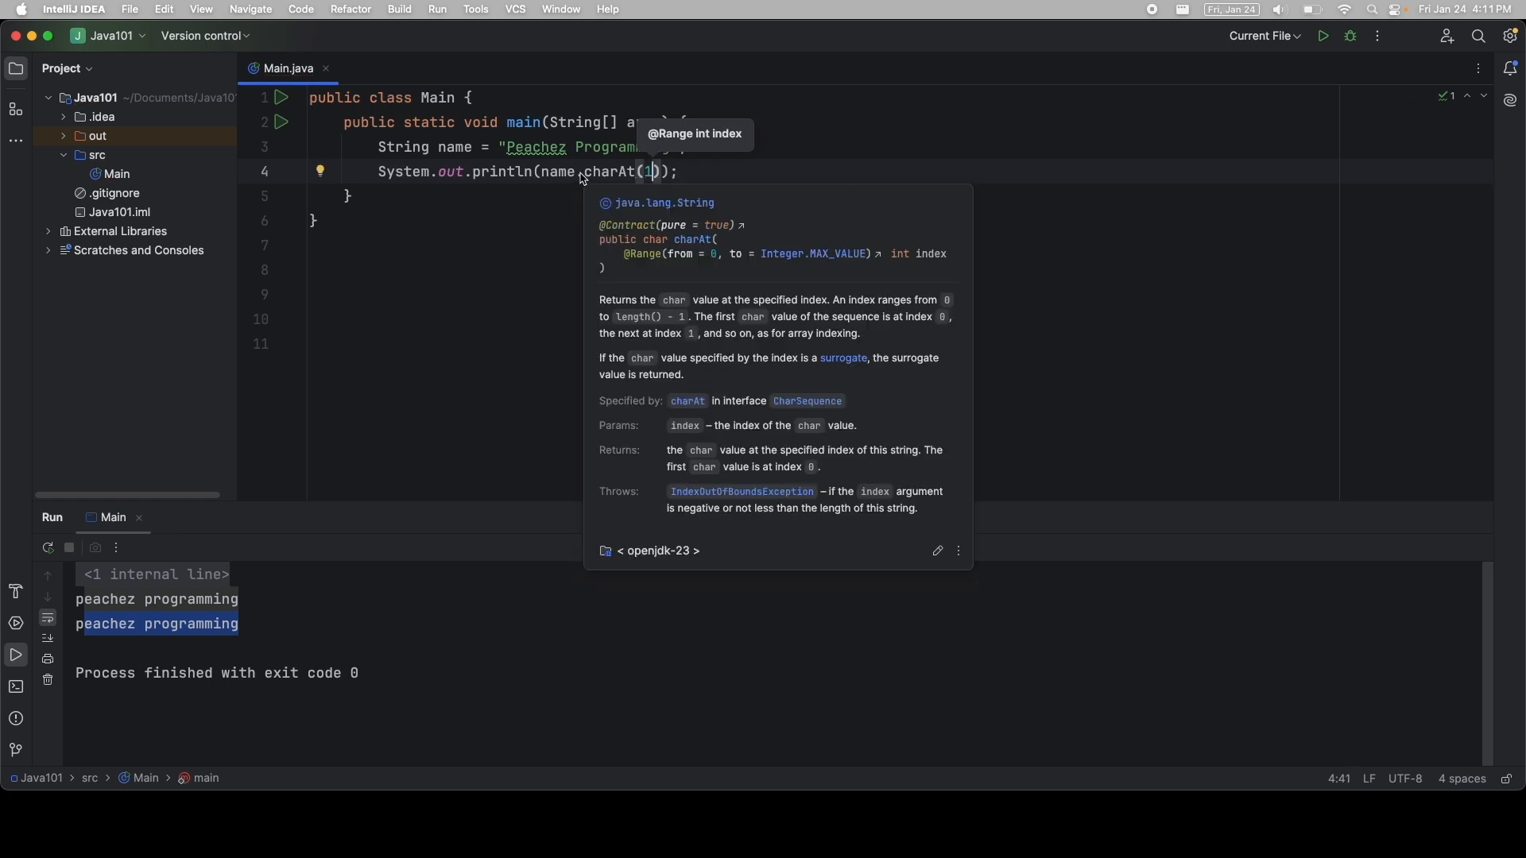
mouse_move(513, 155)
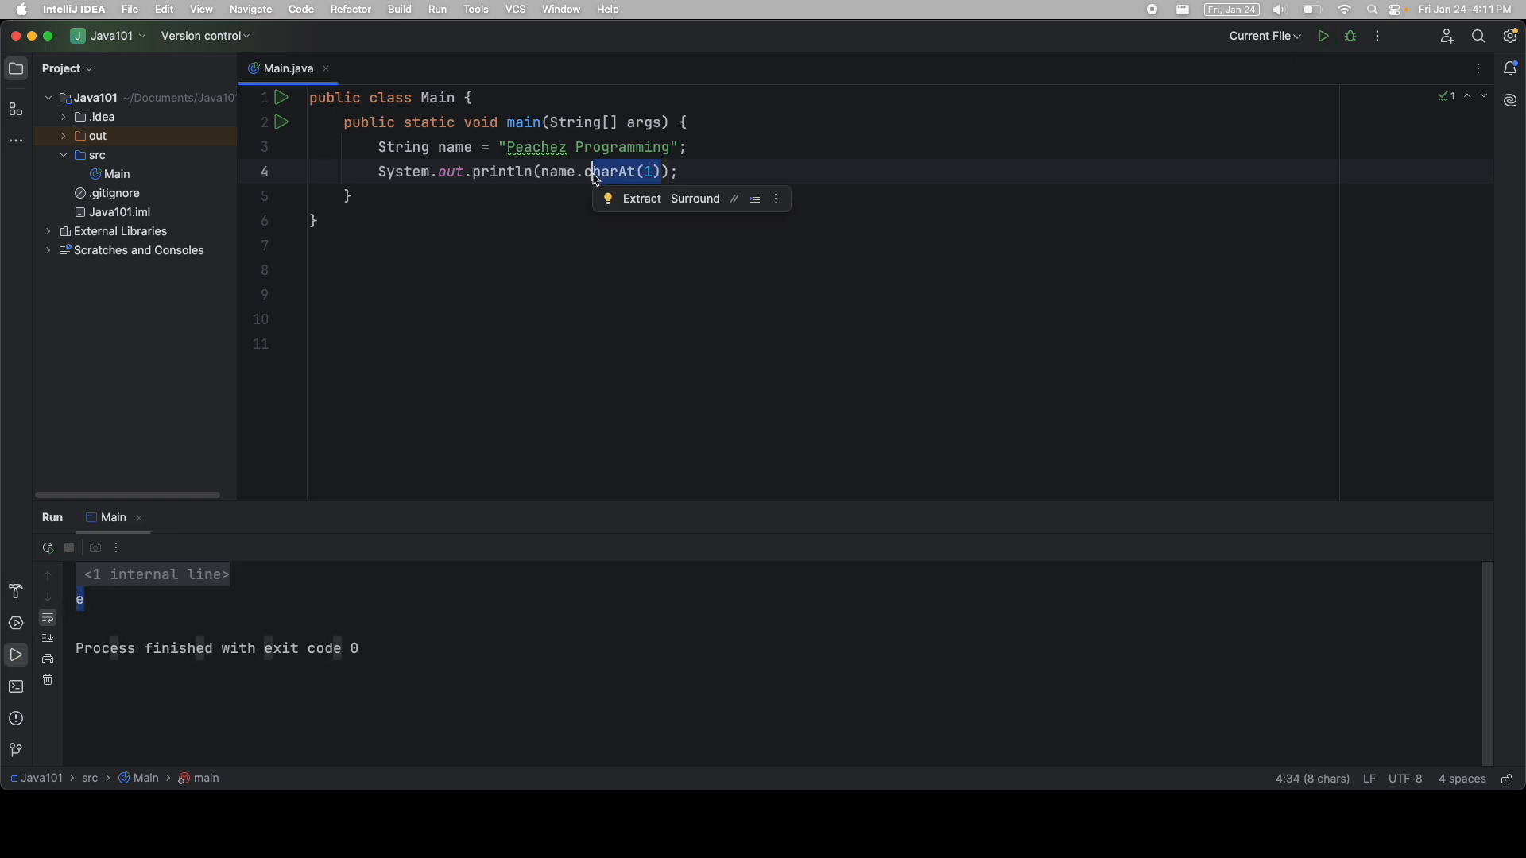
- Replace charAt(1) with name.substring(2, 5) and select the end index 5
text(sub)
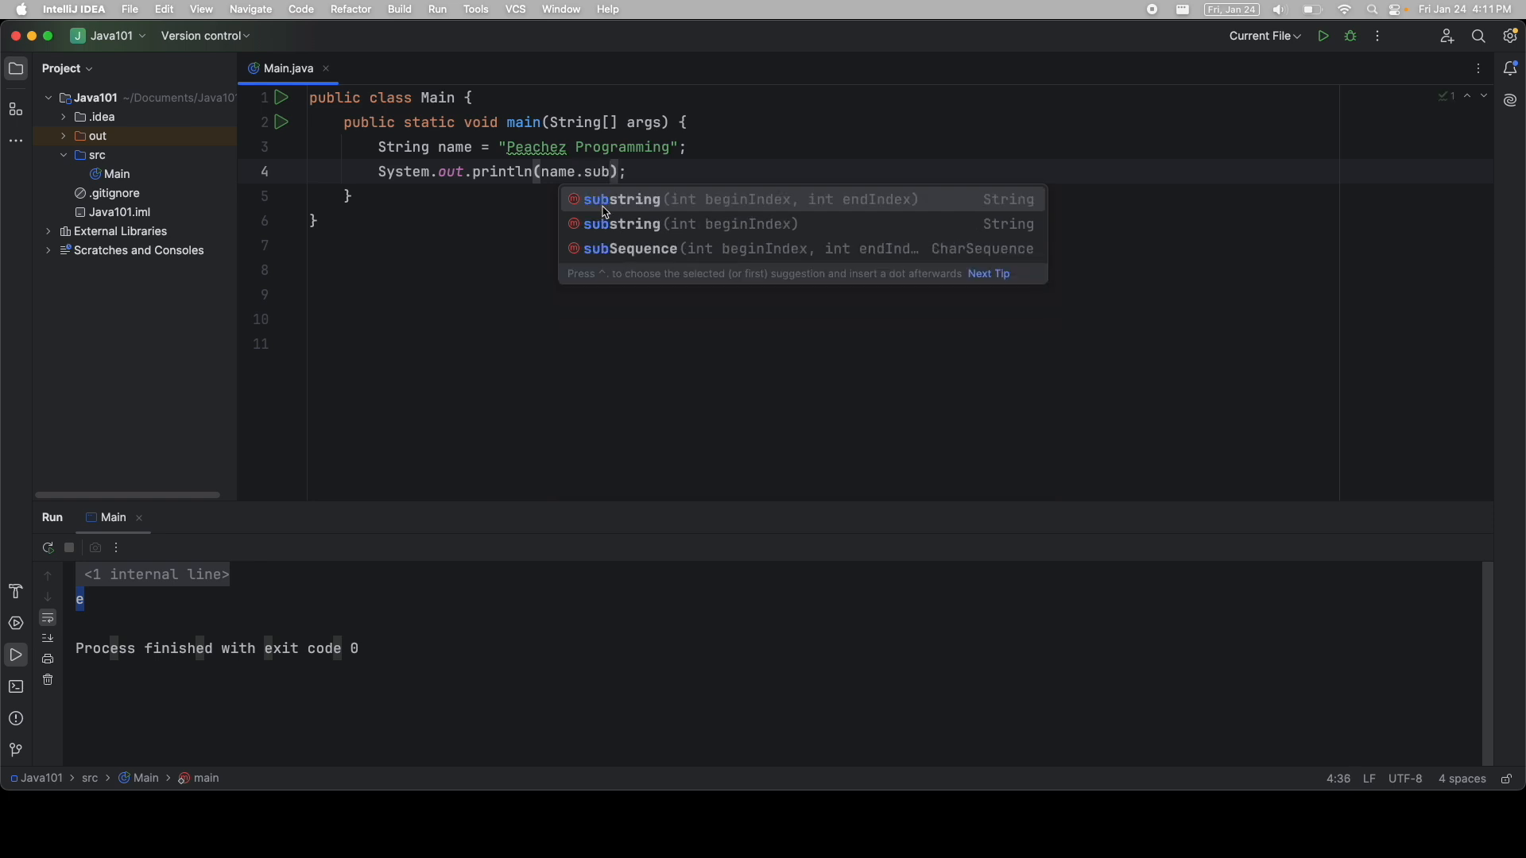
mouse_move(732, 212)
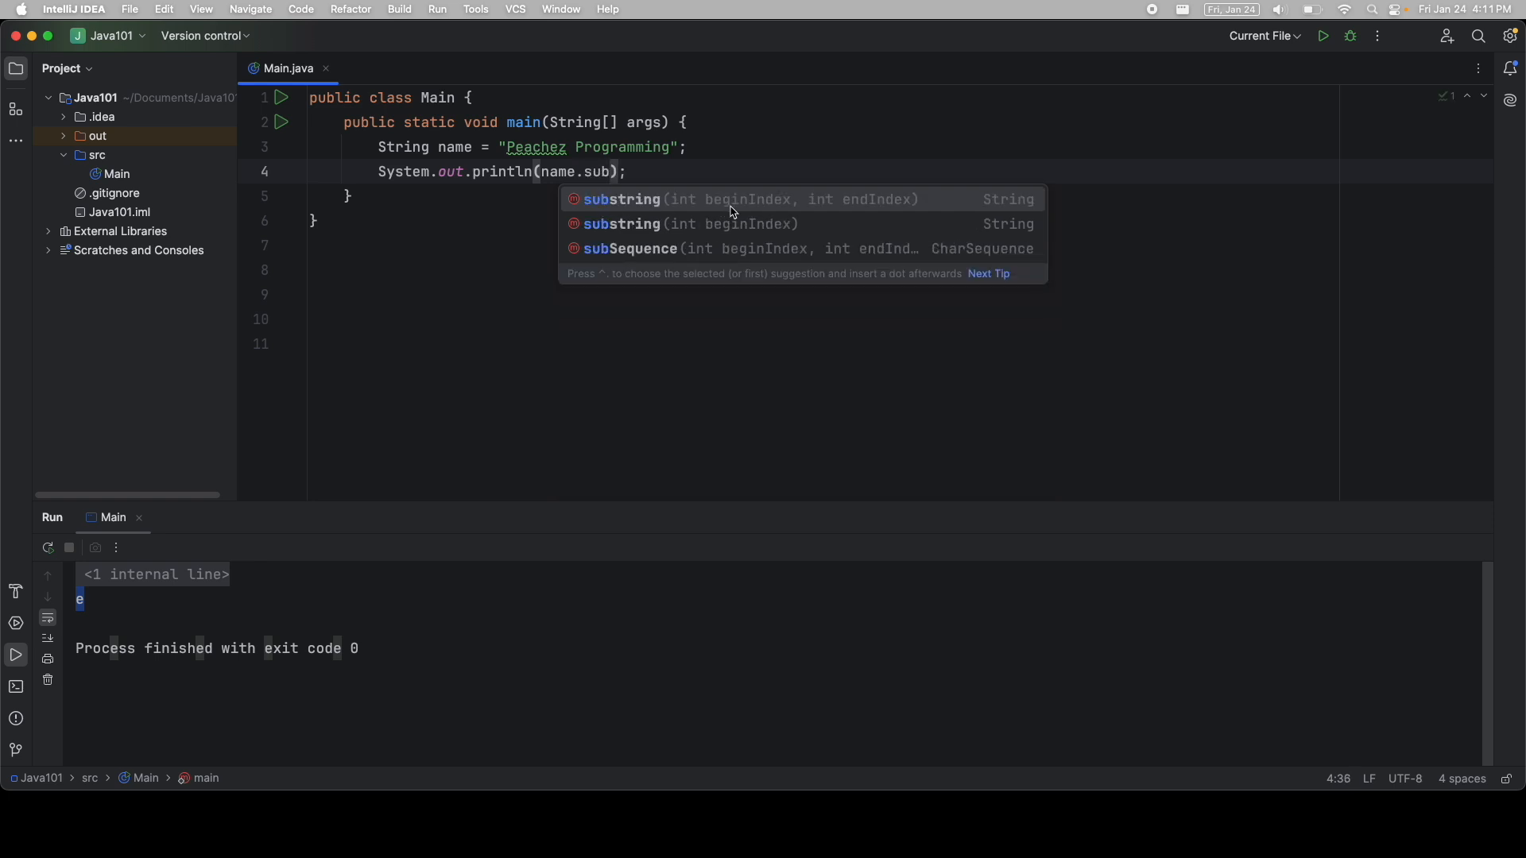
mouse_move(719, 212)
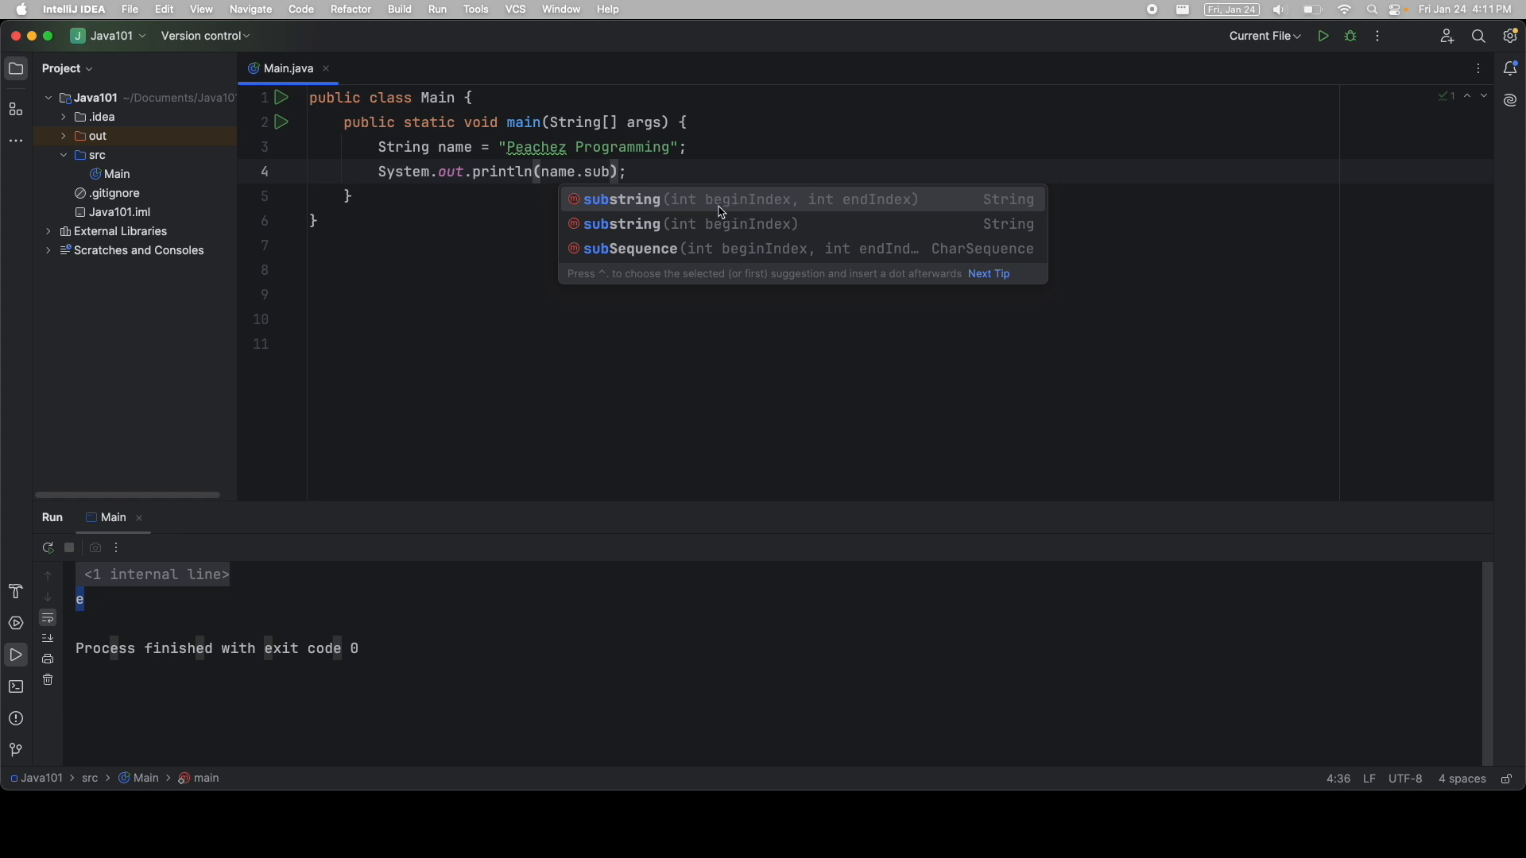
mouse_move(771, 211)
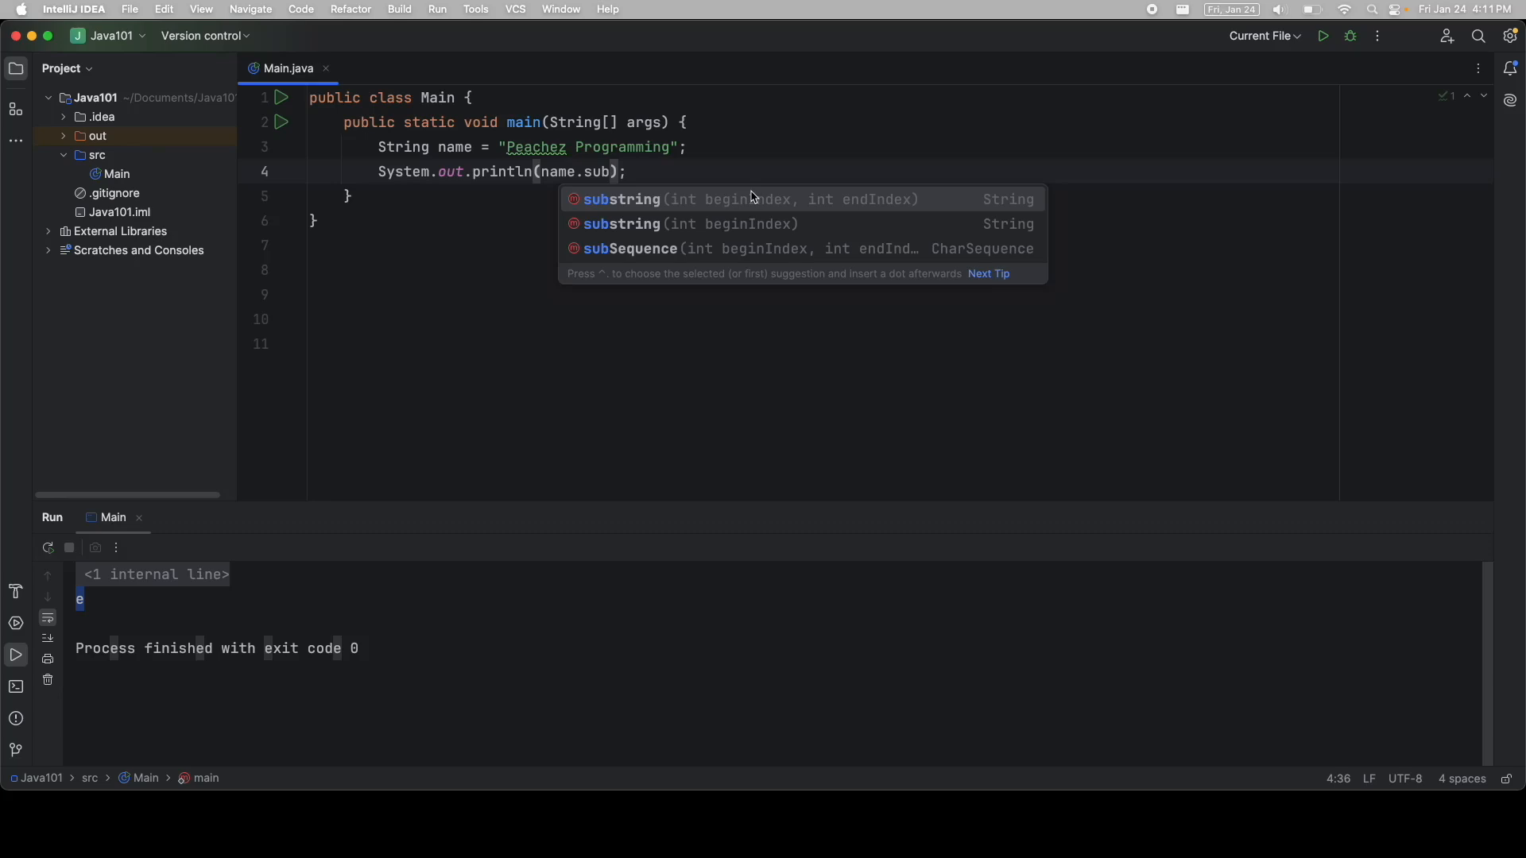
mouse_move(739, 191)
text(string()
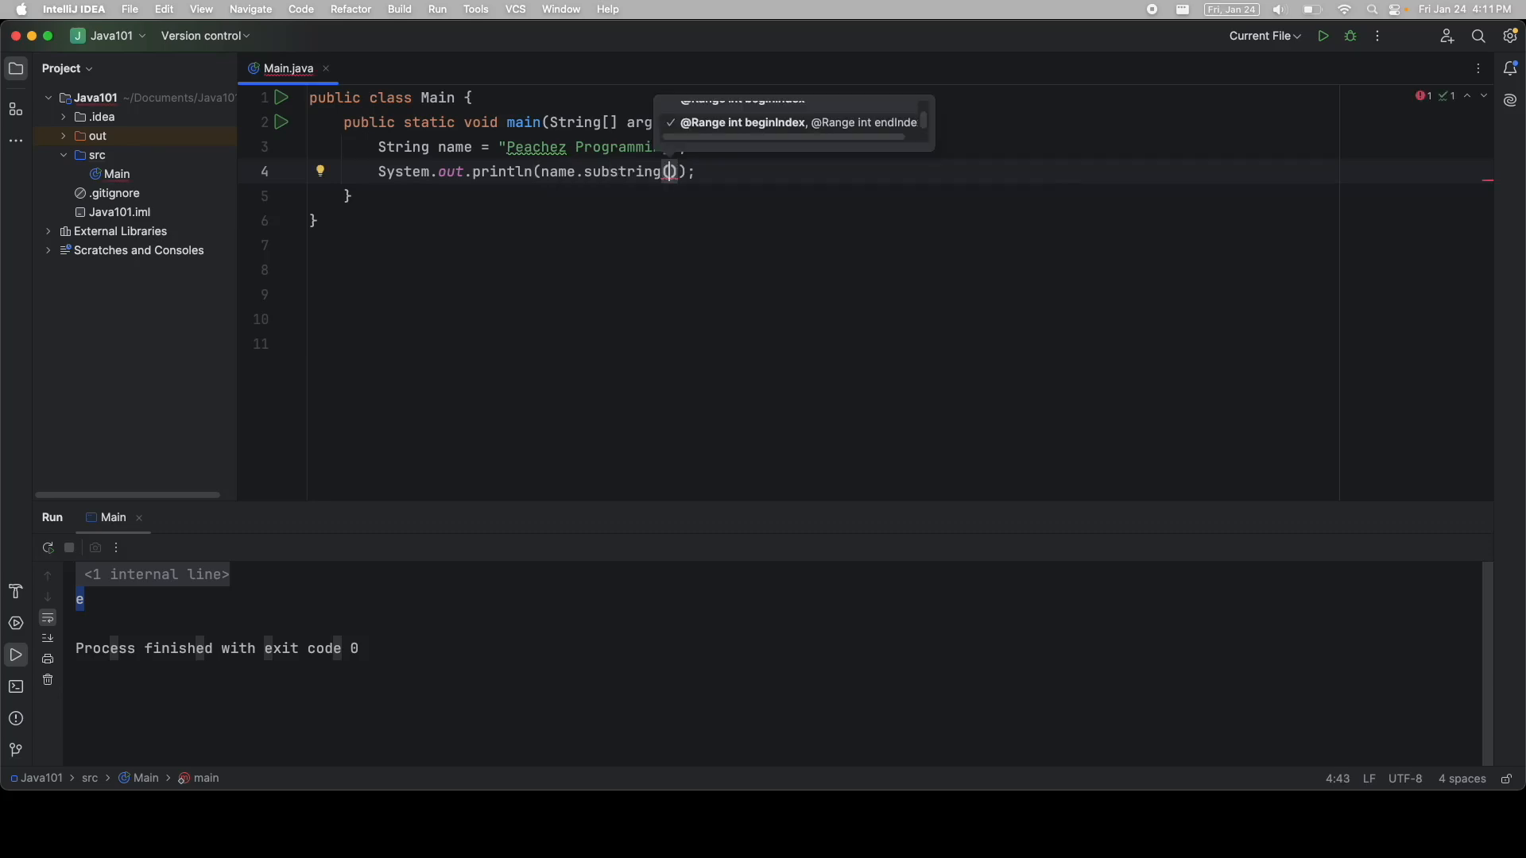
text(2)
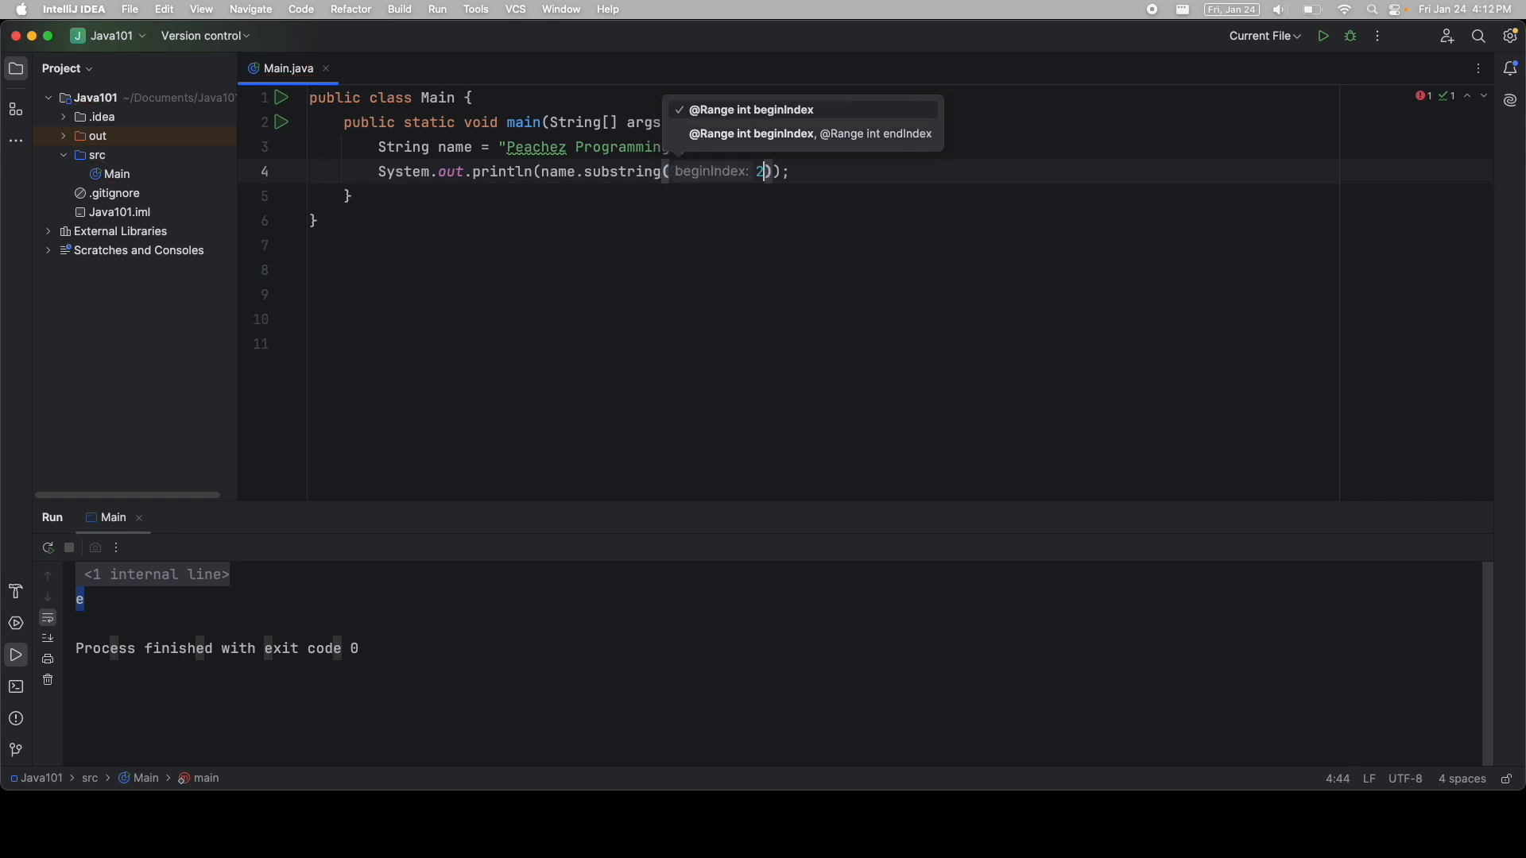
text(,)
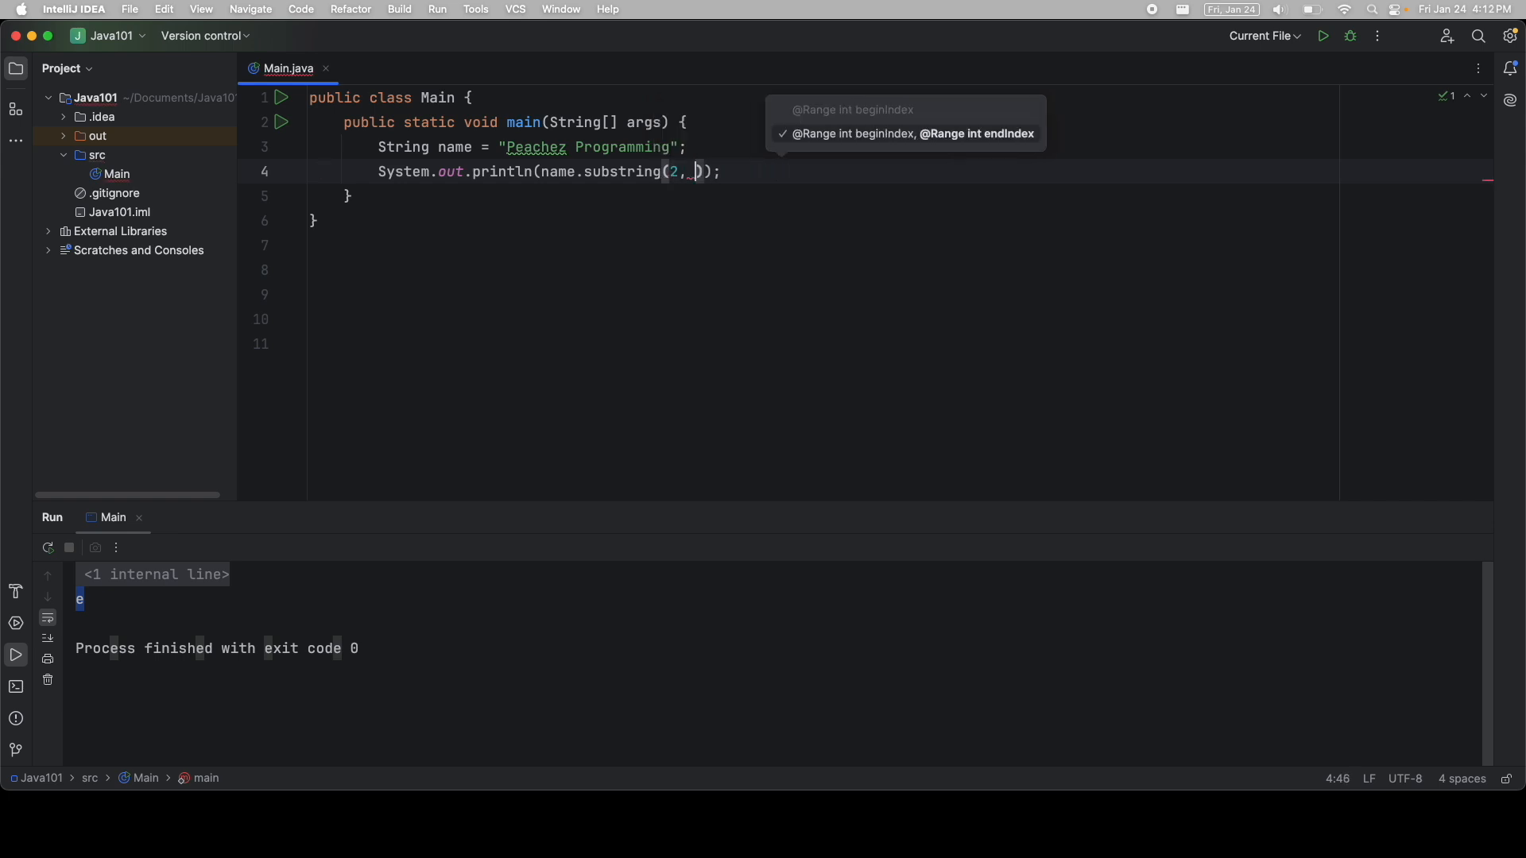
text(5)
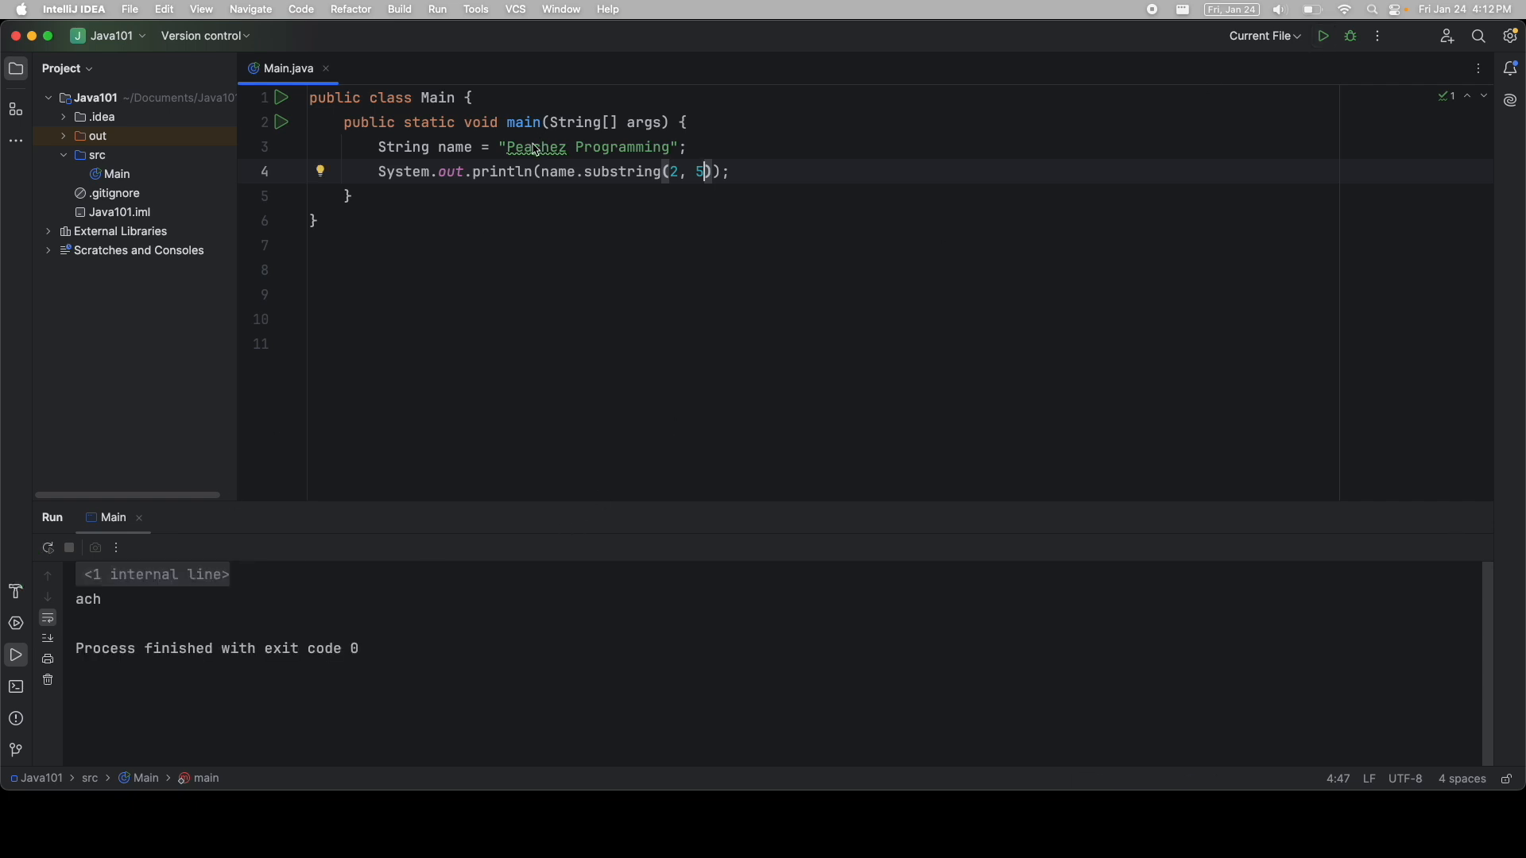
double_click(533, 147)
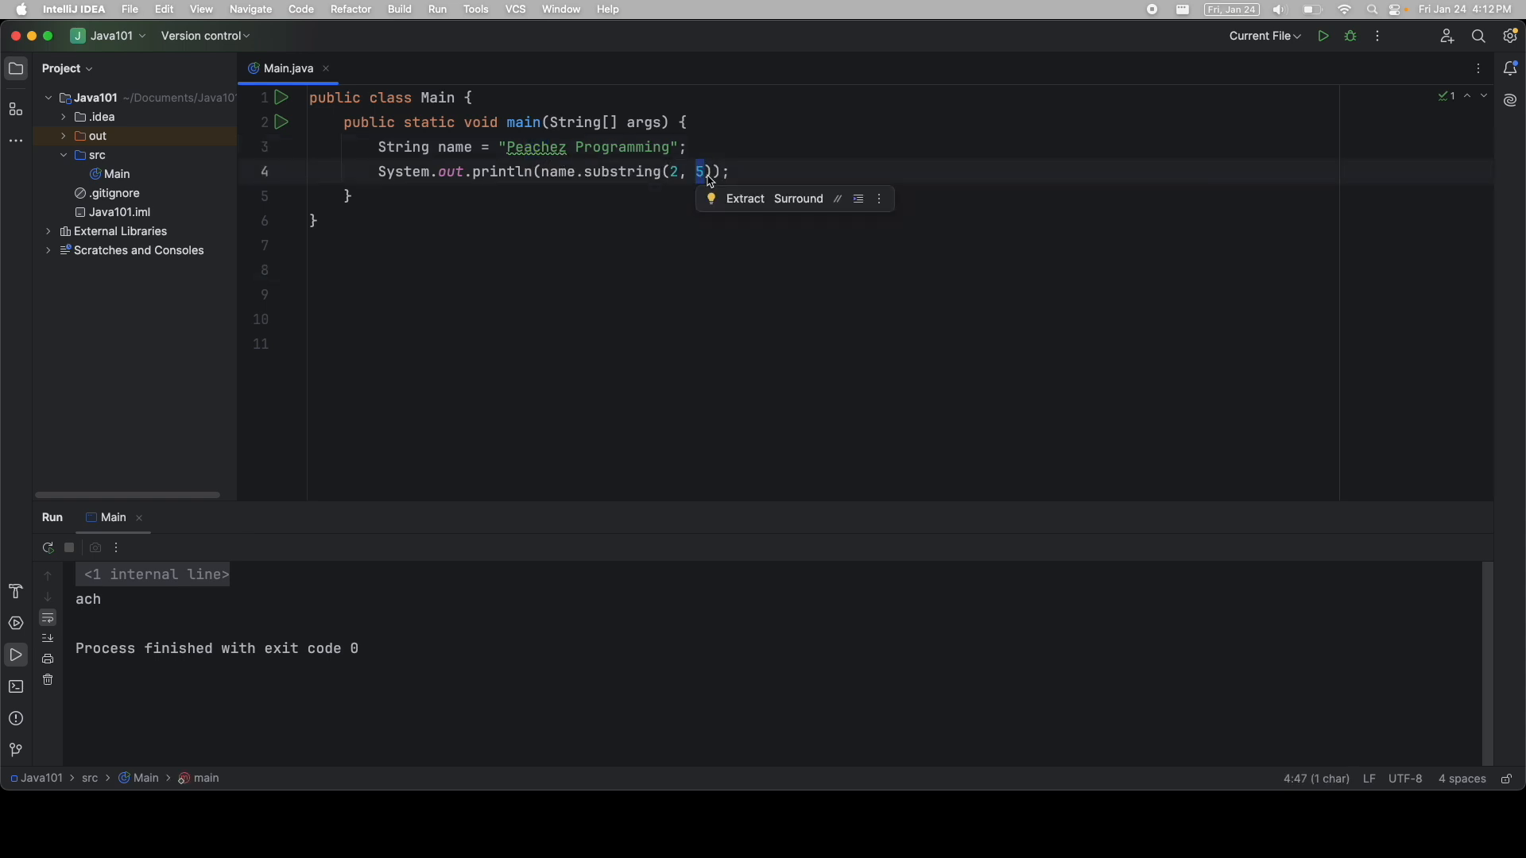
mouse_move(660, 298)
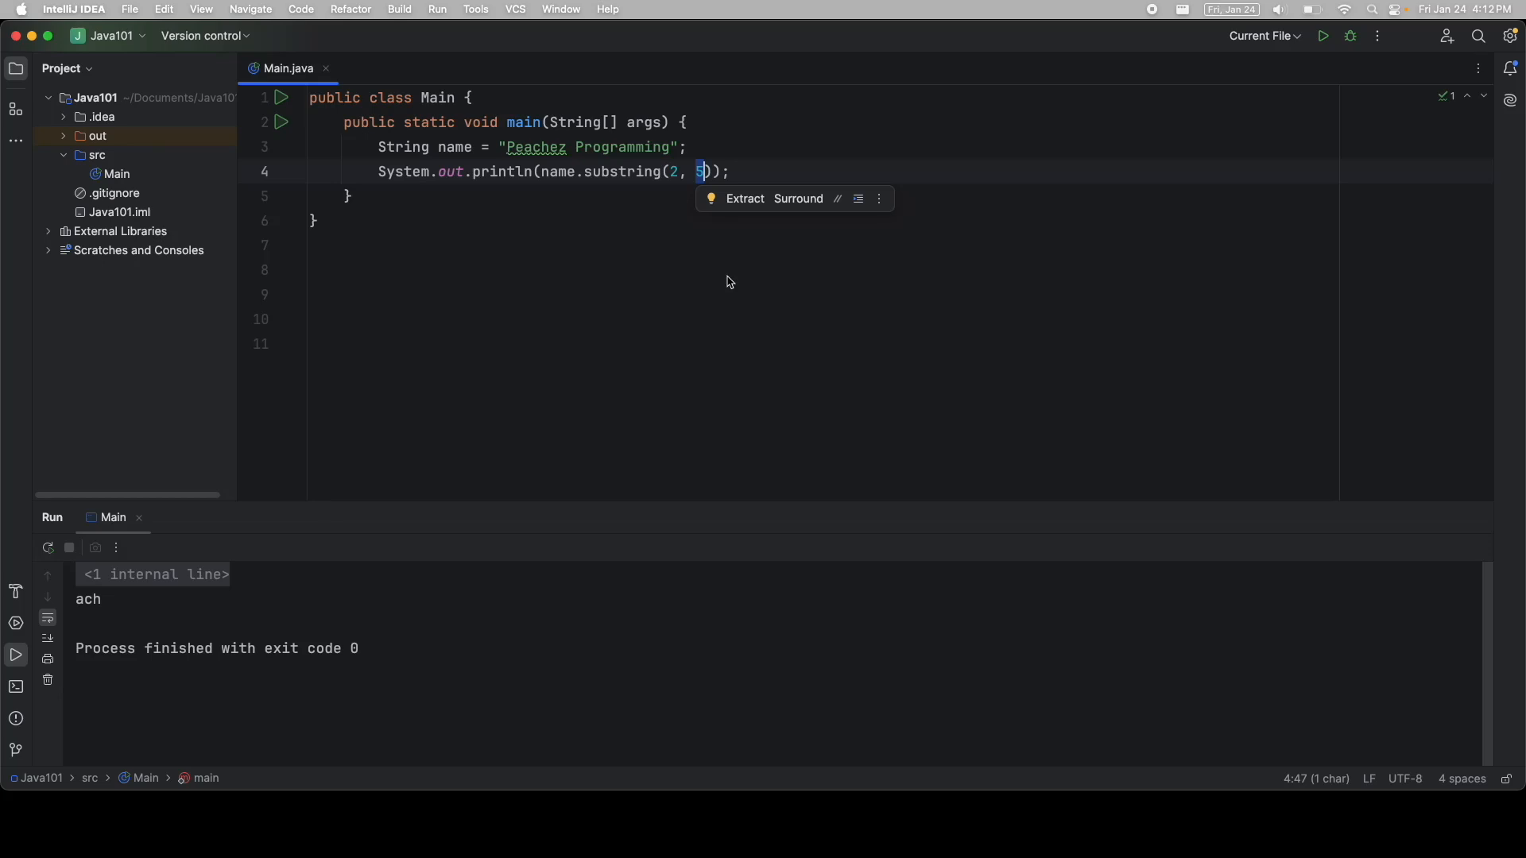
- Make the substring end name.length(), append 123 to name, and rerun
key(backspace)
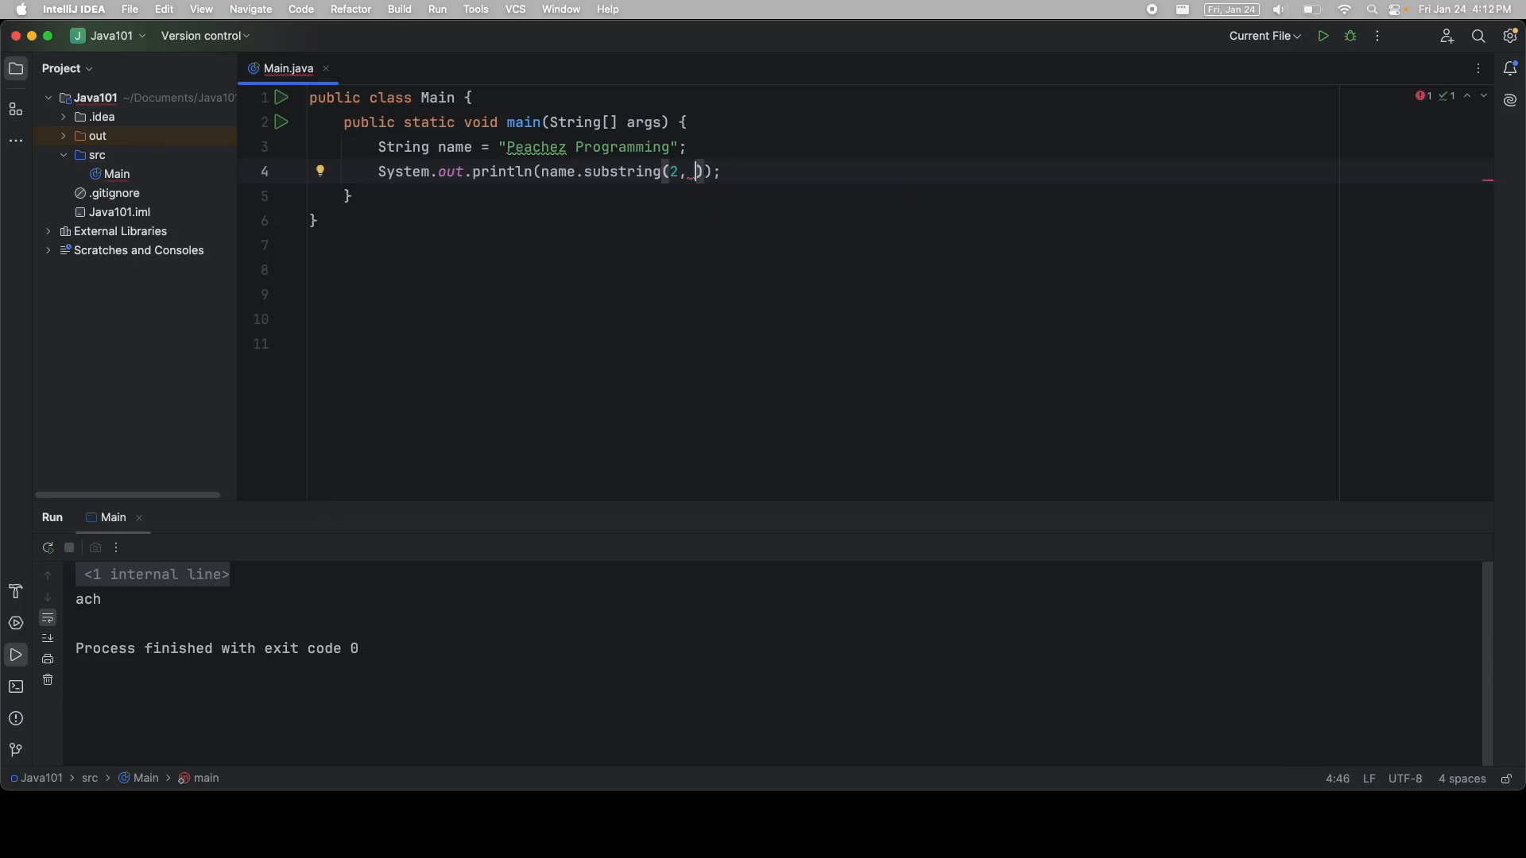
text(name.length())
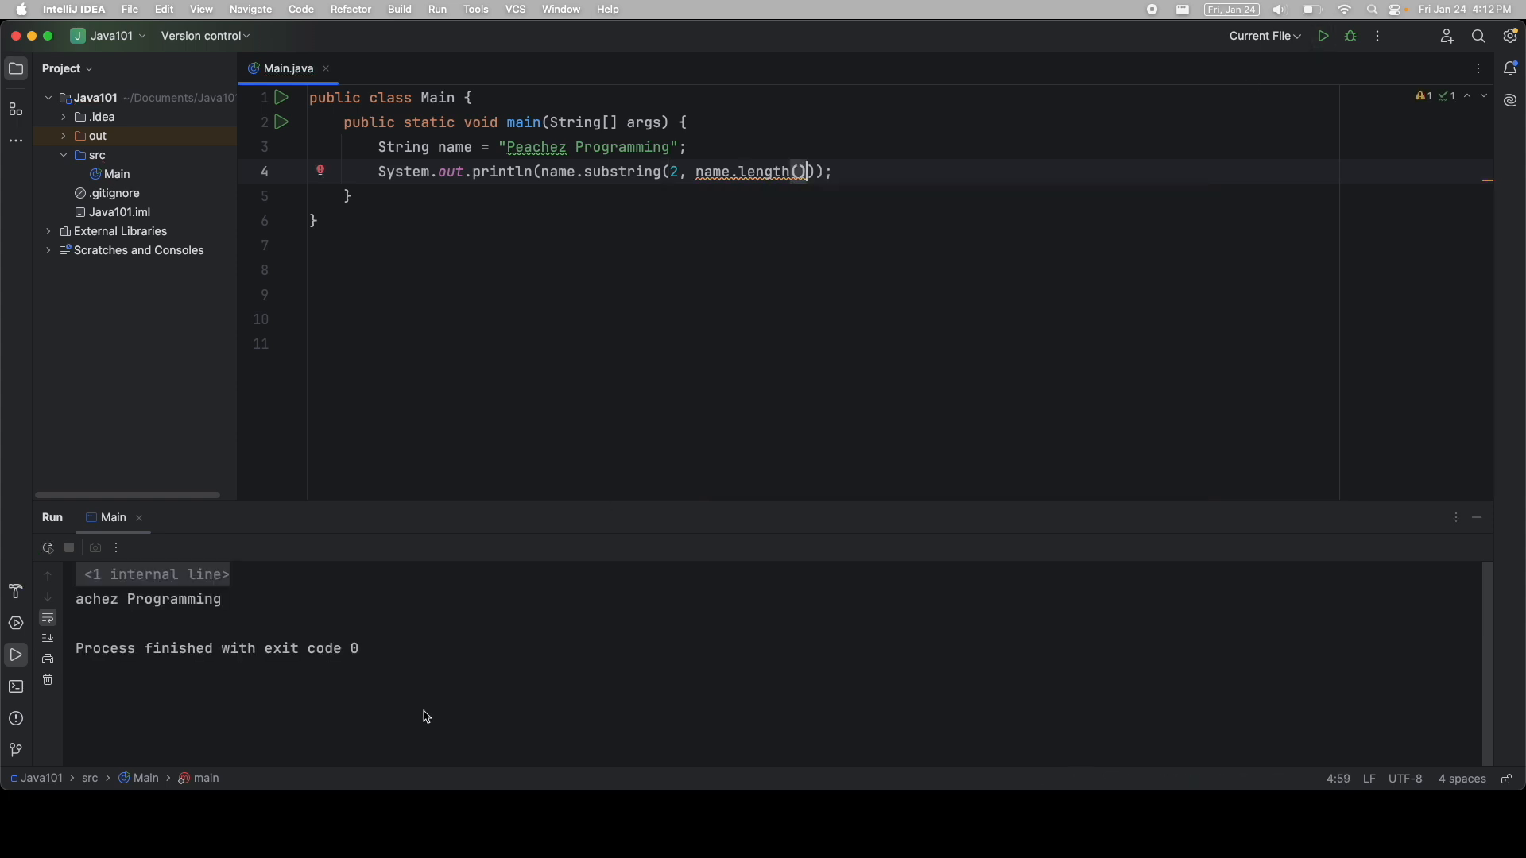
double_click(147, 599)
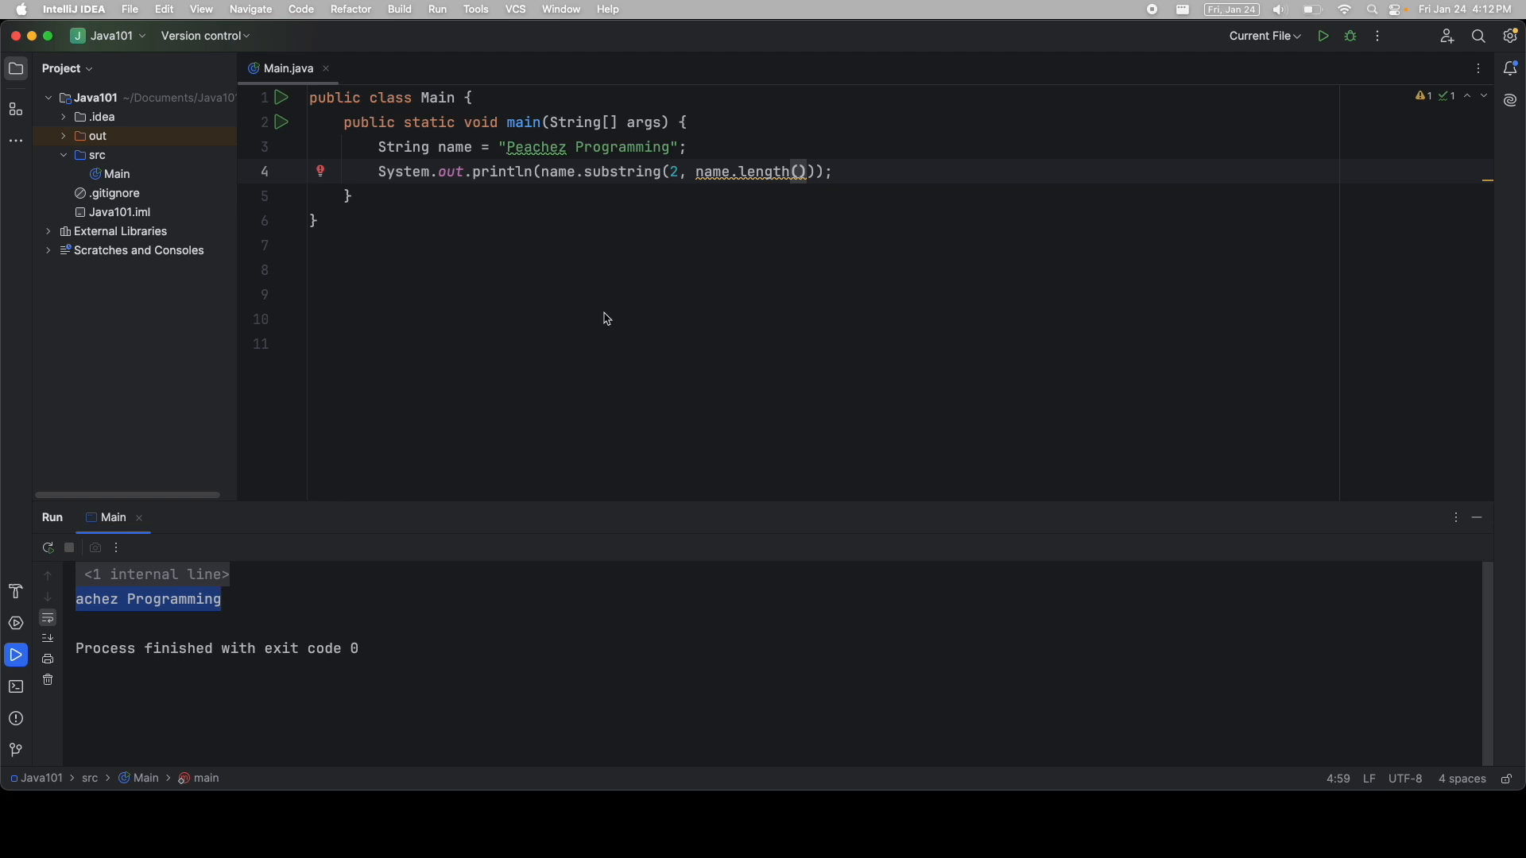
mouse_move(686, 190)
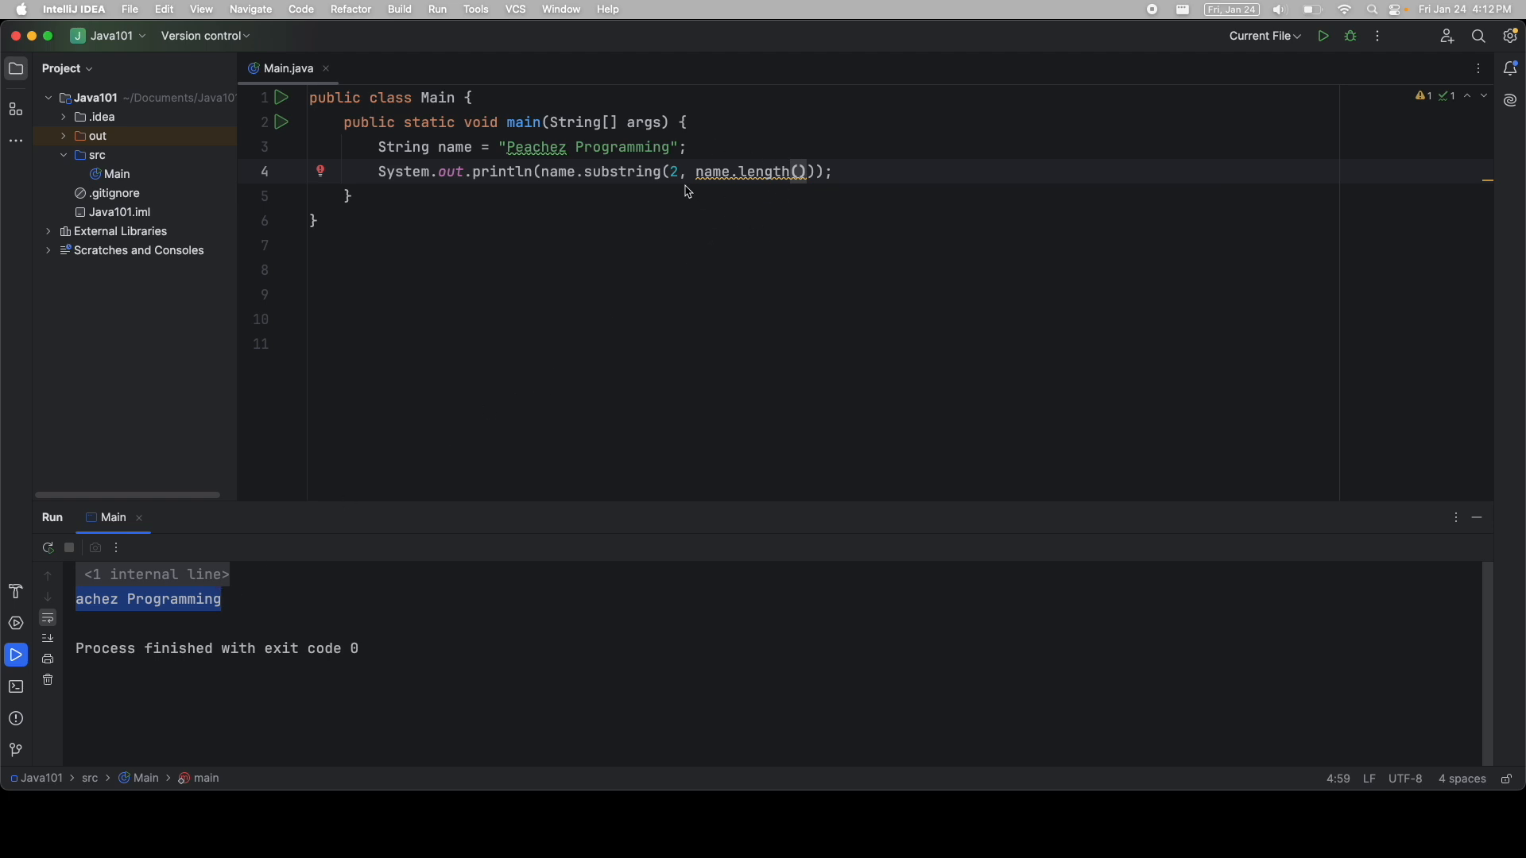
text(123)
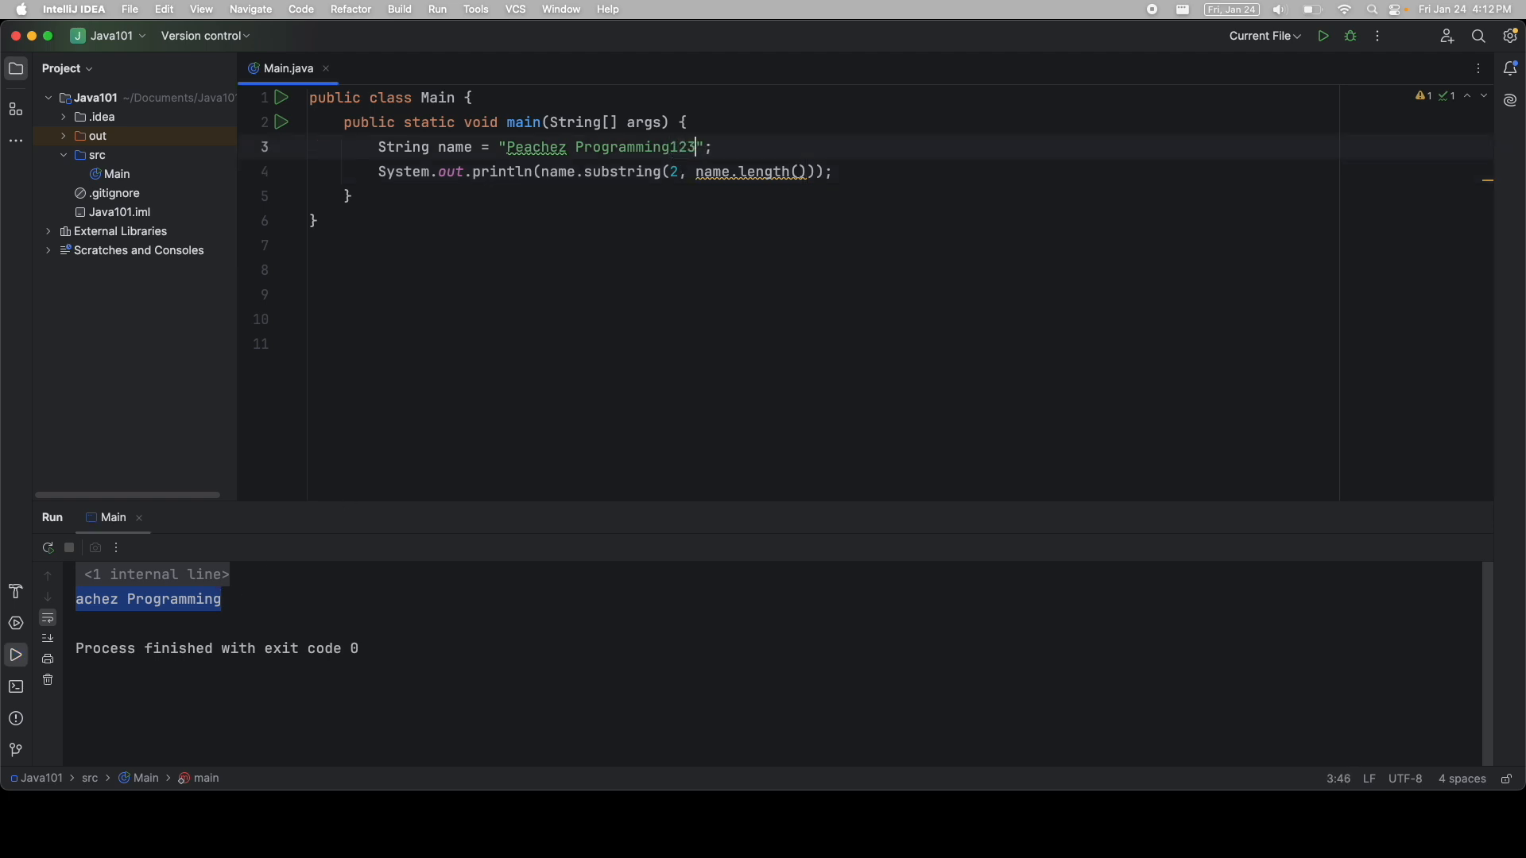
click(1323, 36)
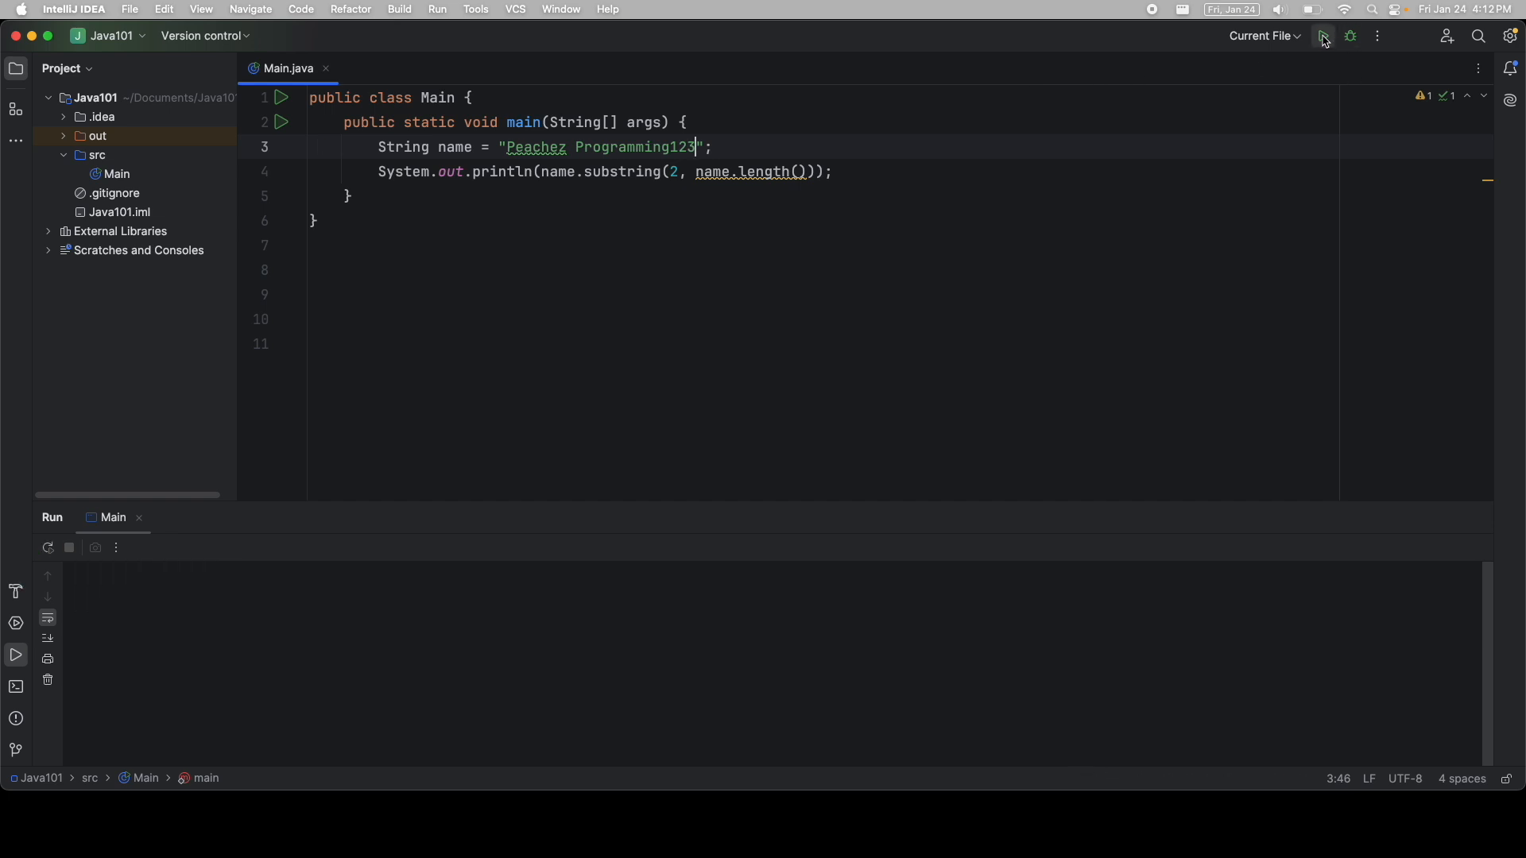
click(1322, 36)
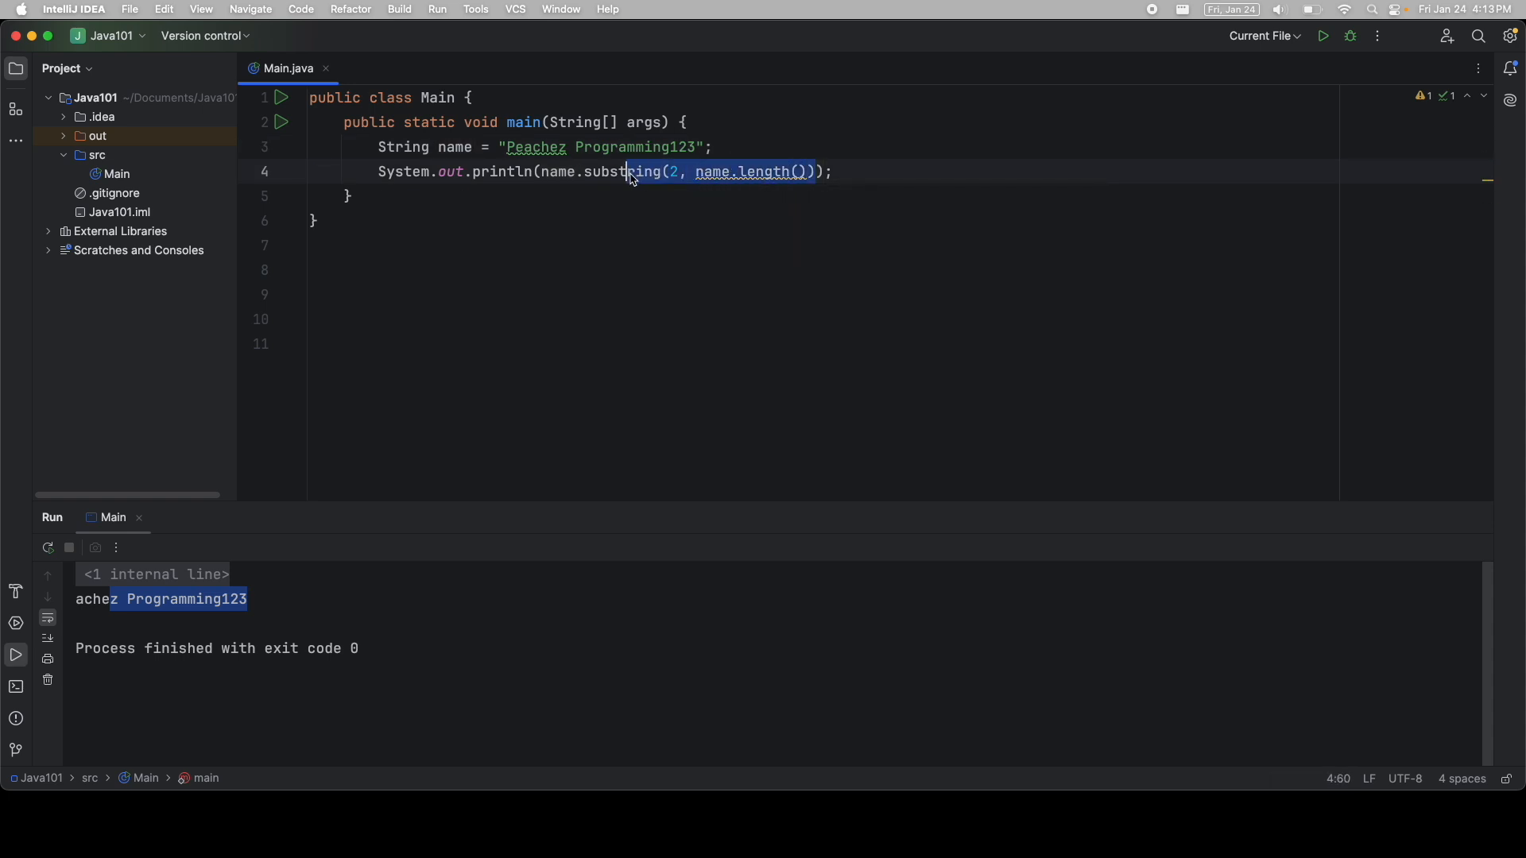
- Replace the substring call with name.replace("P", "p") and run the program
key(Delete)
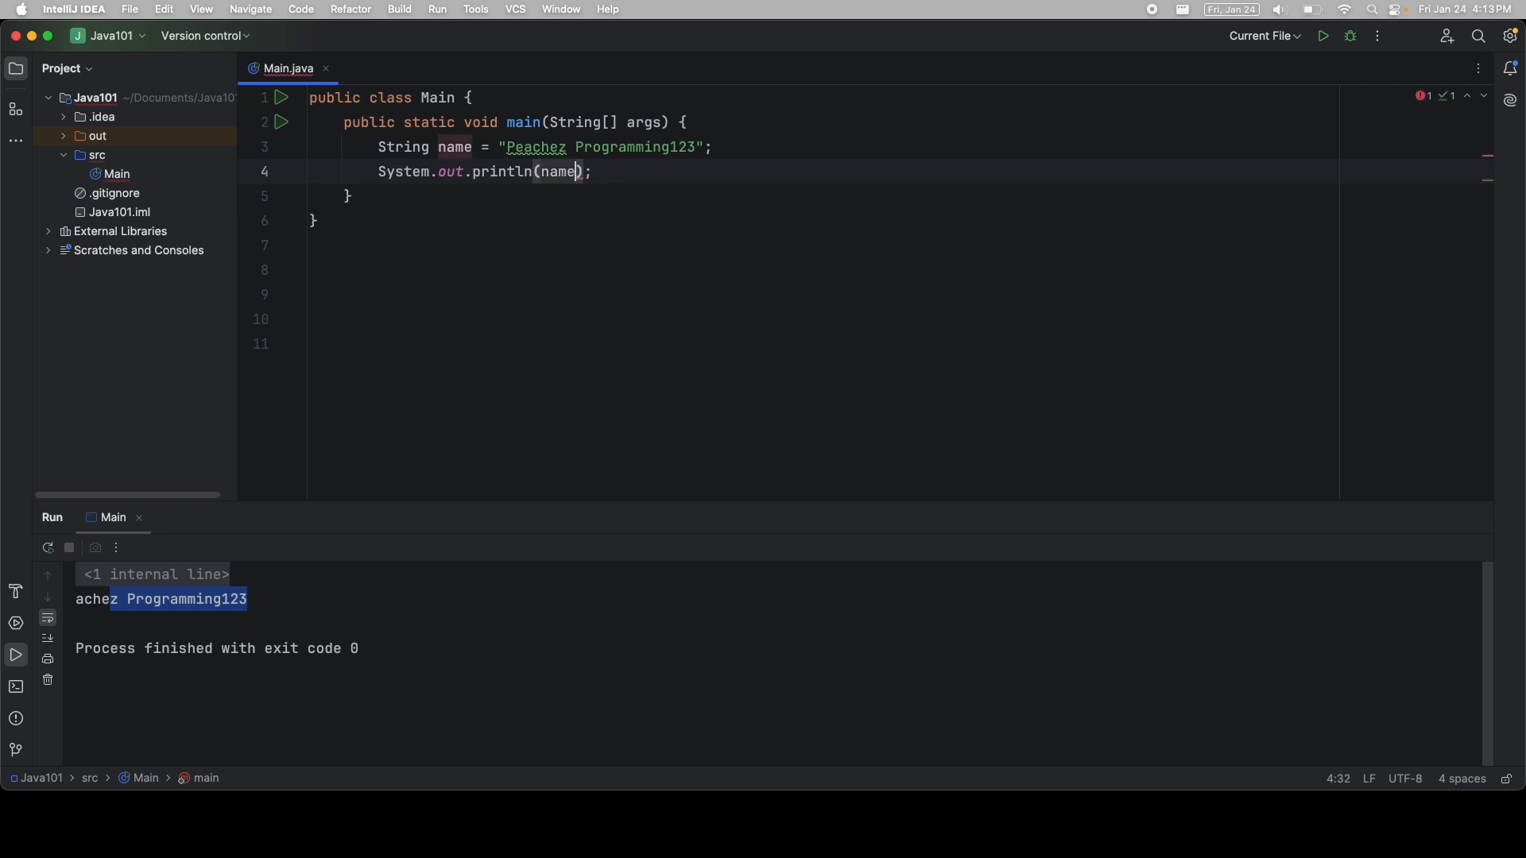
text(.)
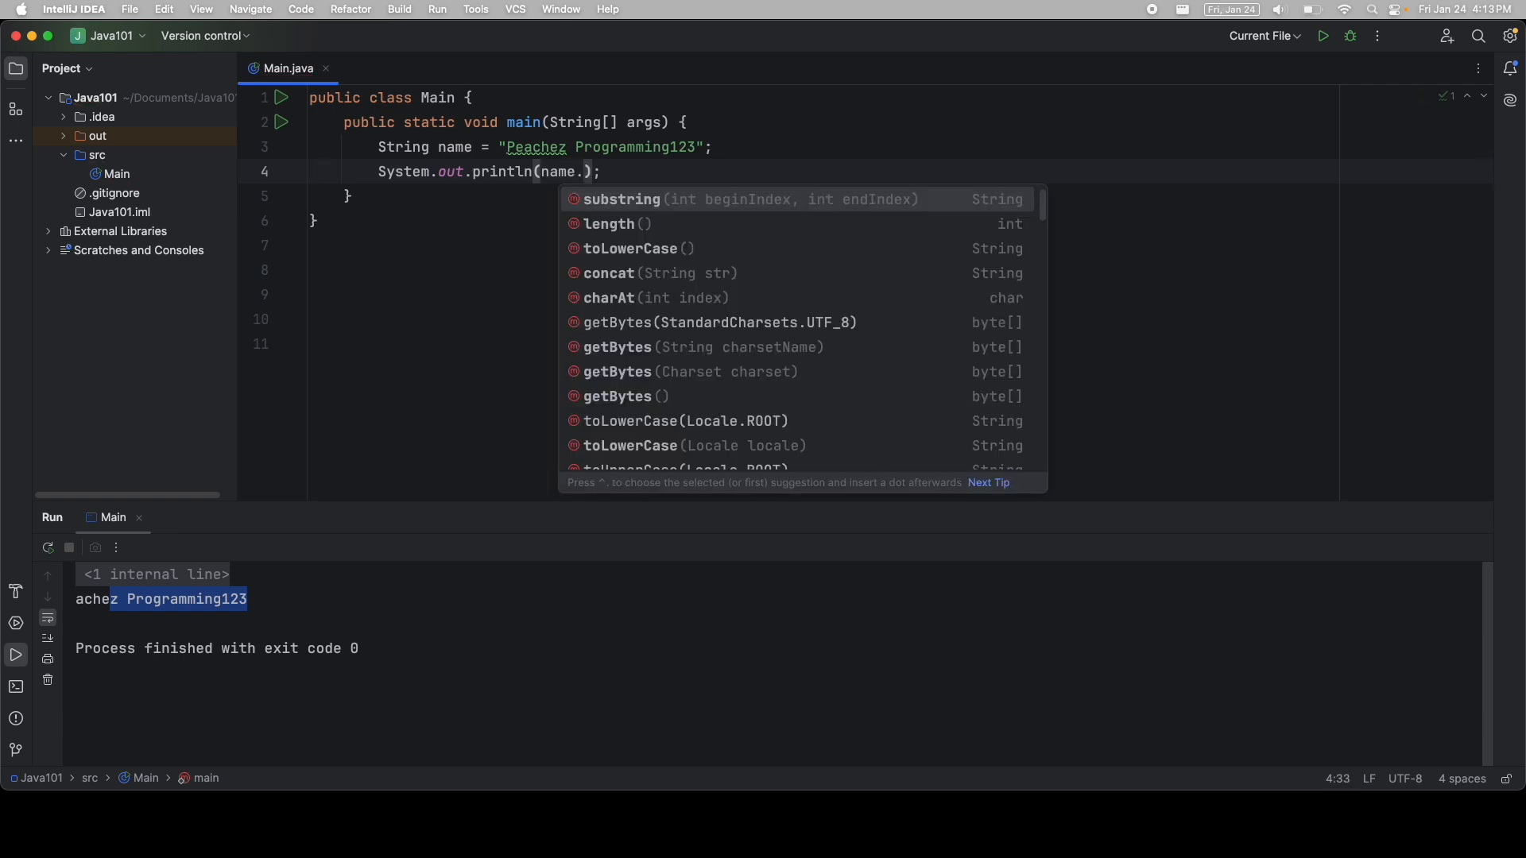
text(replace(")
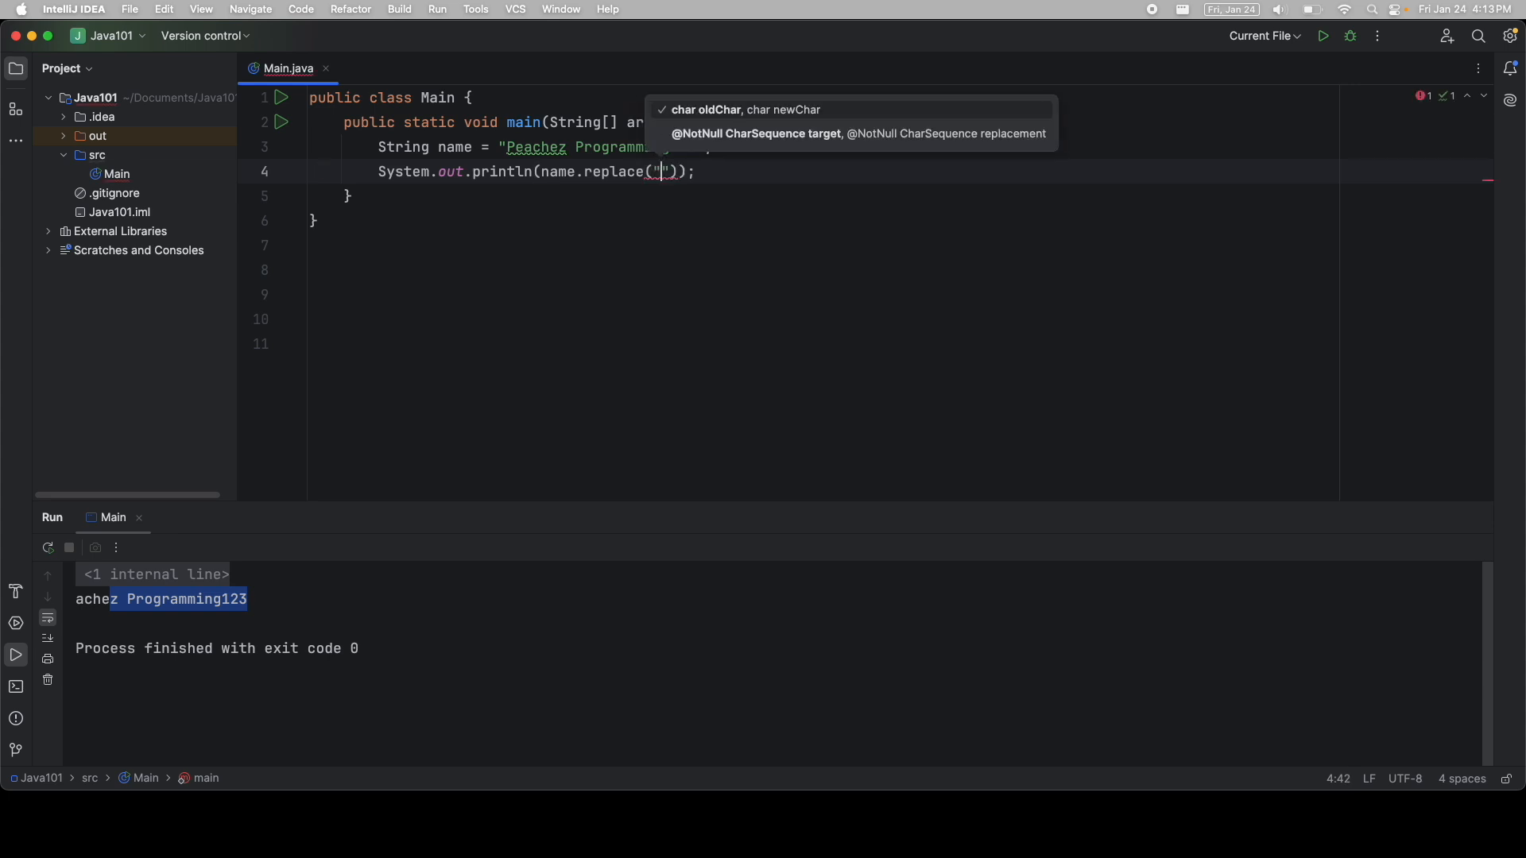
text("P", "p)
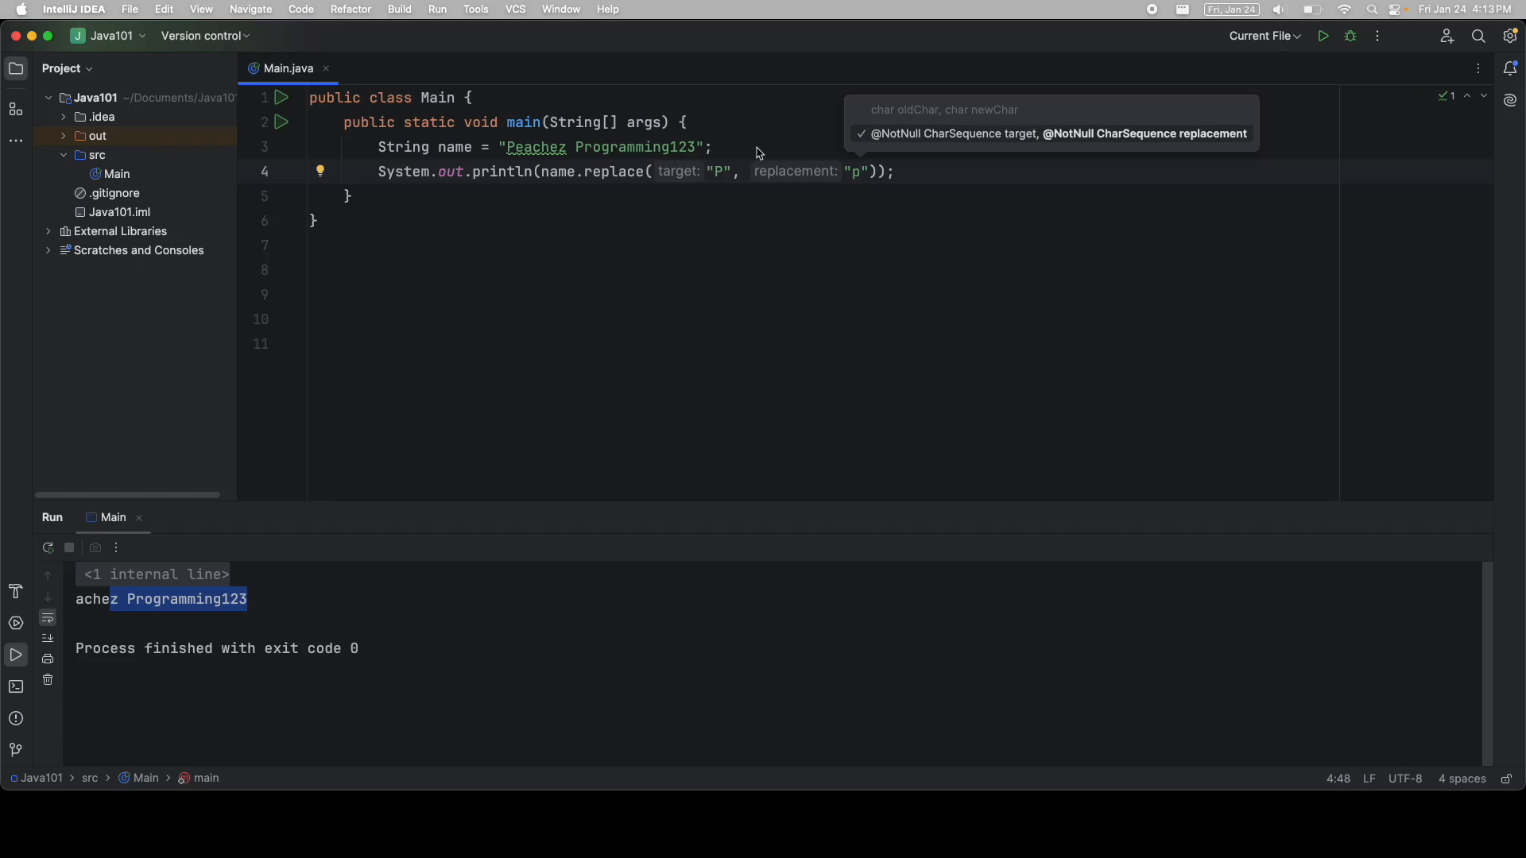
click(1325, 35)
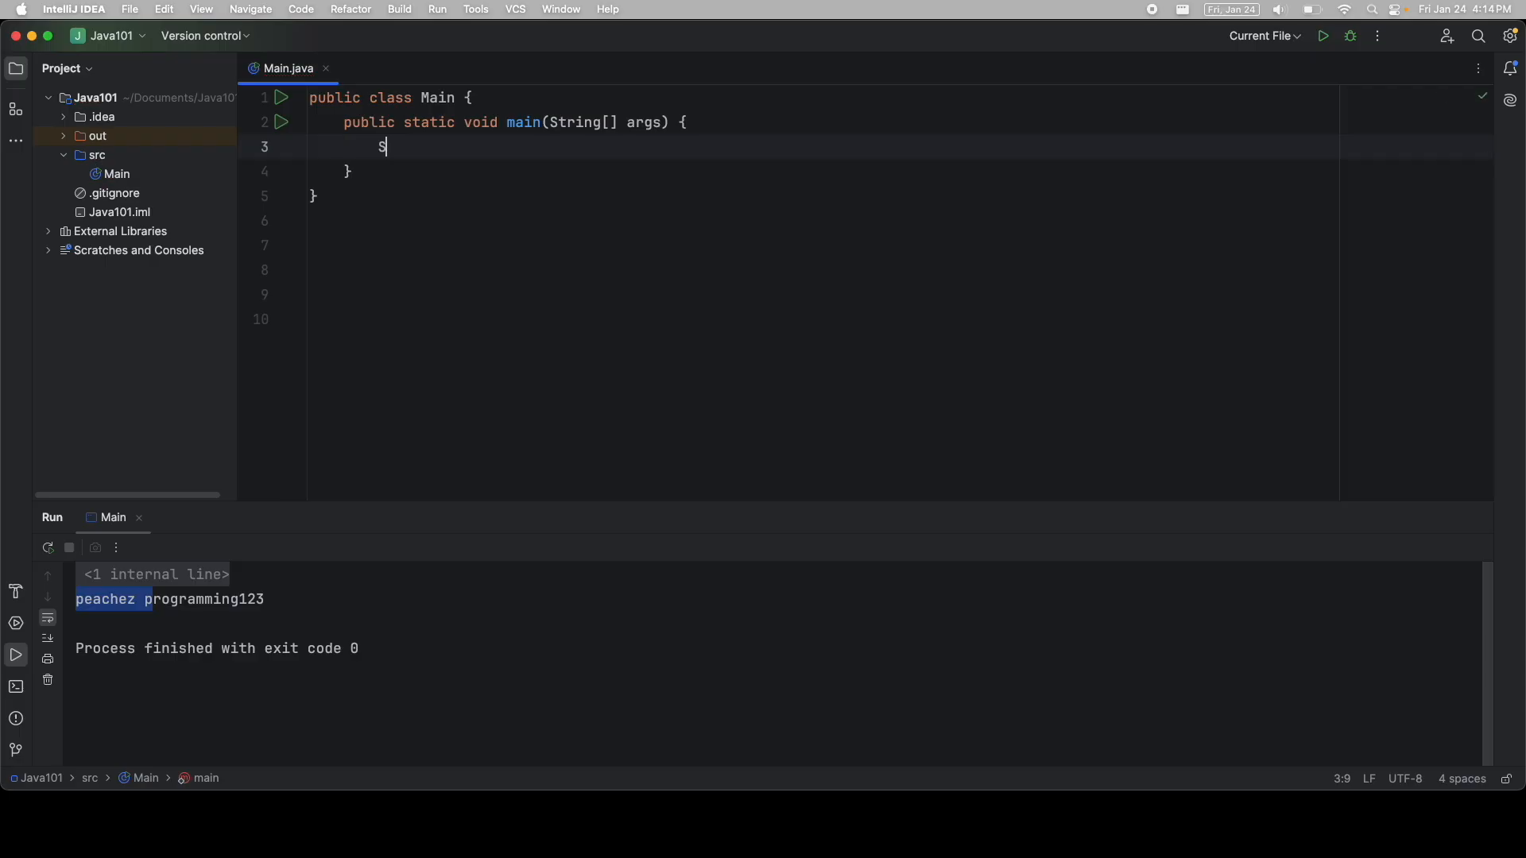
- Declare String firstName = "Peachez" and lastName = "Programming" in main
text(String firstName)
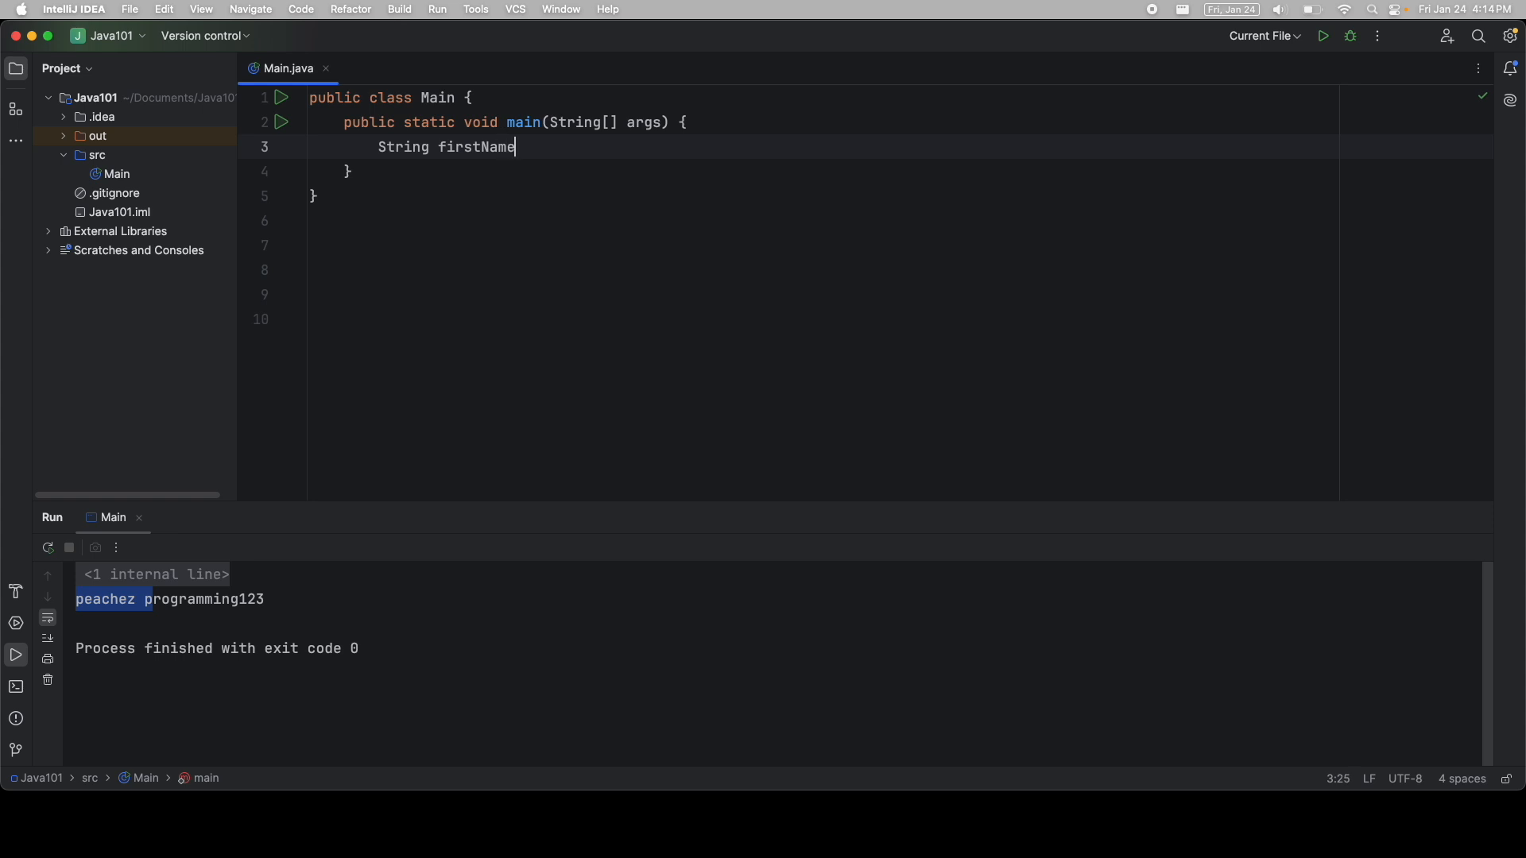
text(= "P")
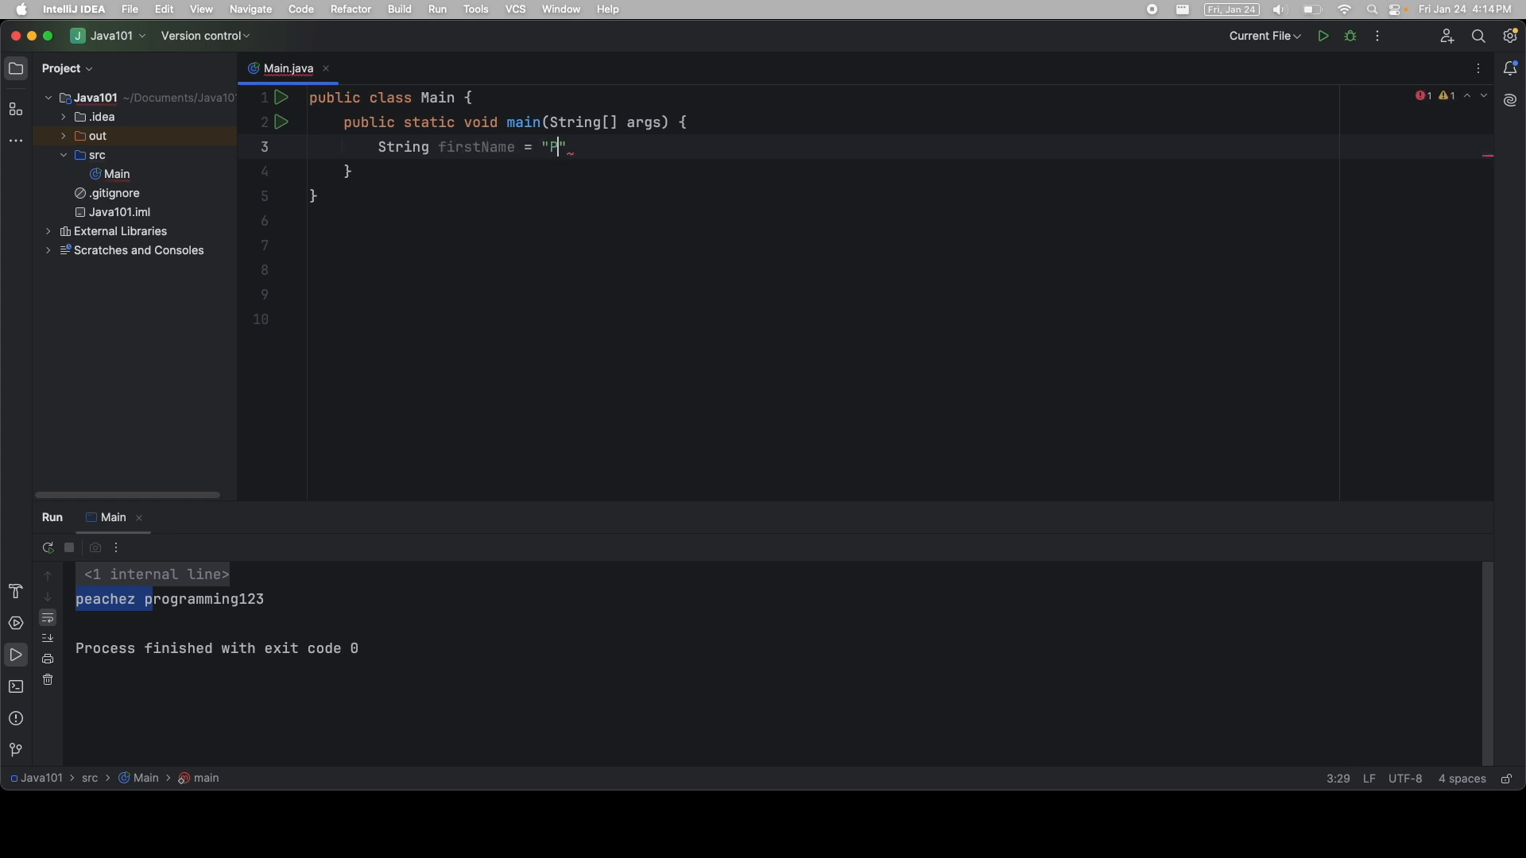
text(eachez)
text(String last)
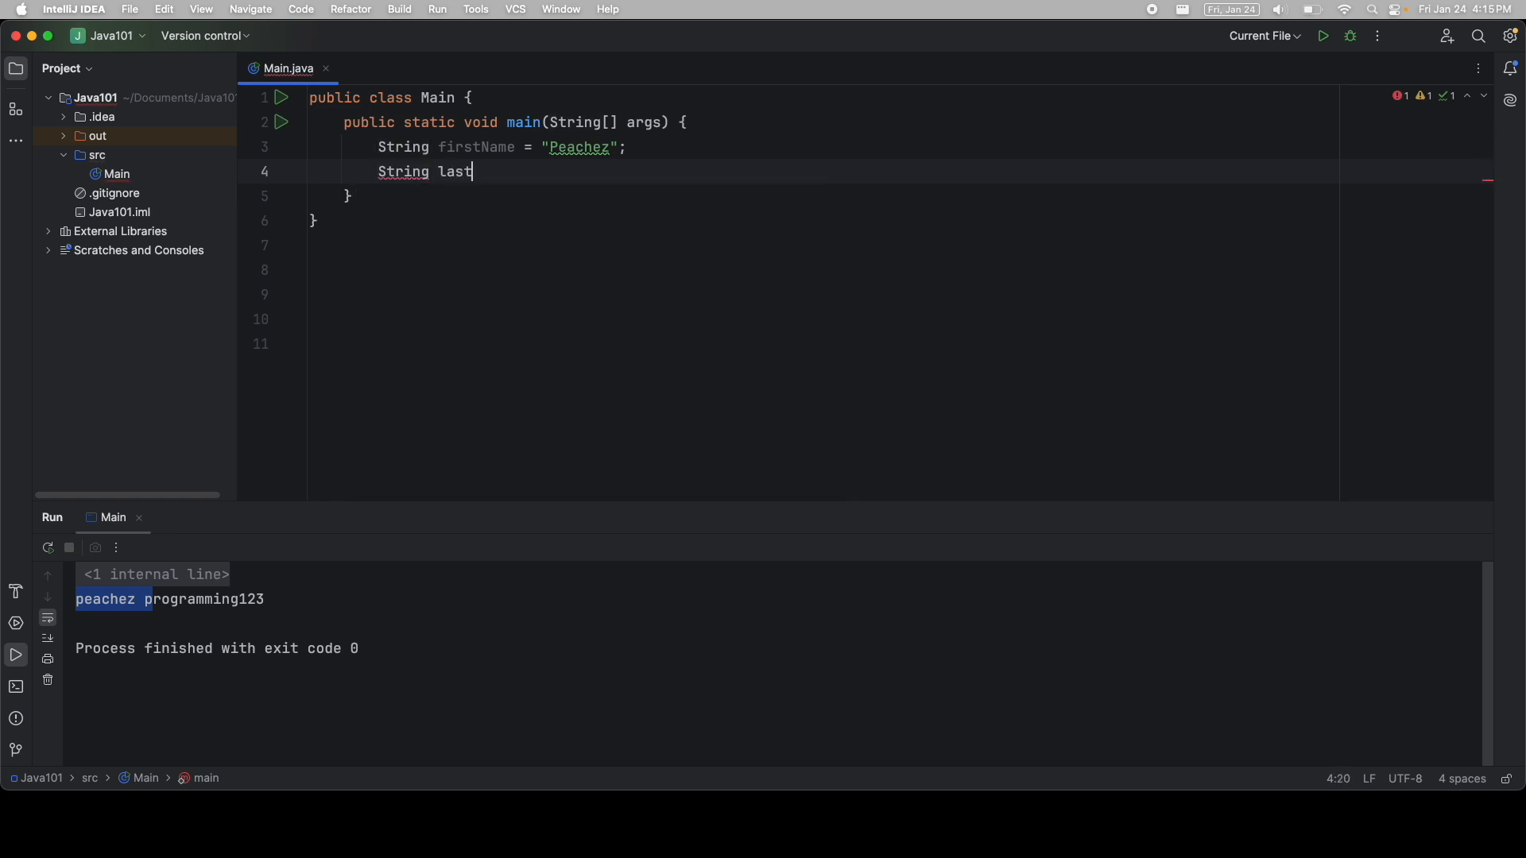
text(Name = ")
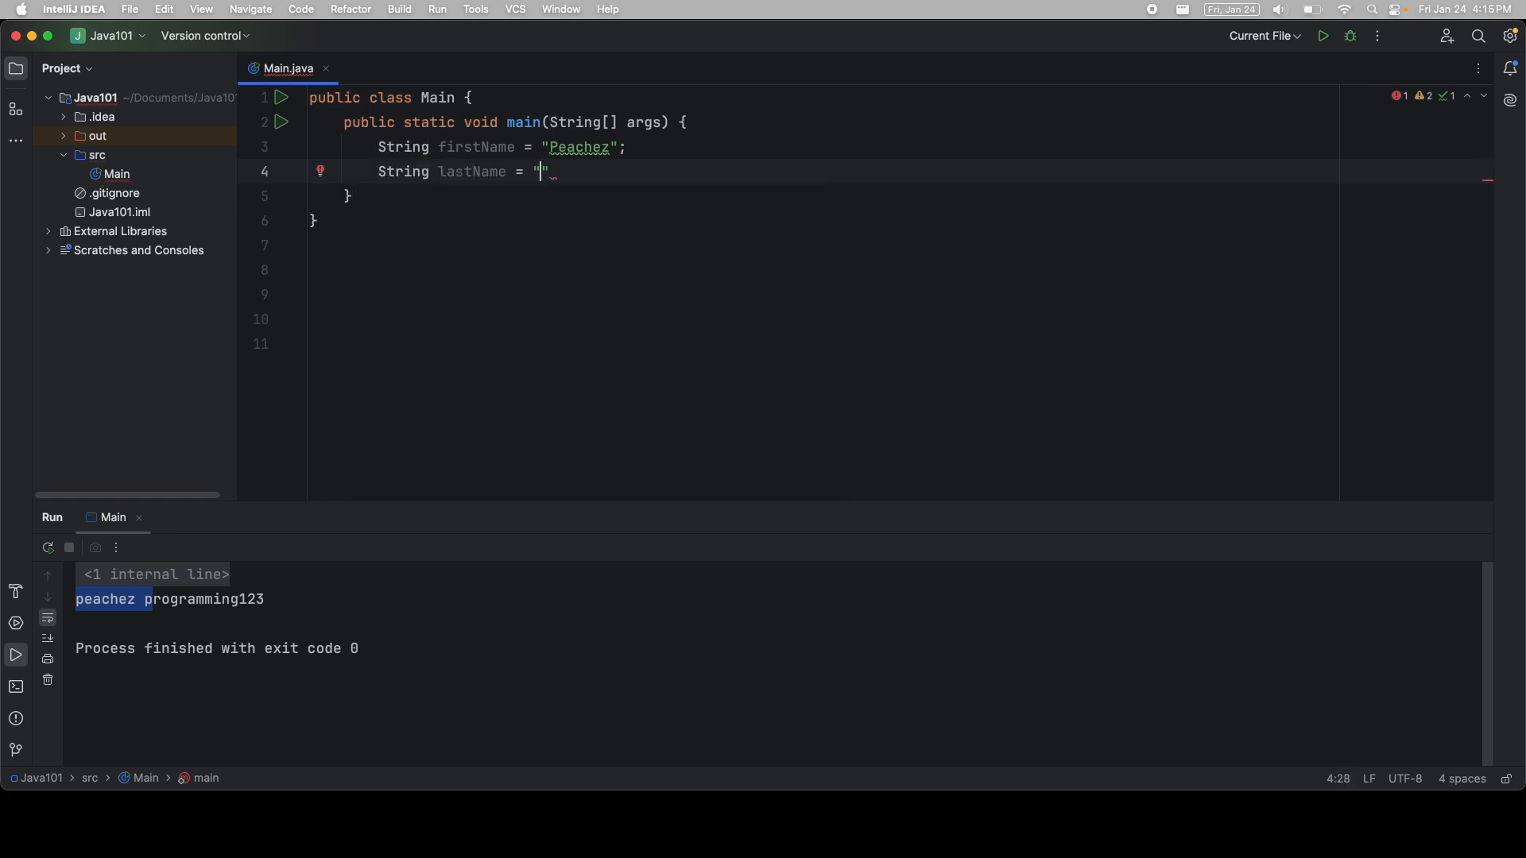
text(Programming)
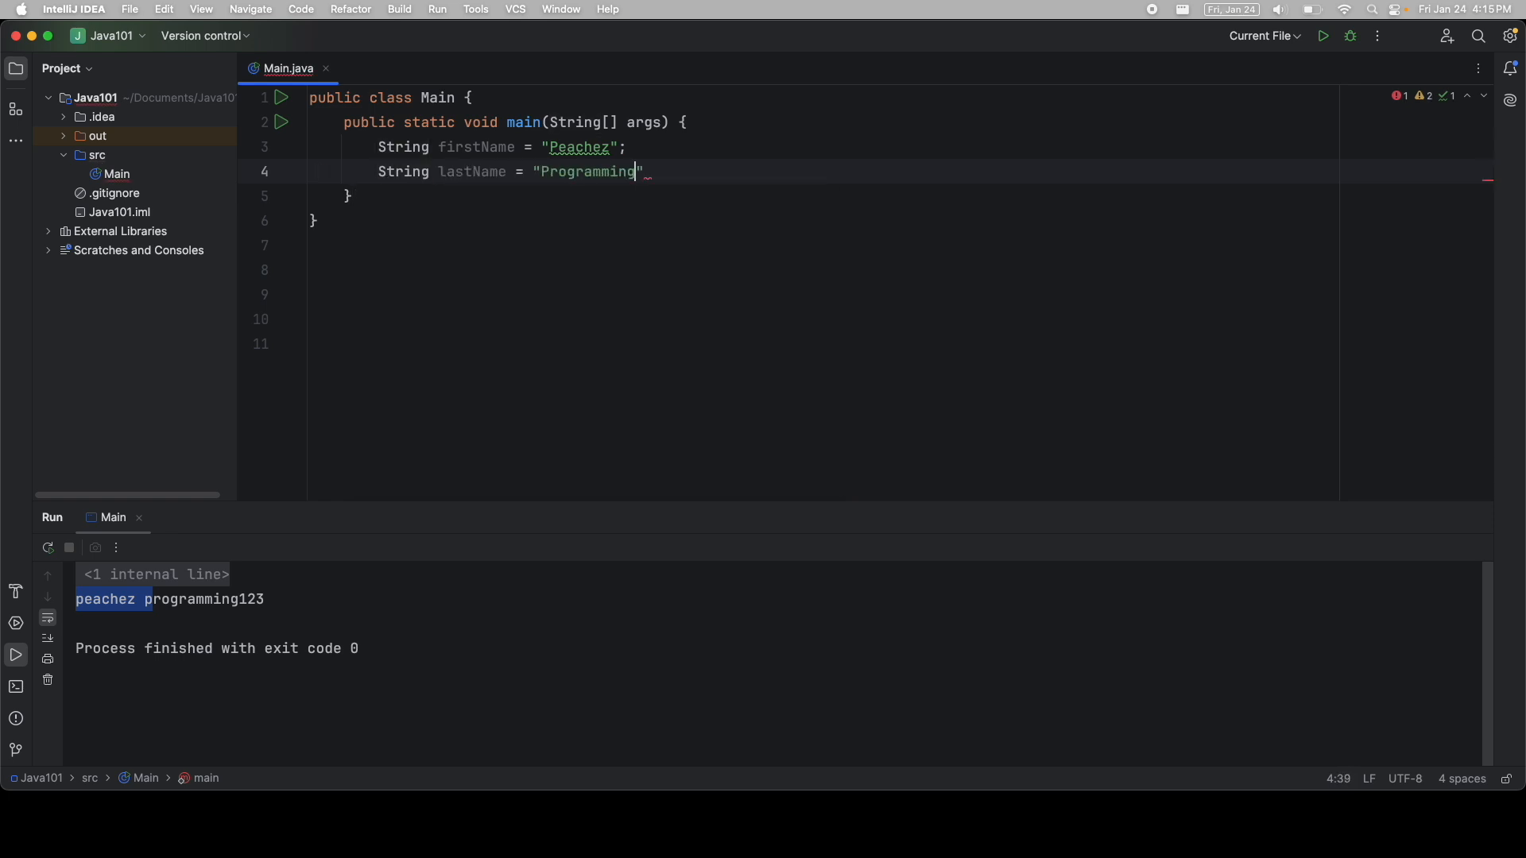
- Print firstName + lastName, check the PeachezProgramming output, and place the caret before lastName
text(System.out.println();)
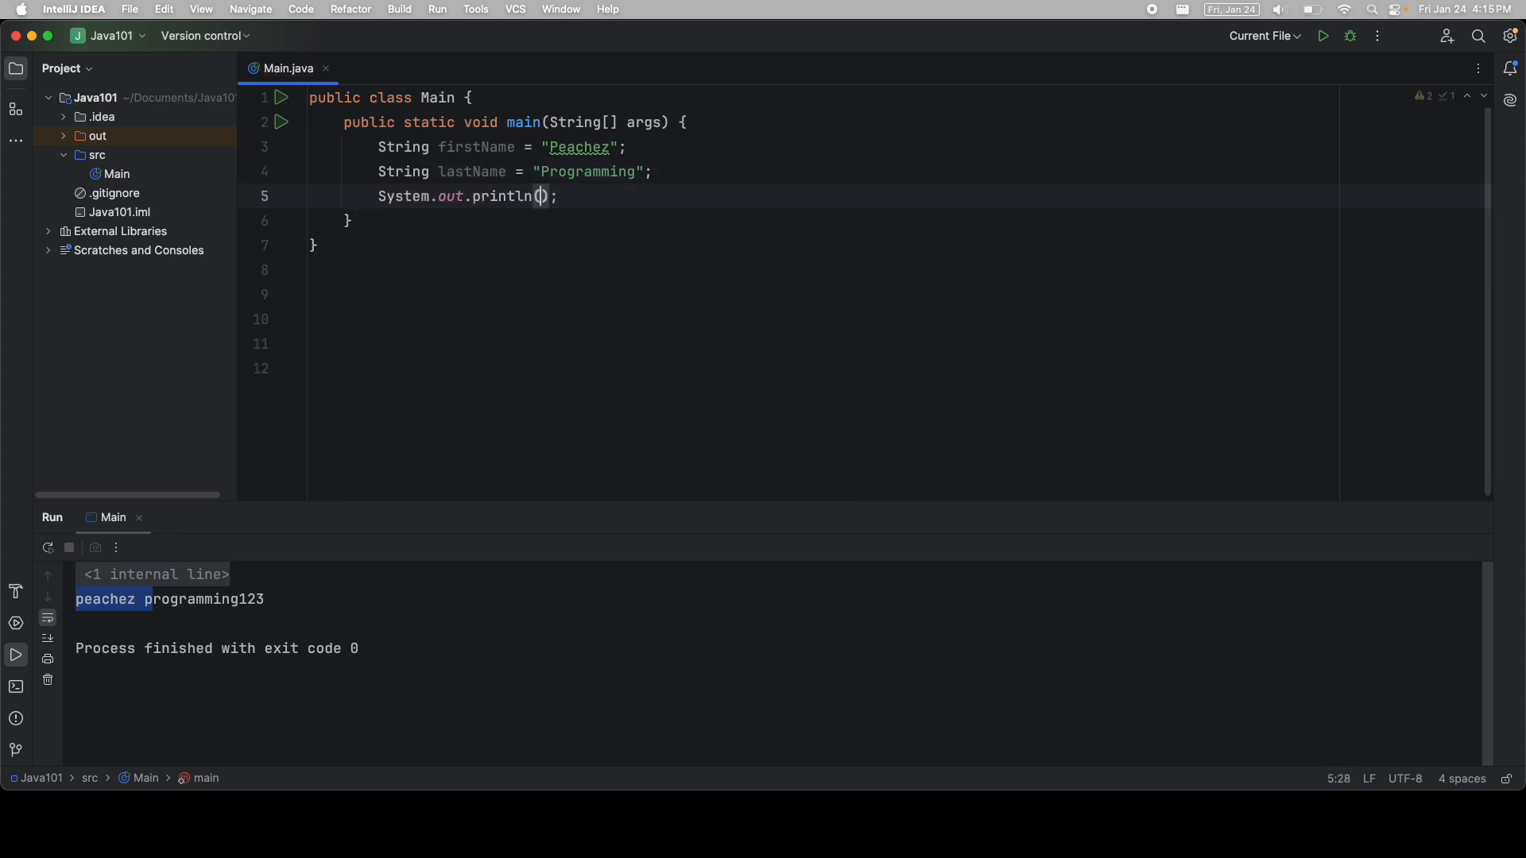
text(firstName)
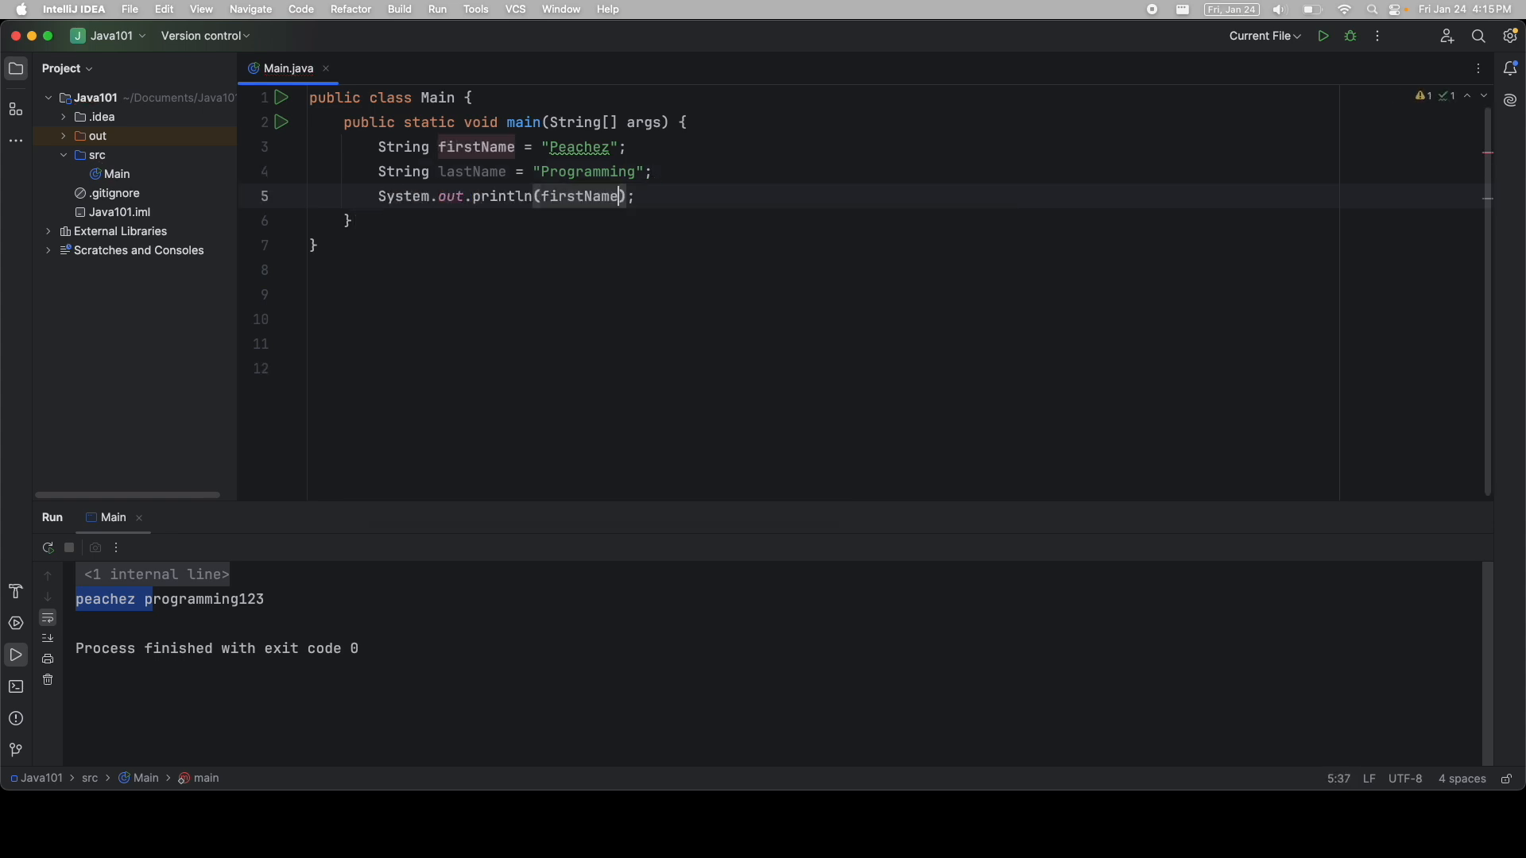
text(+)
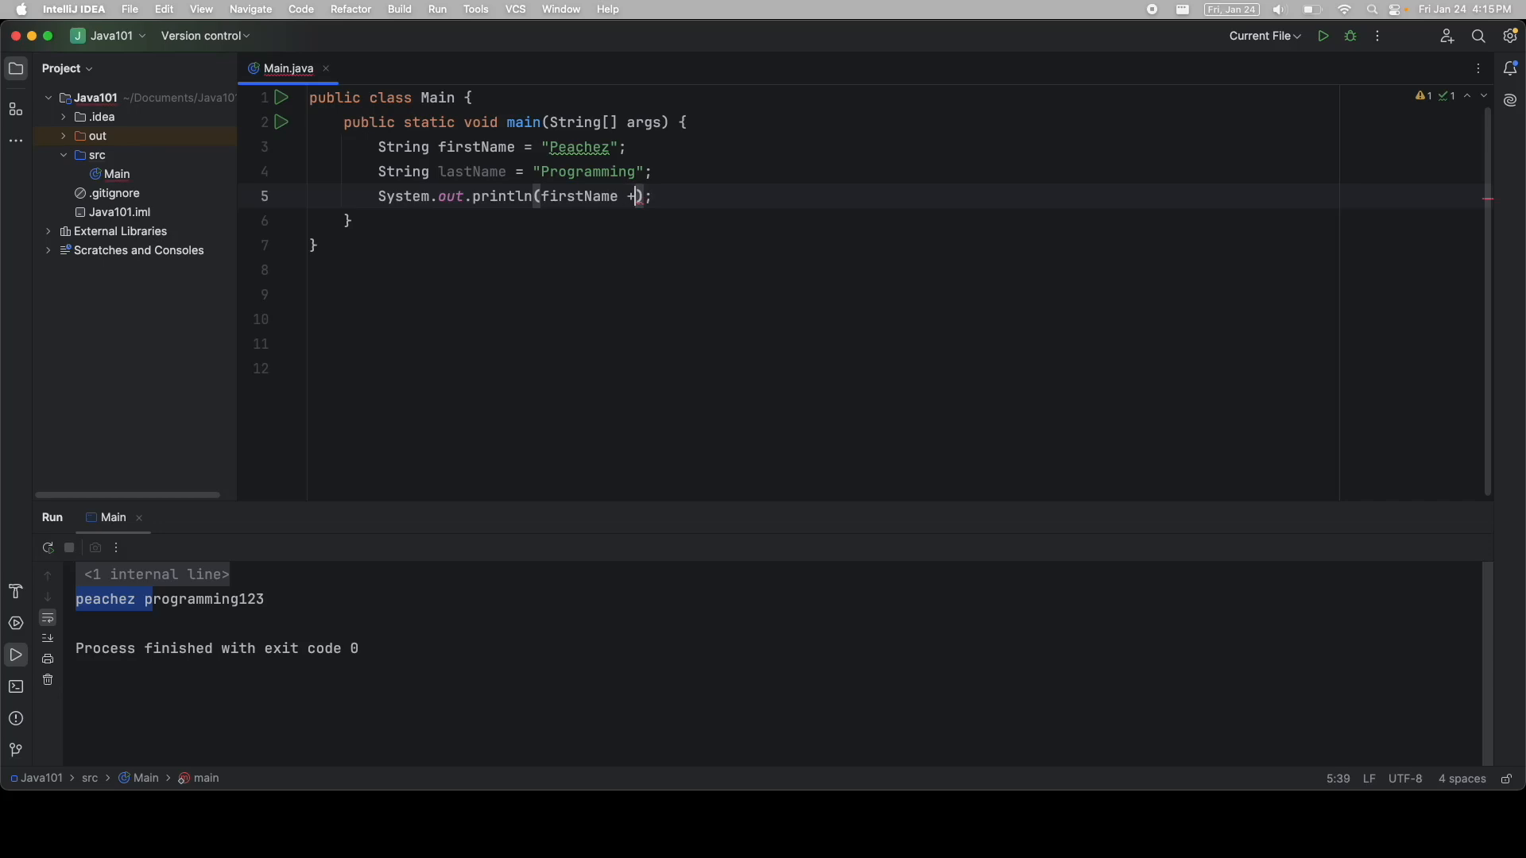
text(lastName)
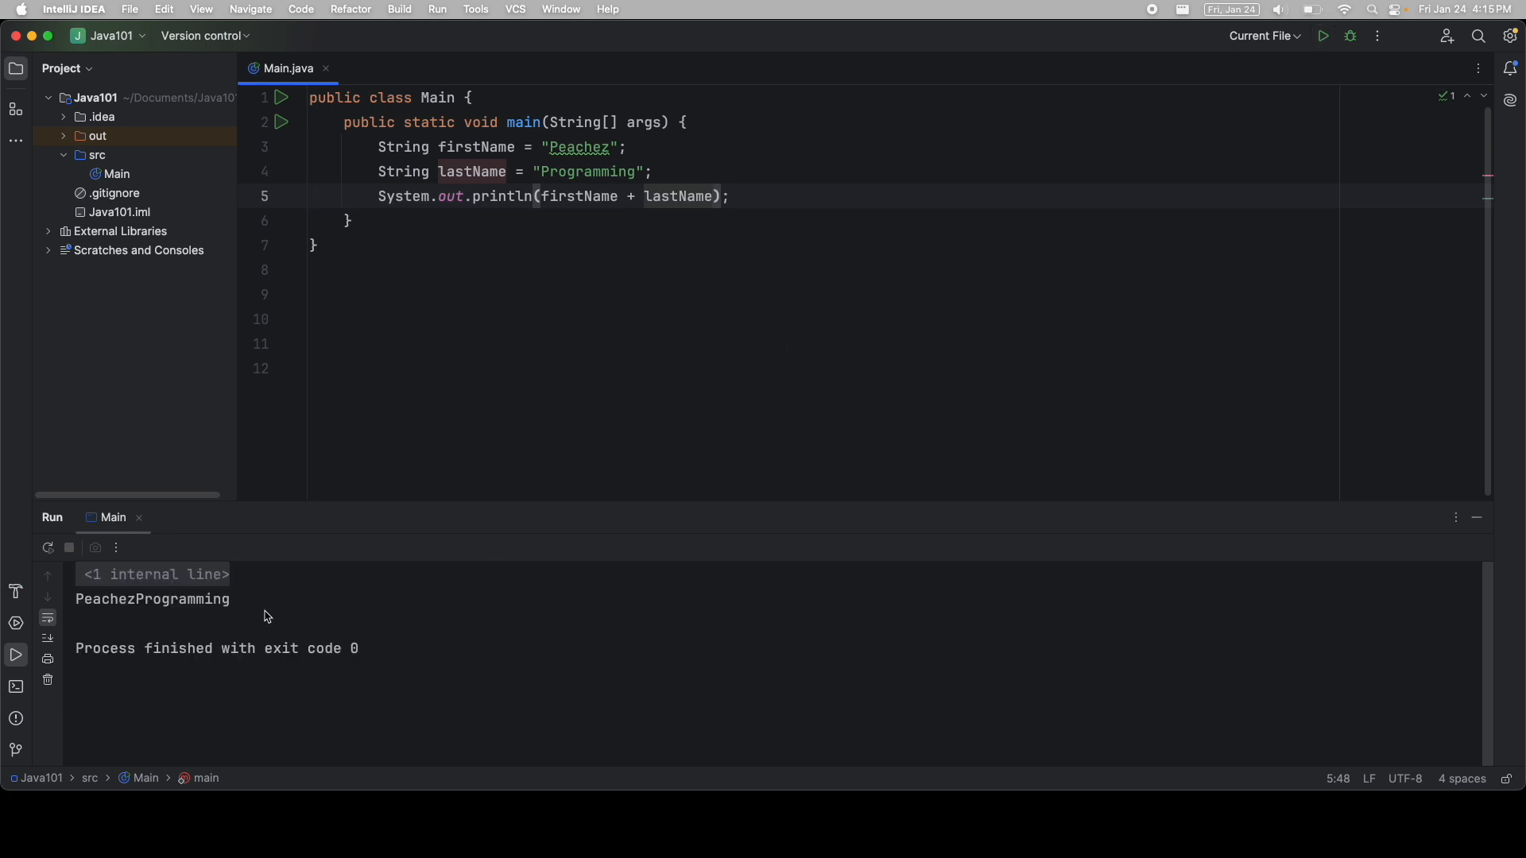
double_click(153, 600)
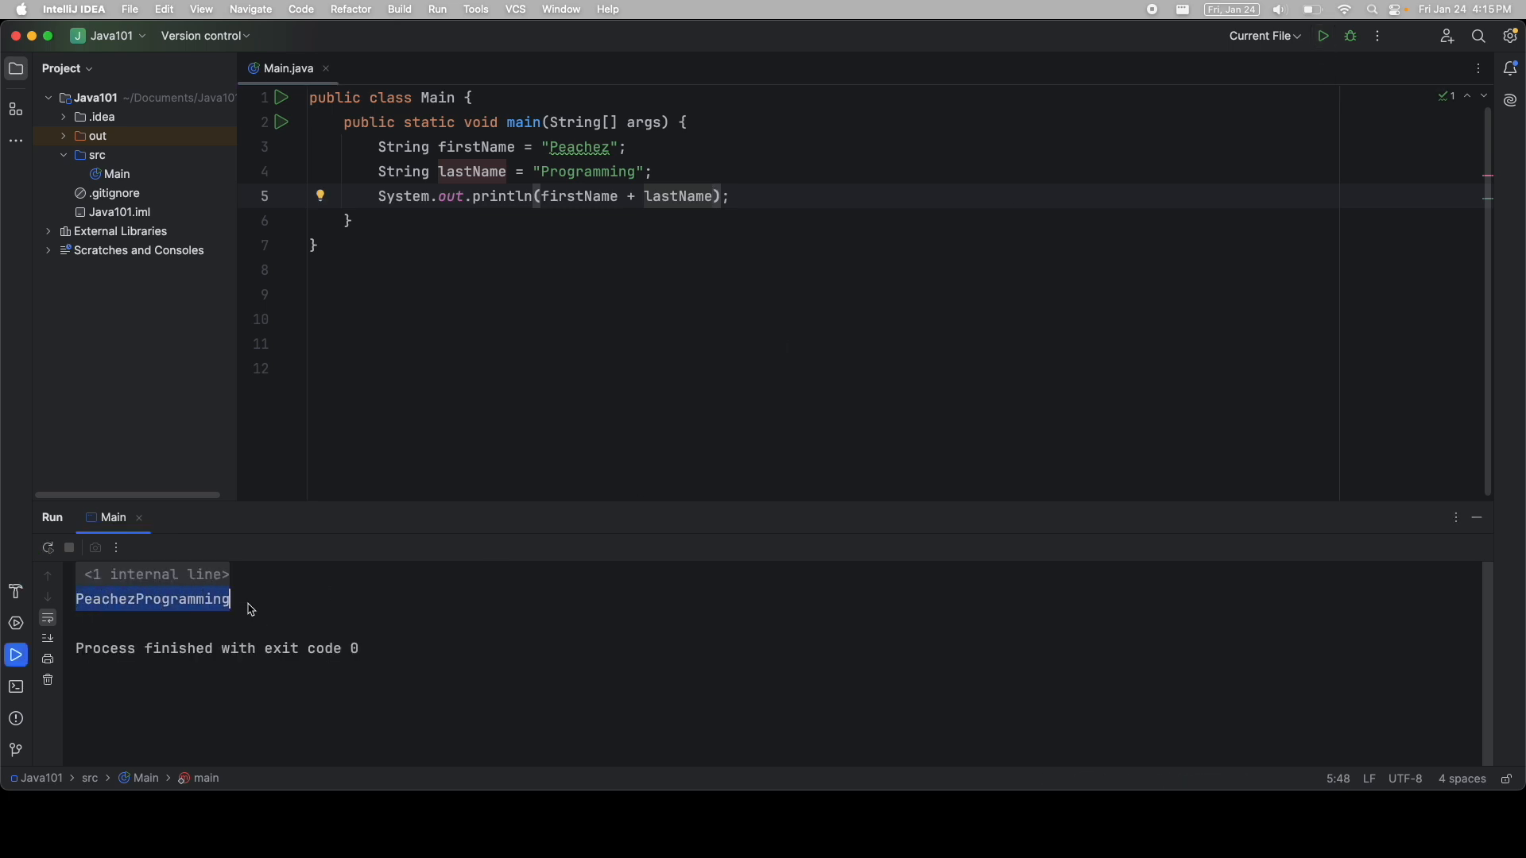
click(135, 599)
text(+)
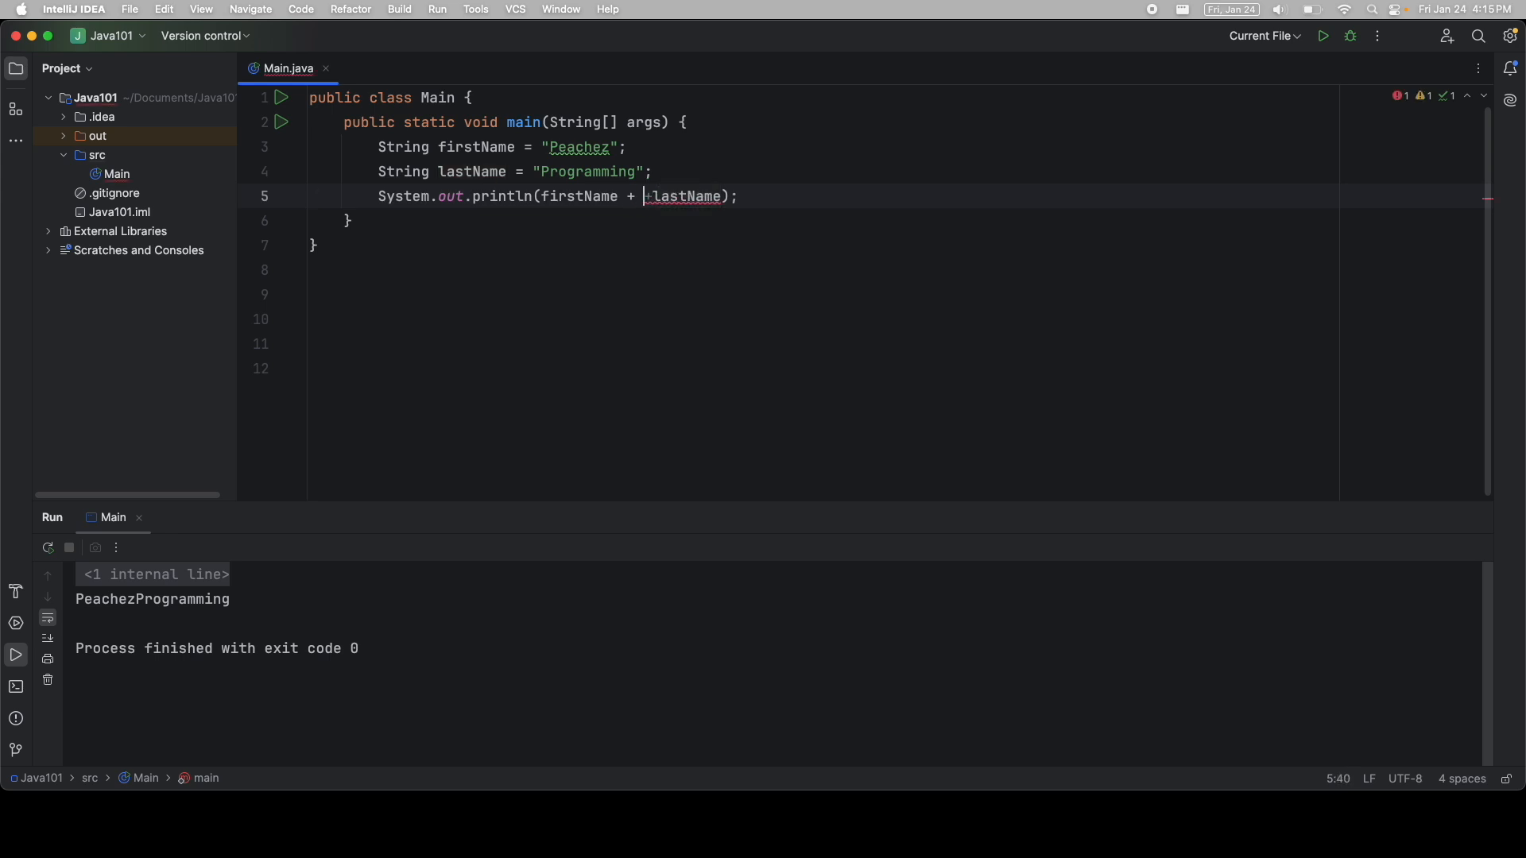
- Add a space between the names, then reduce the println to only firstName
text(")
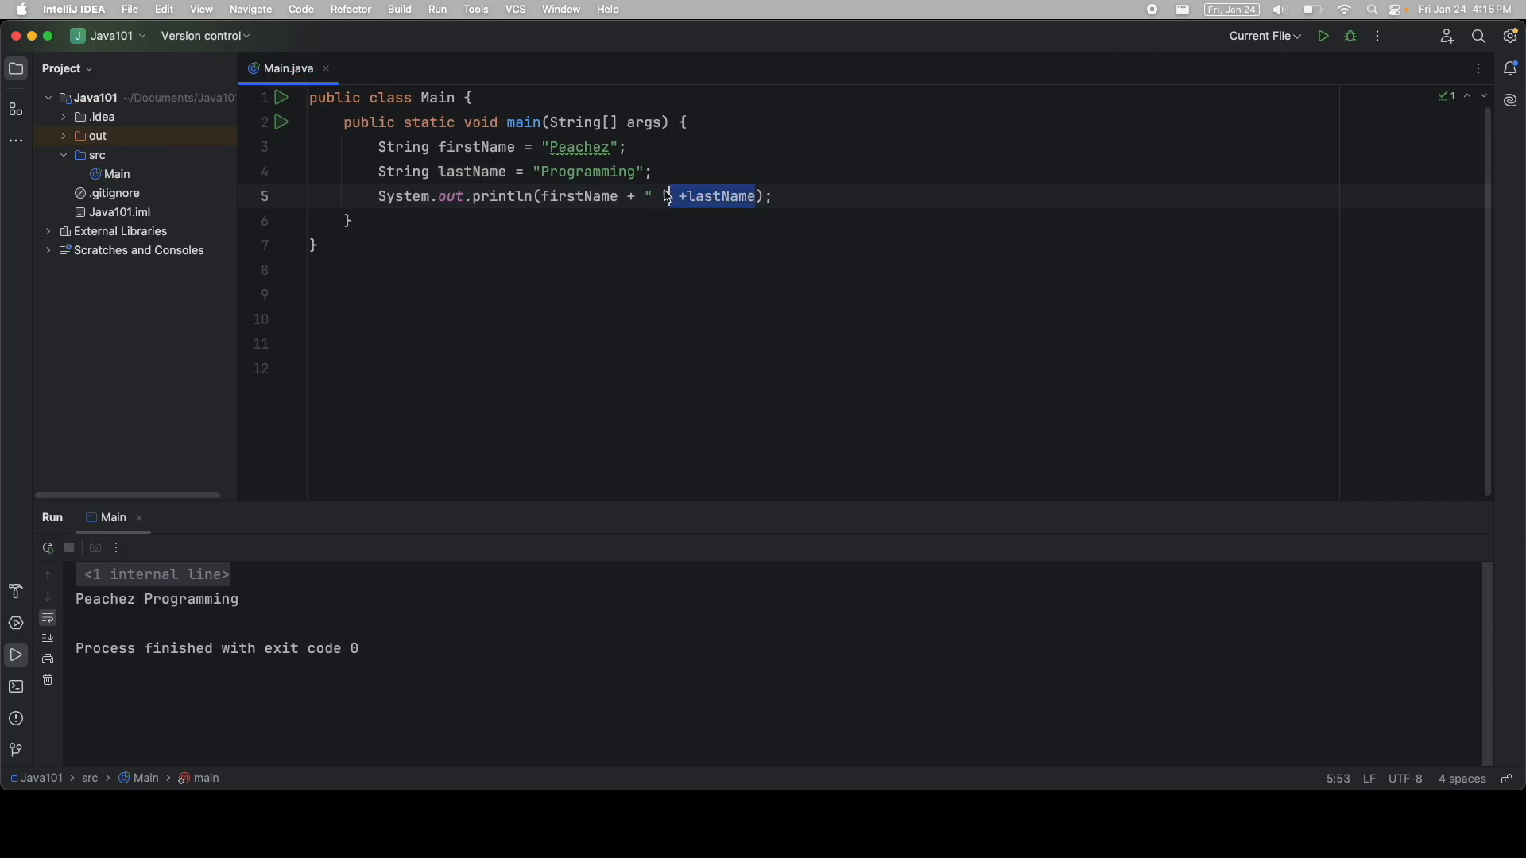
key(Delete)
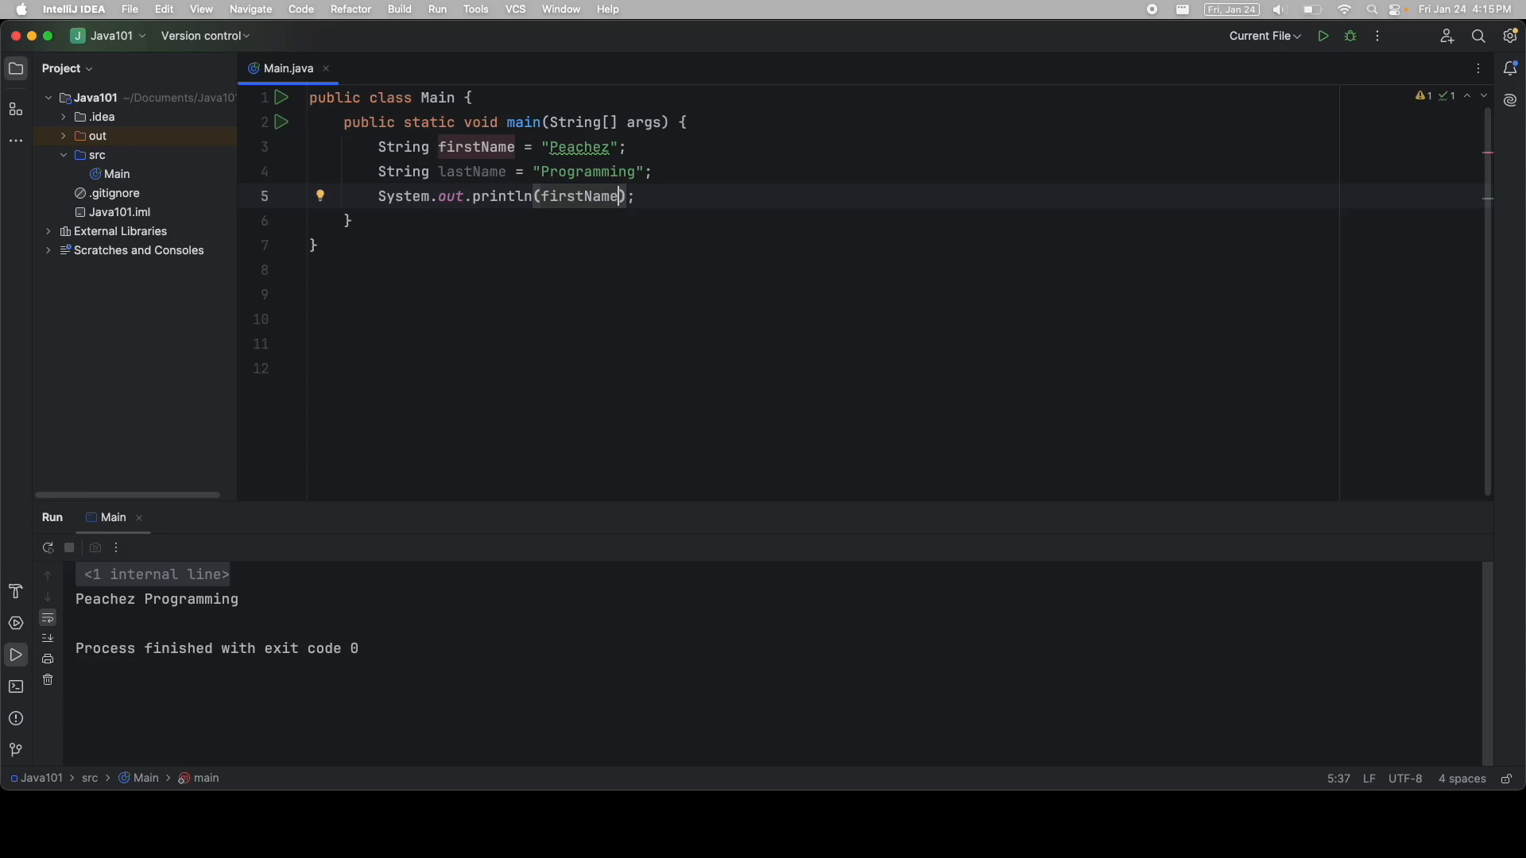
- Join with concat: firstName.concat(lastName), then firstName.concat(" ") with a second concat started
text(.con)
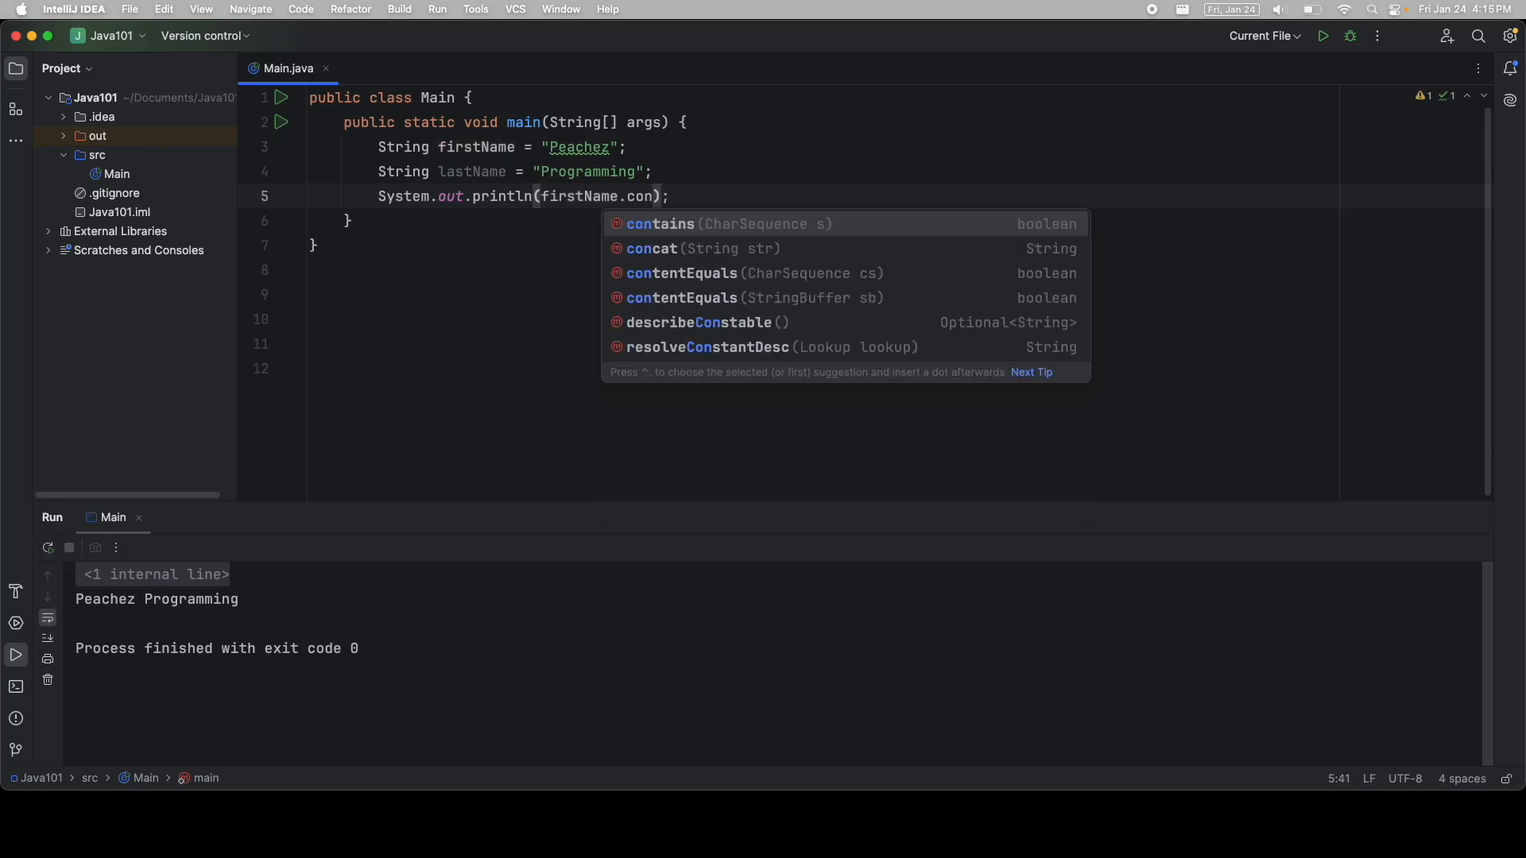
click(652, 248)
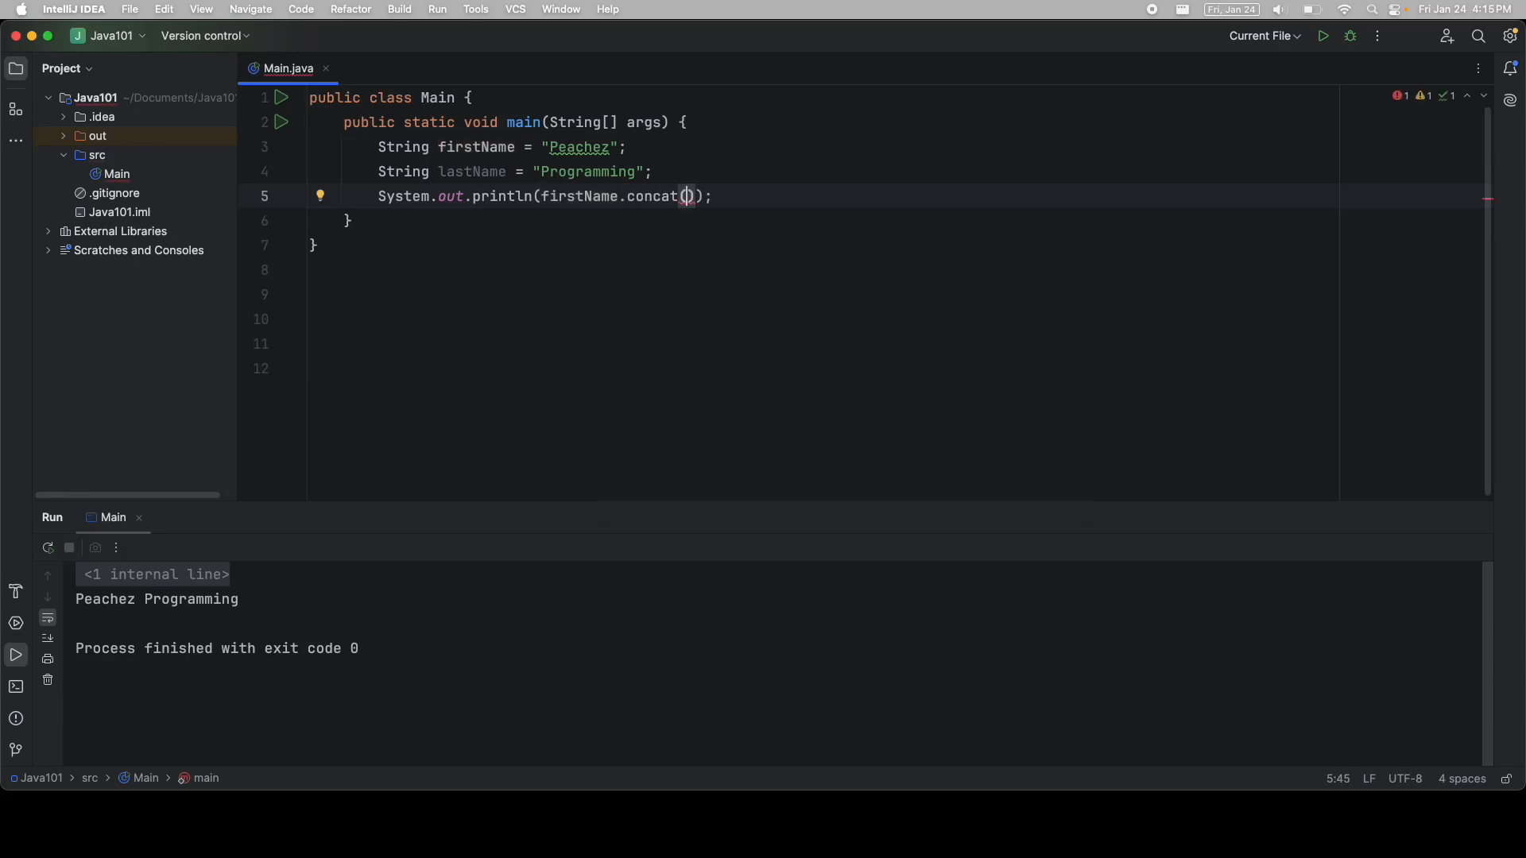
text(l)
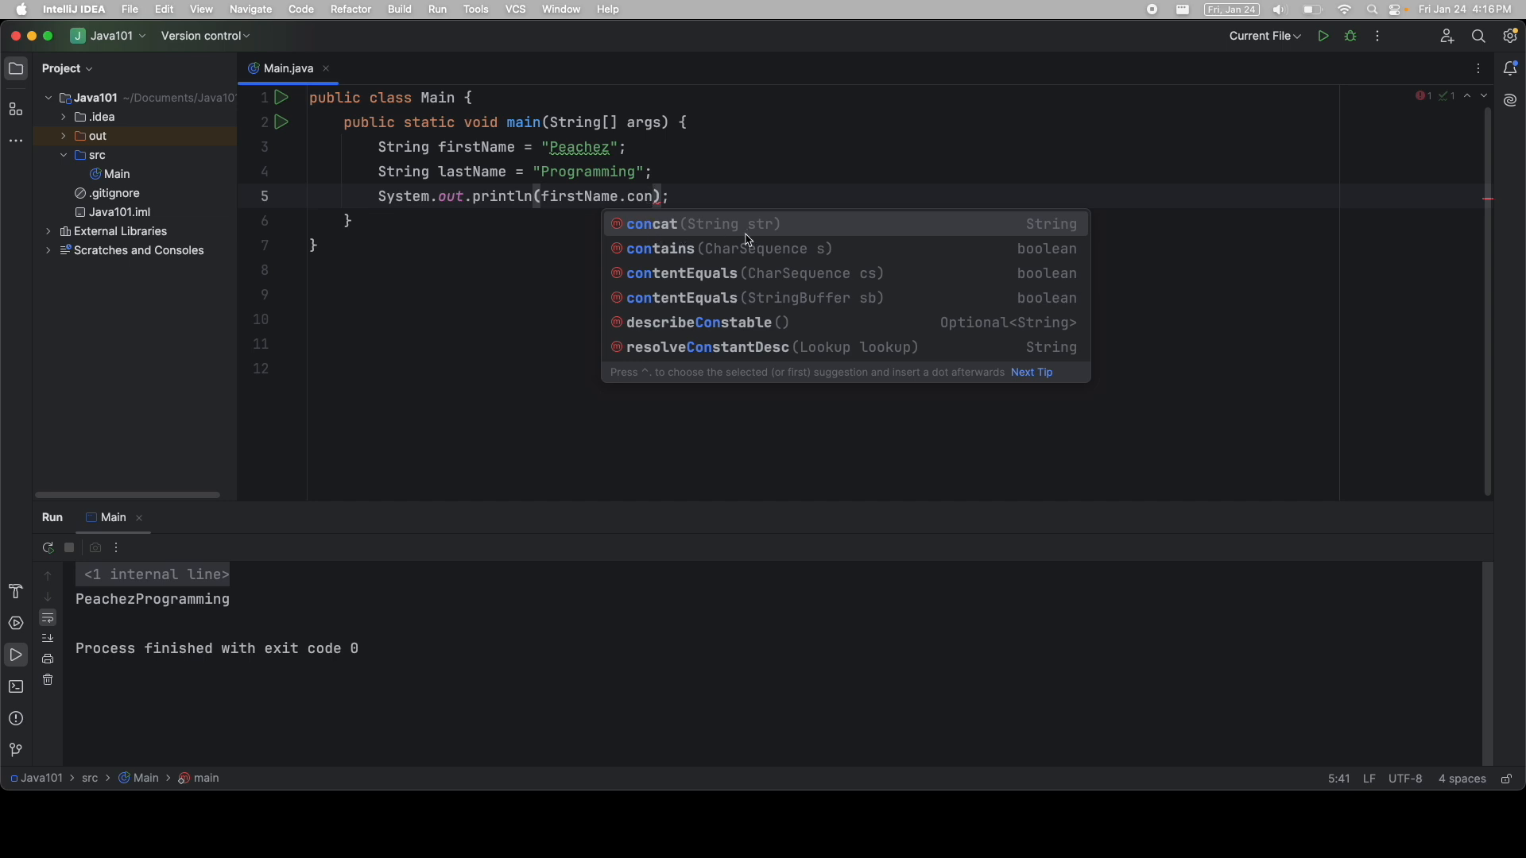
mouse_move(725, 230)
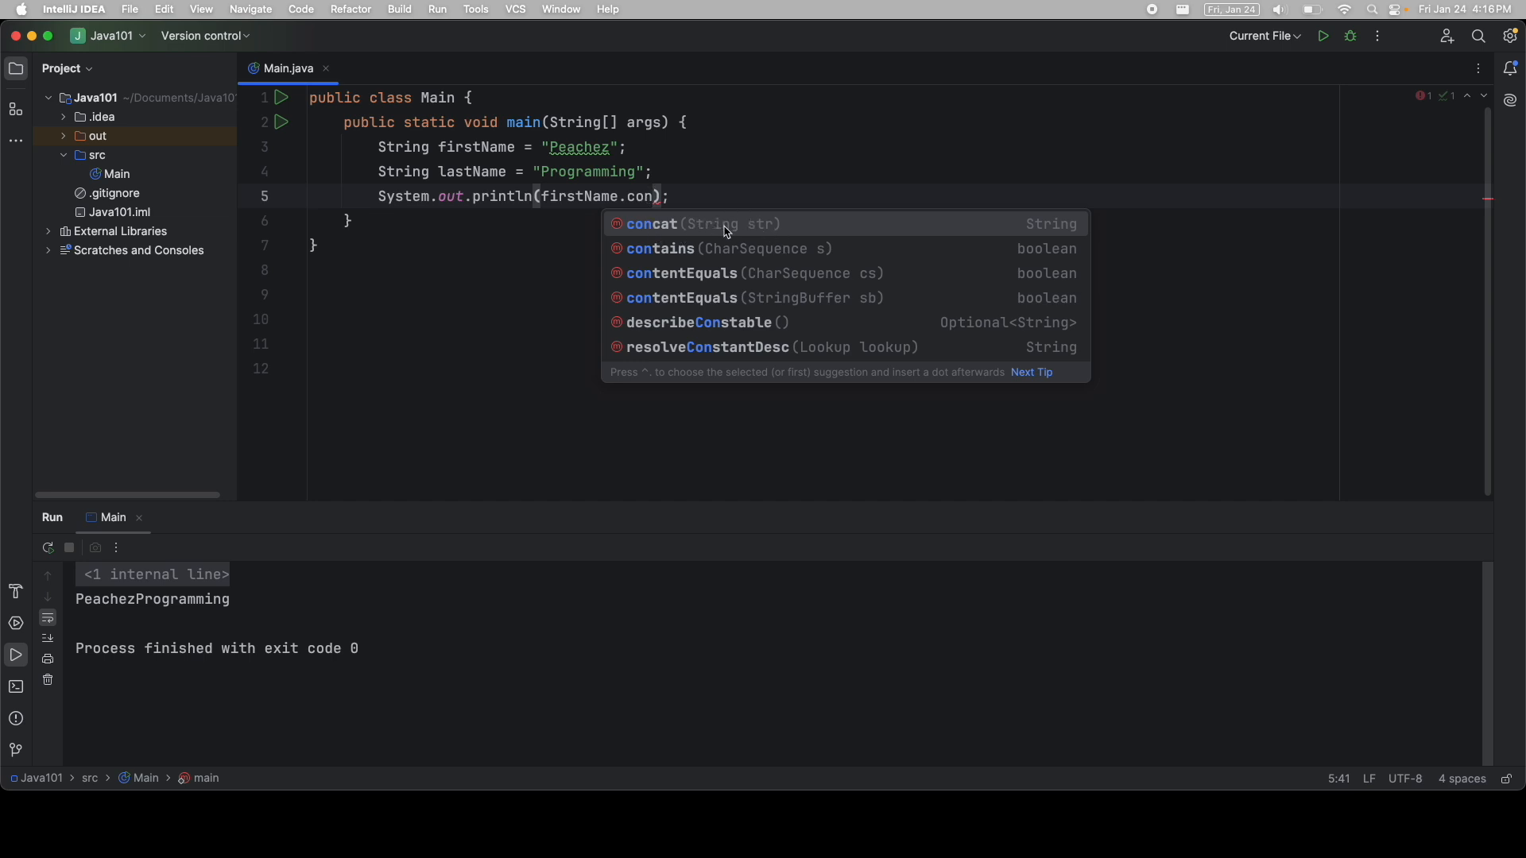
mouse_move(742, 222)
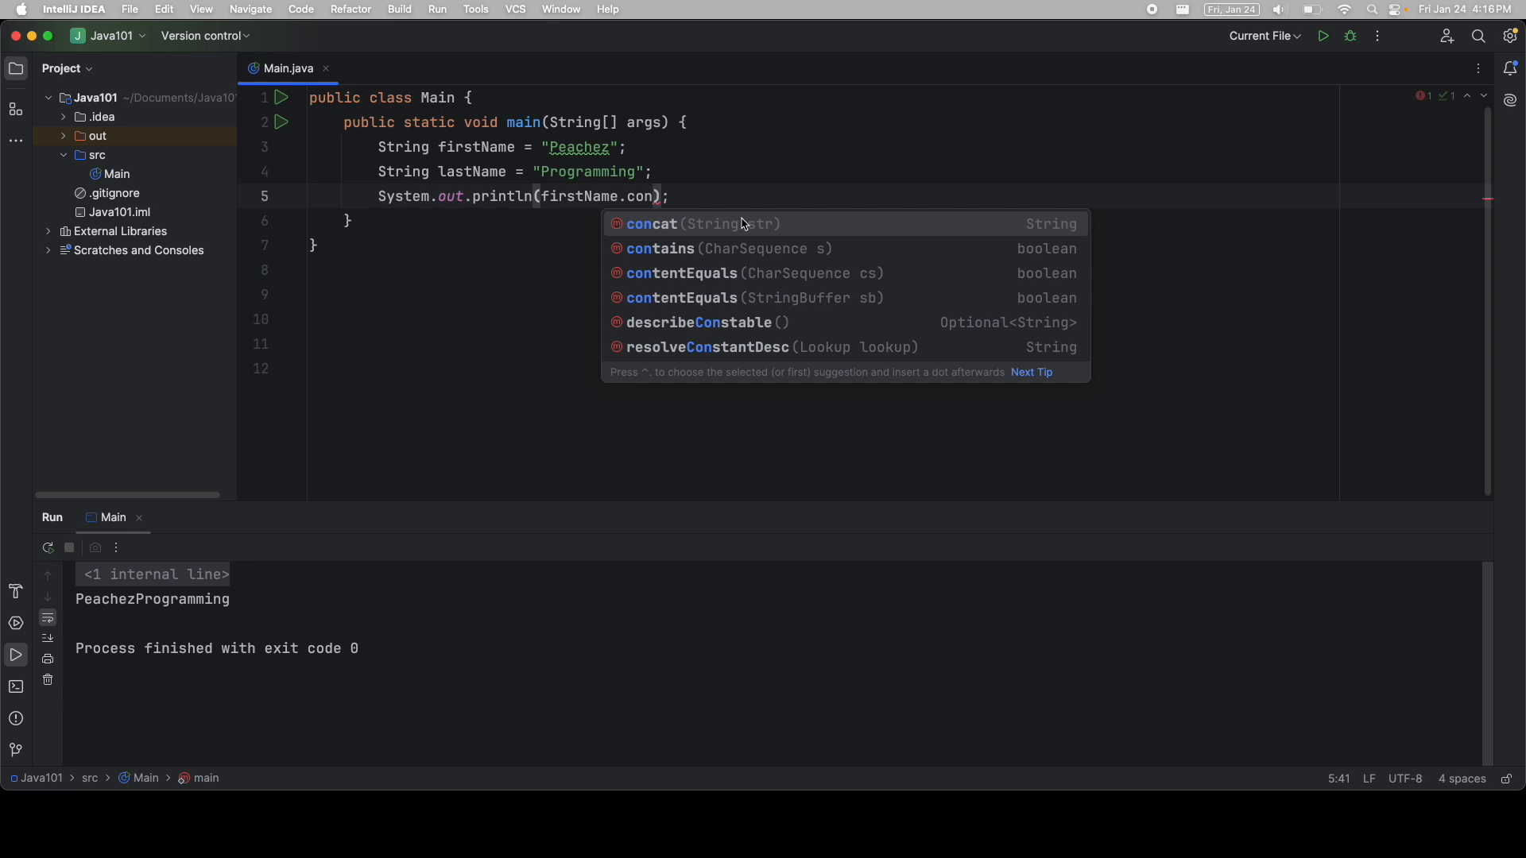
mouse_move(1056, 231)
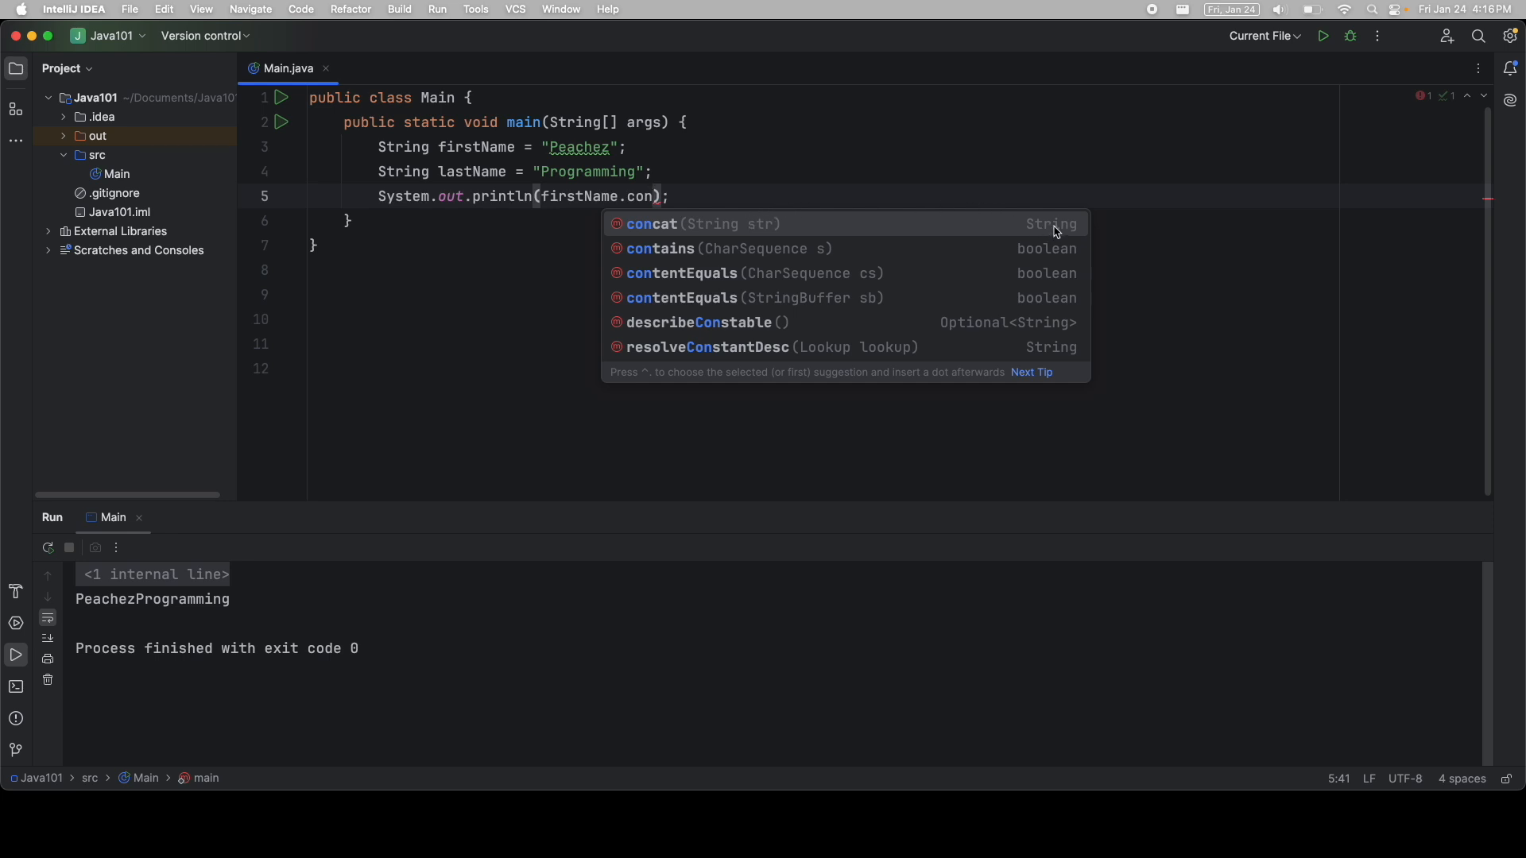
mouse_move(1055, 232)
text(cat()
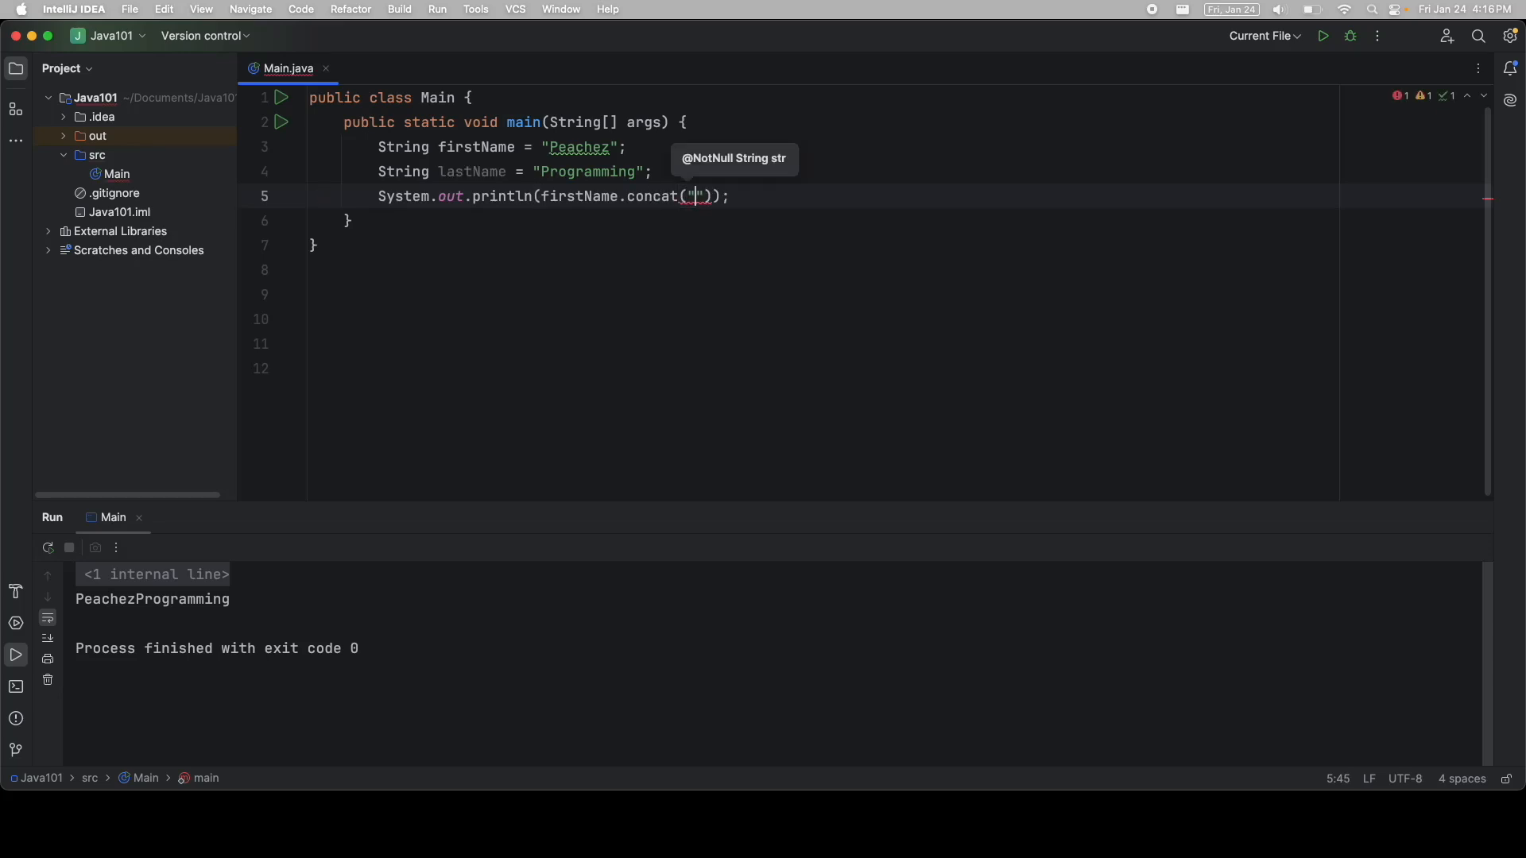
text(" ")
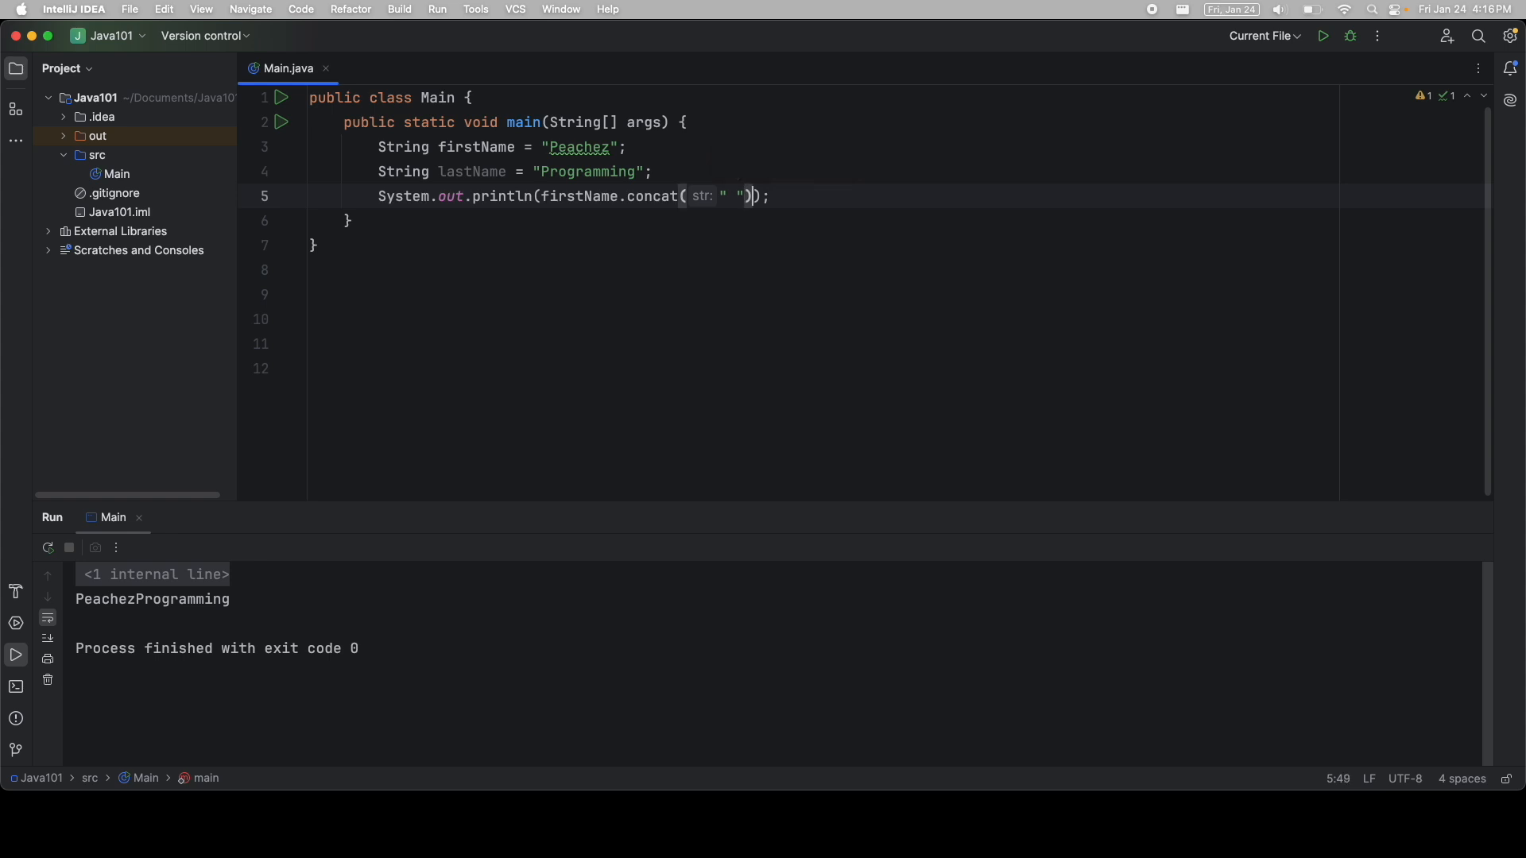
text(.con)
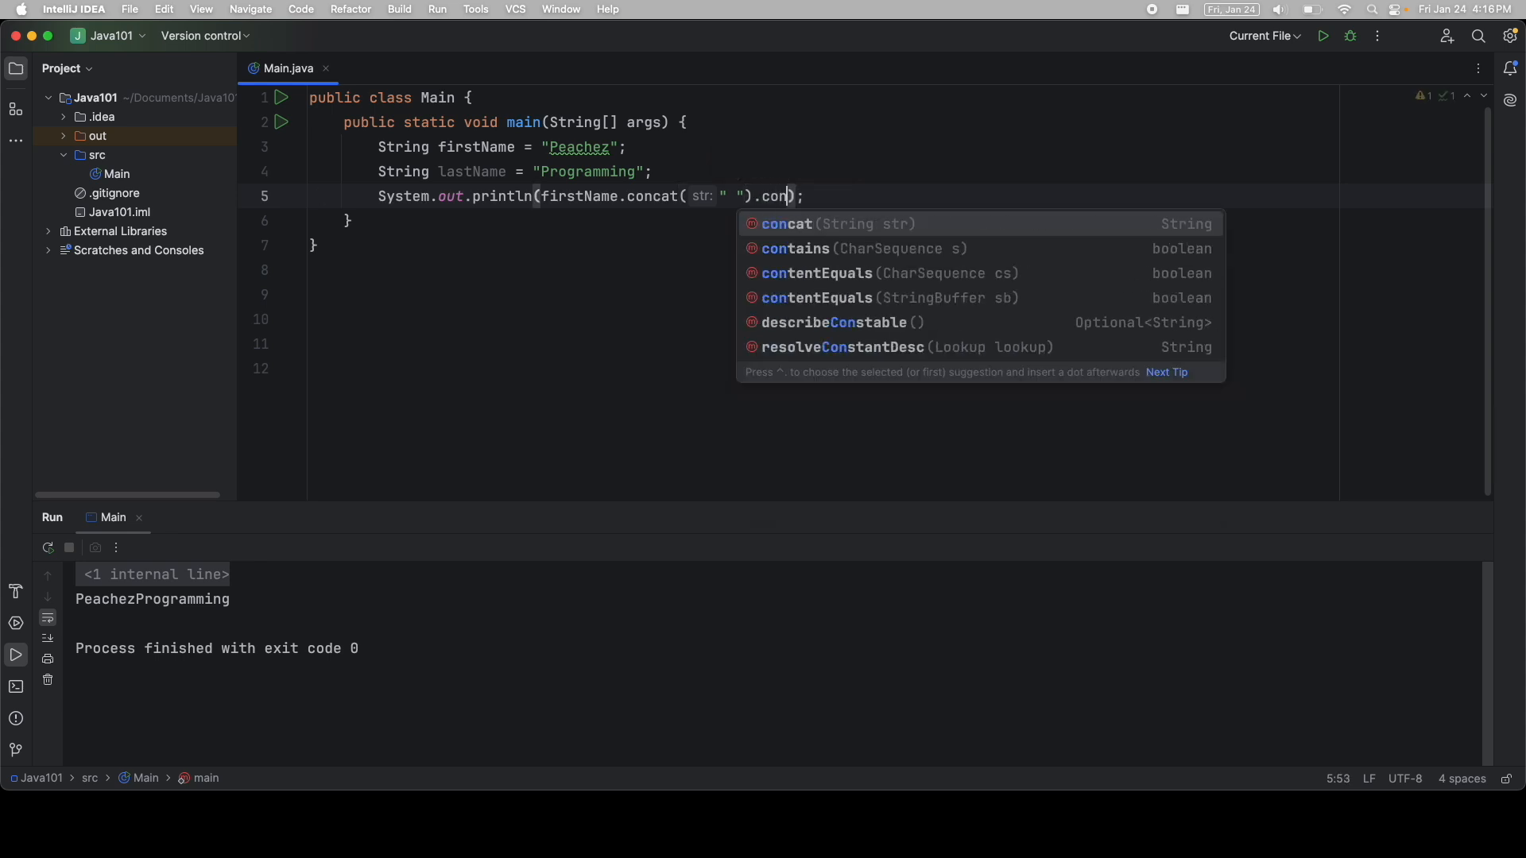